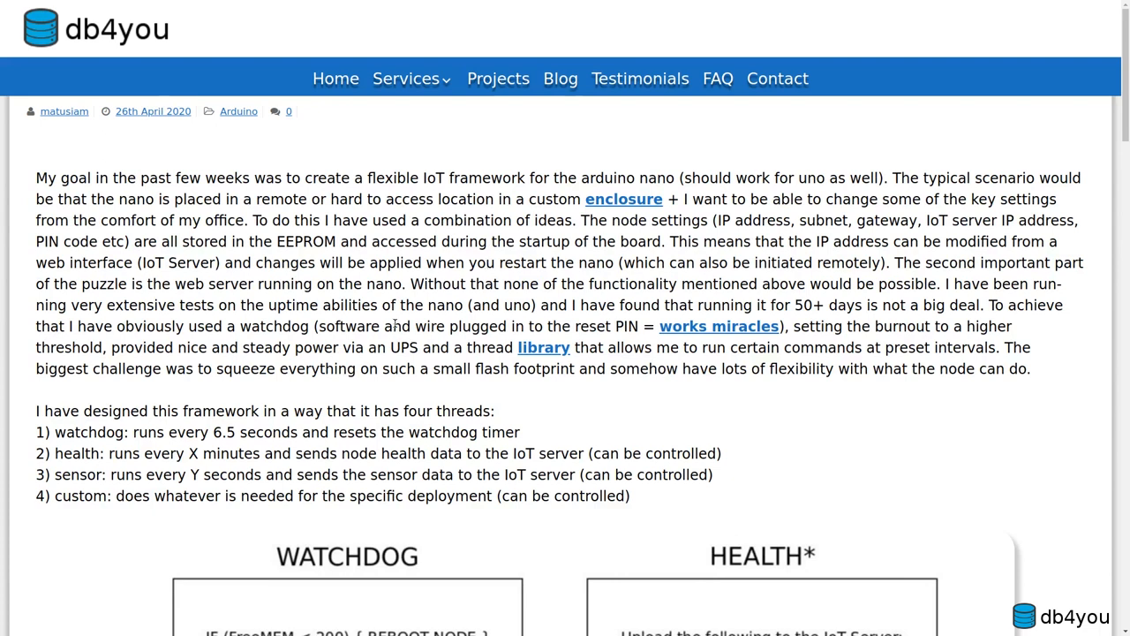
- Scroll past the introduction to the four-thread list and the WATCHDOG/HEALTH diagram boxes
scroll(down, 3)
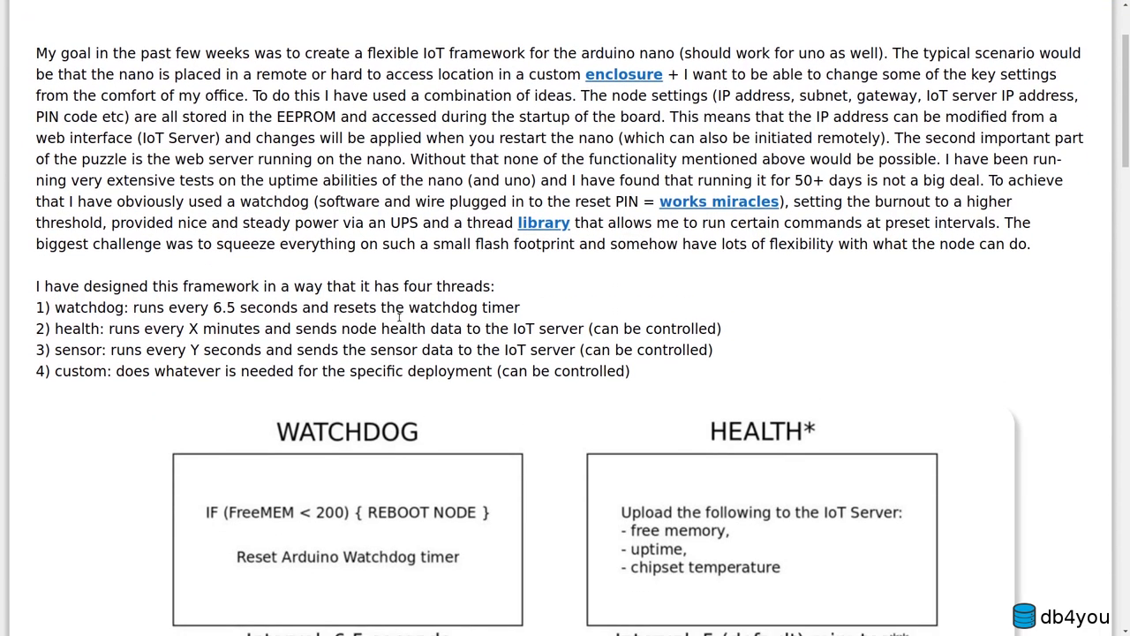
scroll(up, 3)
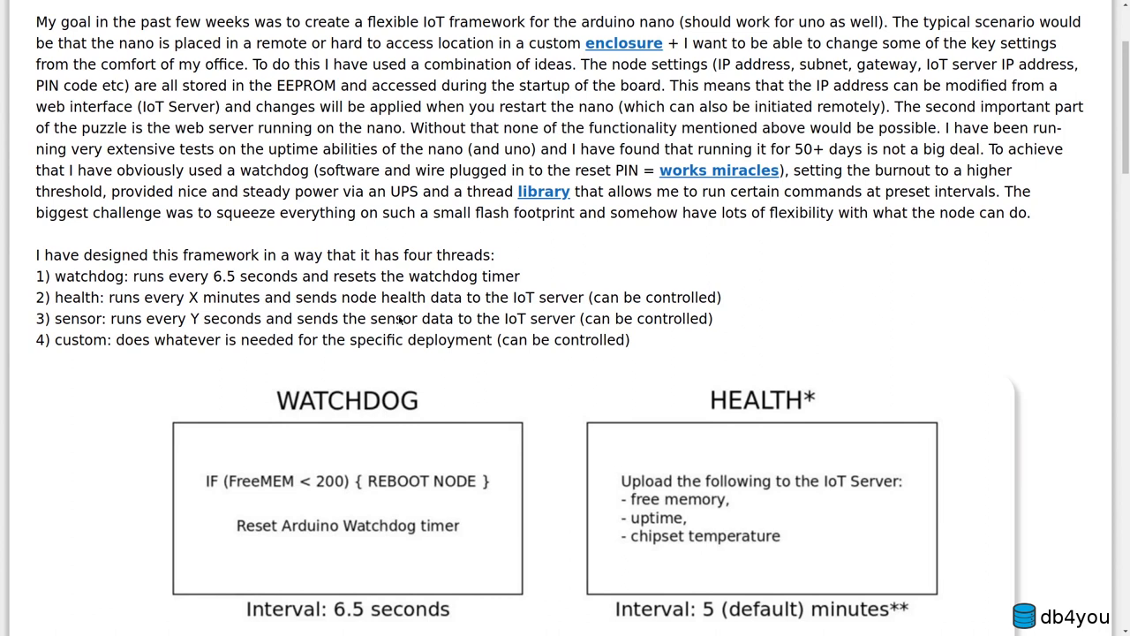
mouse_move(419, 322)
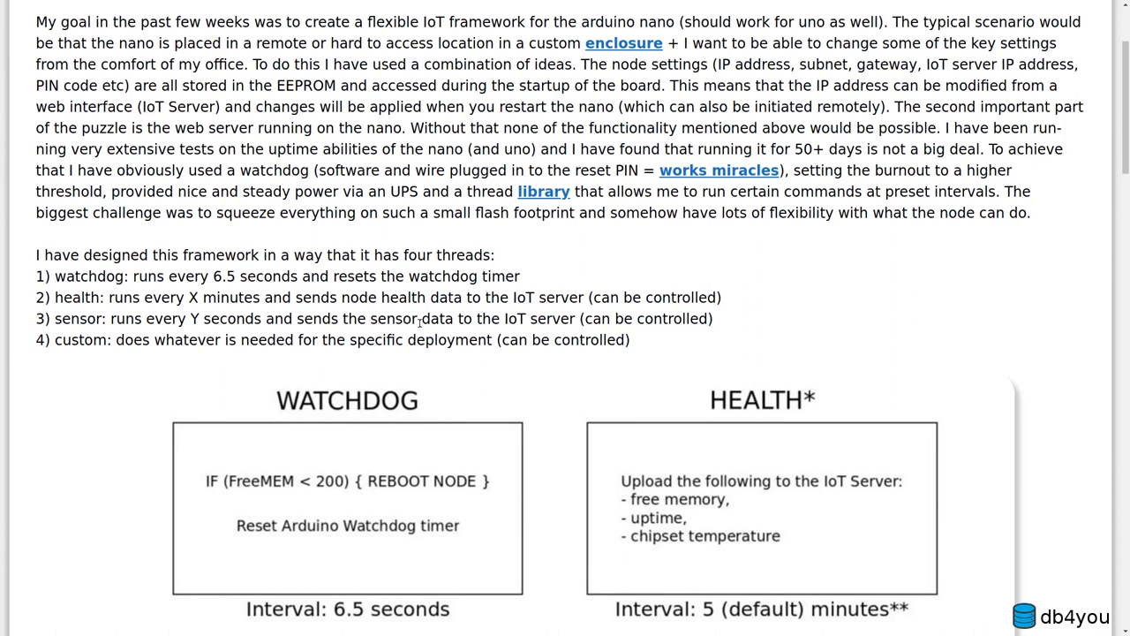
mouse_move(402, 277)
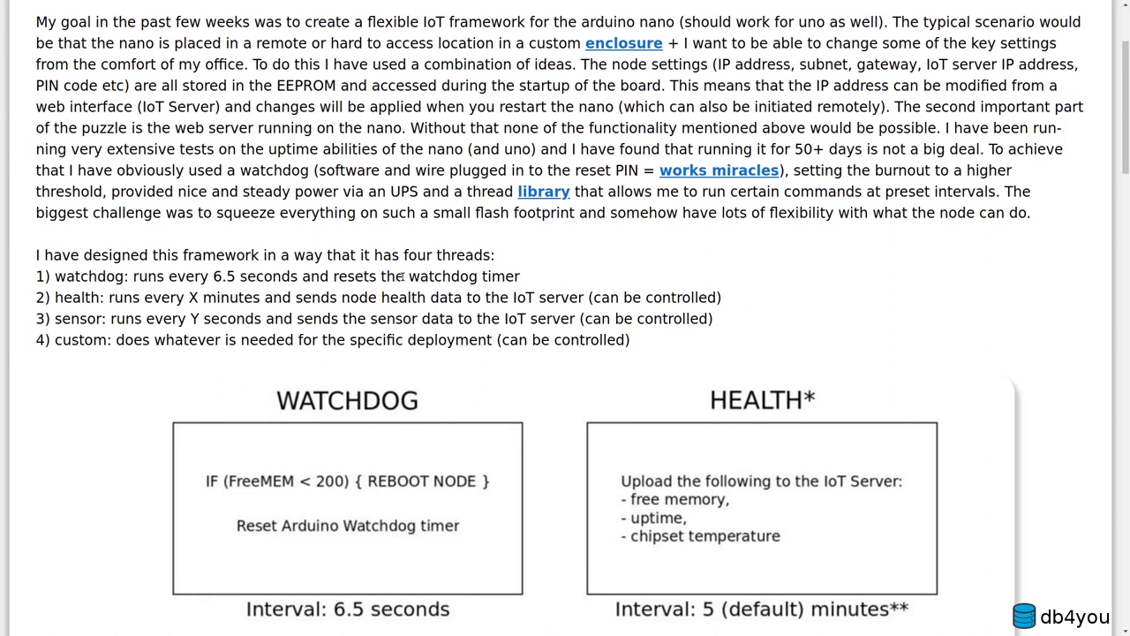
scroll(down, 3)
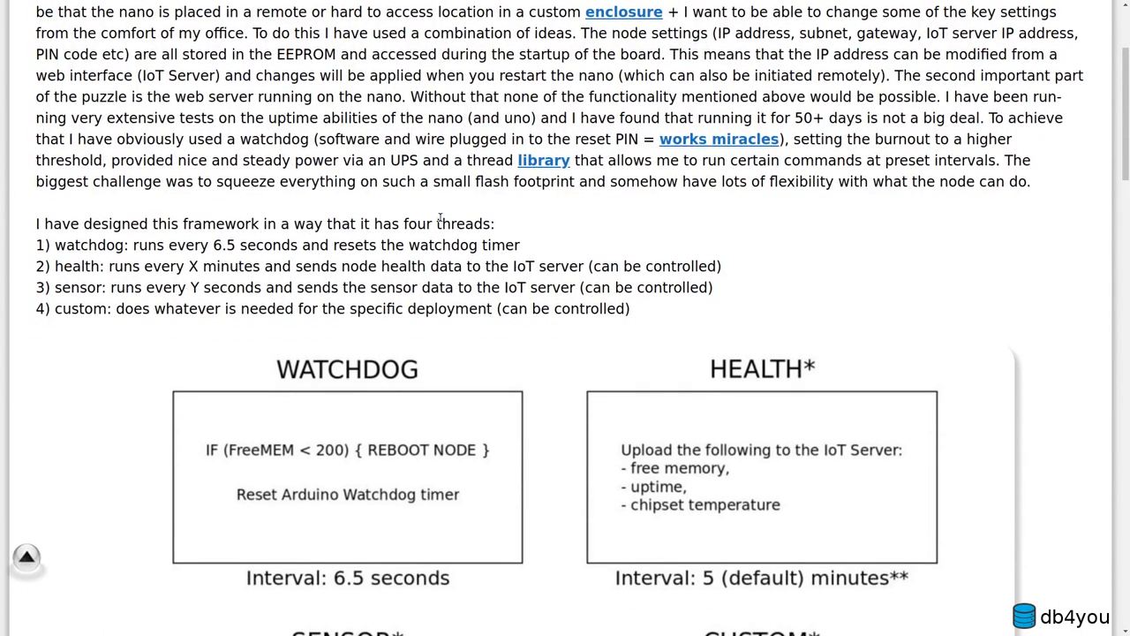
mouse_move(411, 238)
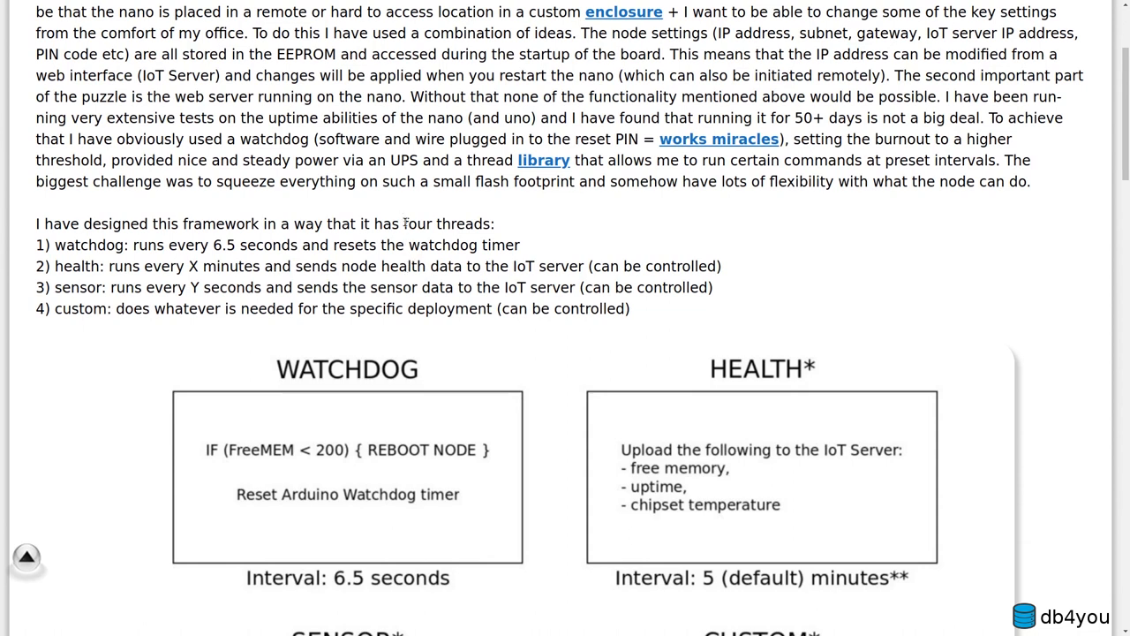
scroll(down, 3)
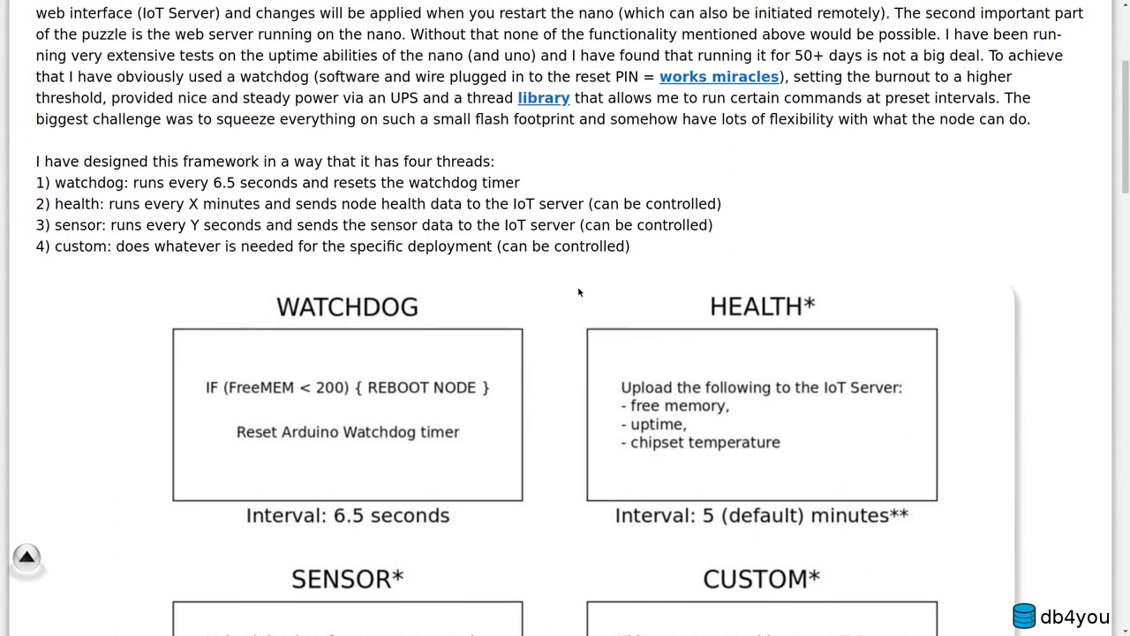
mouse_move(471, 303)
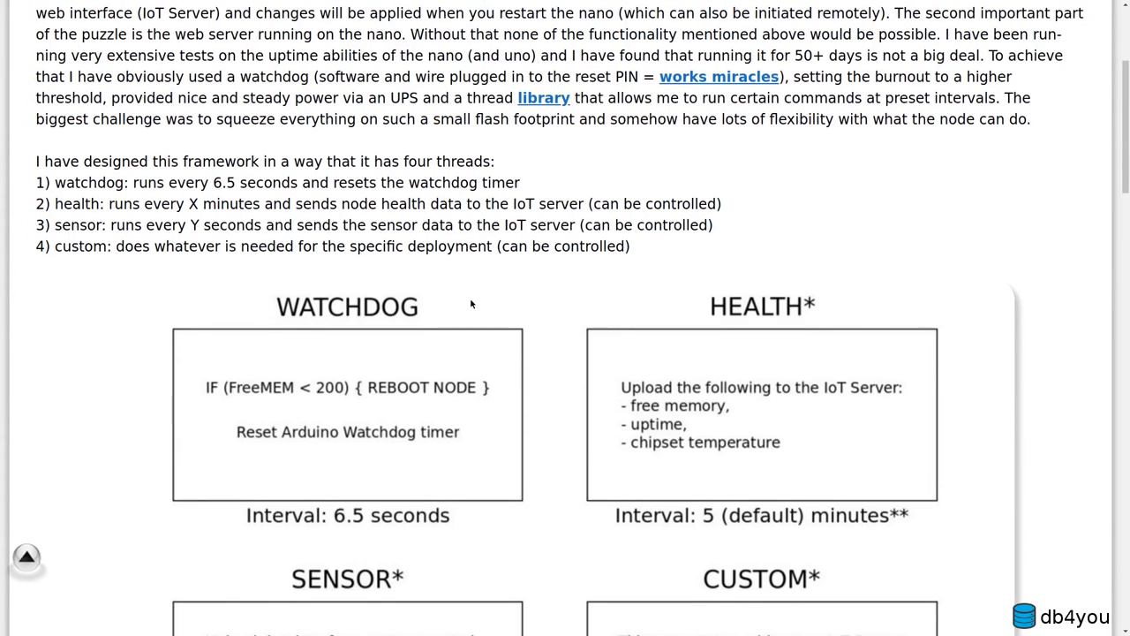
mouse_move(459, 313)
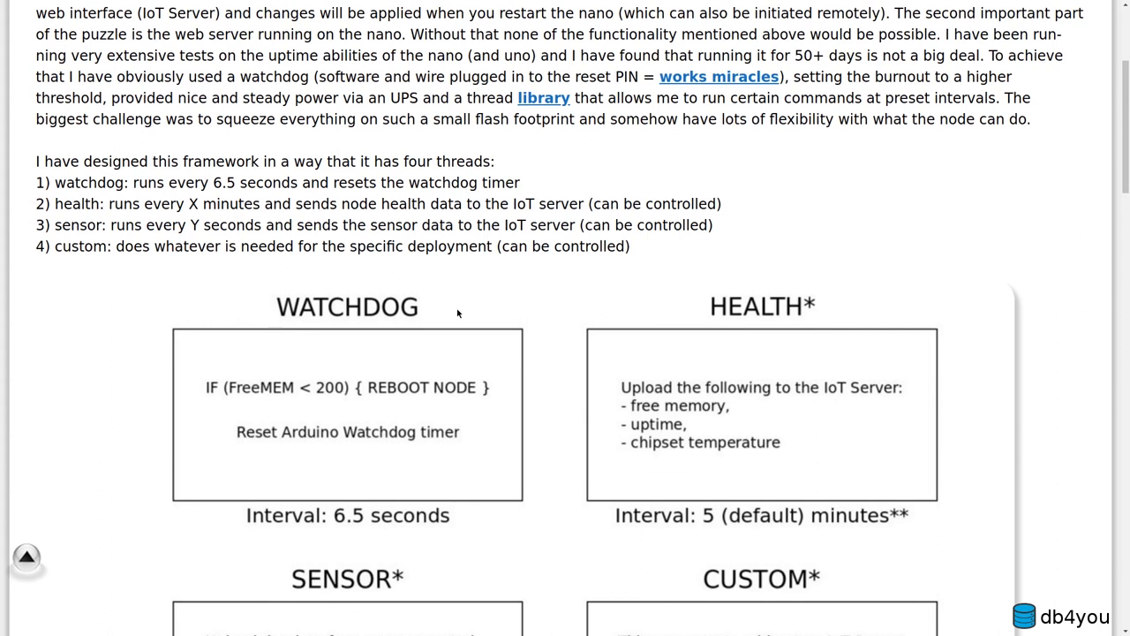
mouse_move(458, 339)
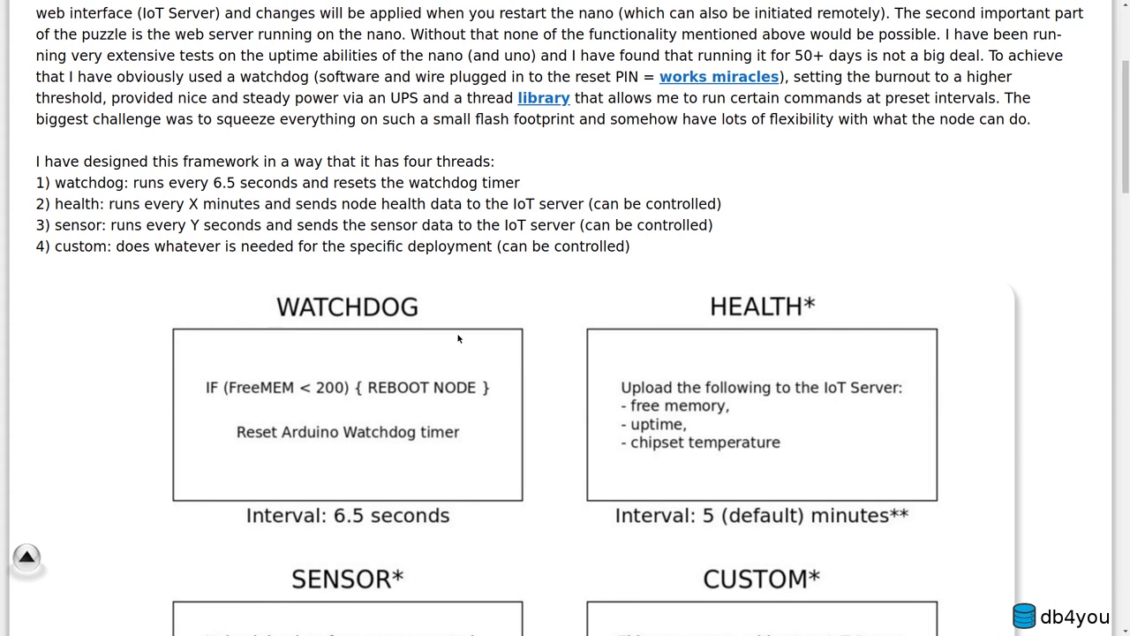
mouse_move(532, 311)
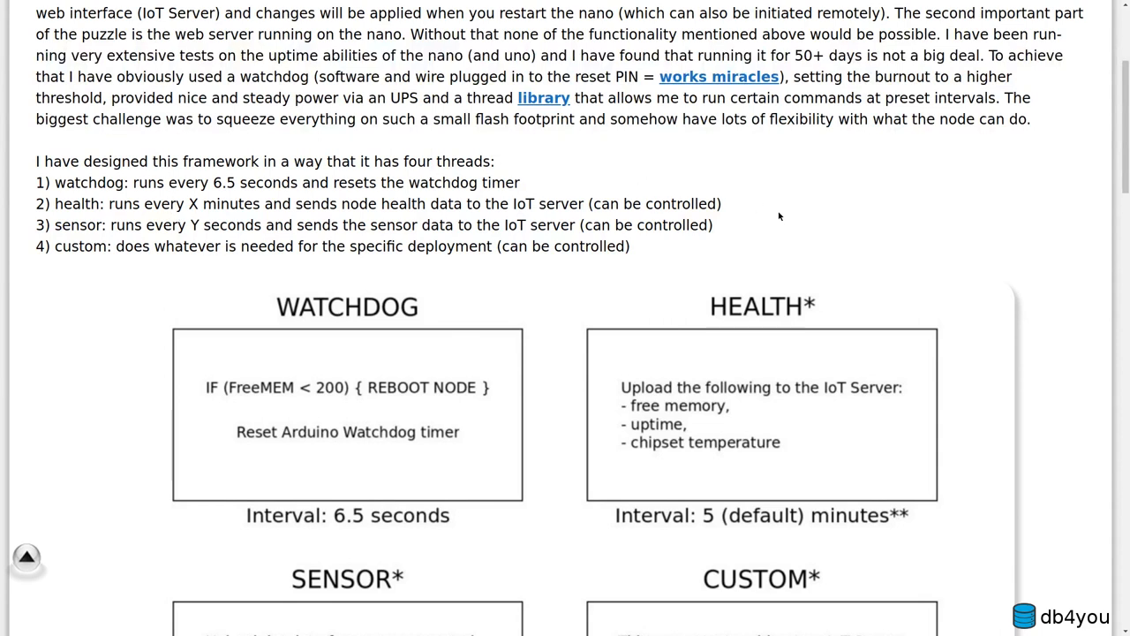
mouse_move(777, 226)
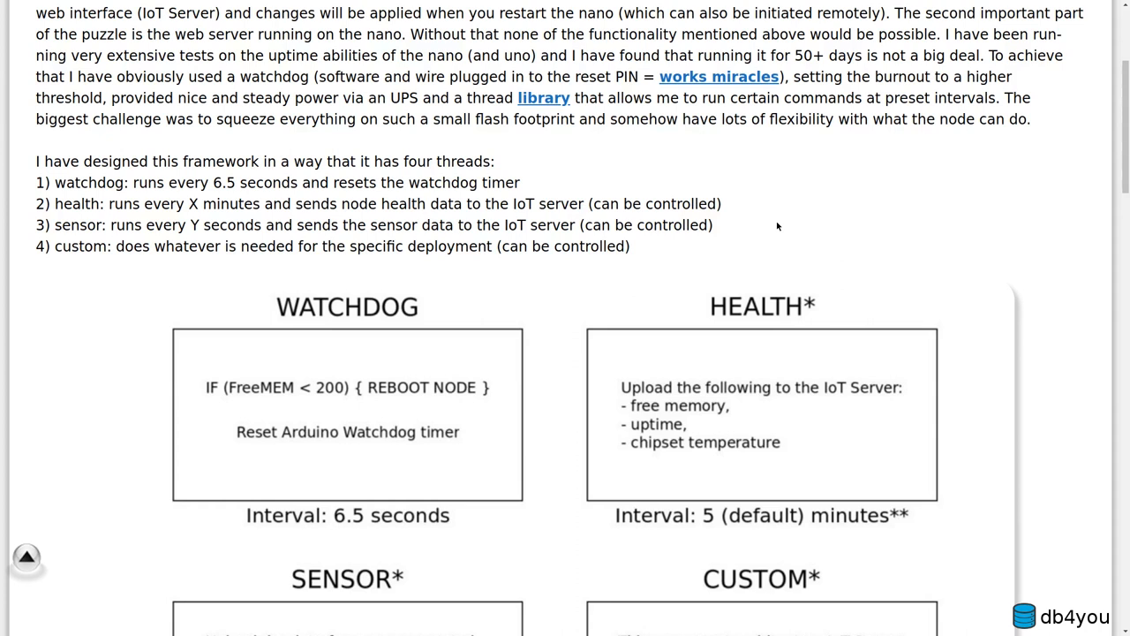
- Scroll down to the SENSOR and CUSTOM thread boxes and their asterisk footnotes
scroll(down, 3)
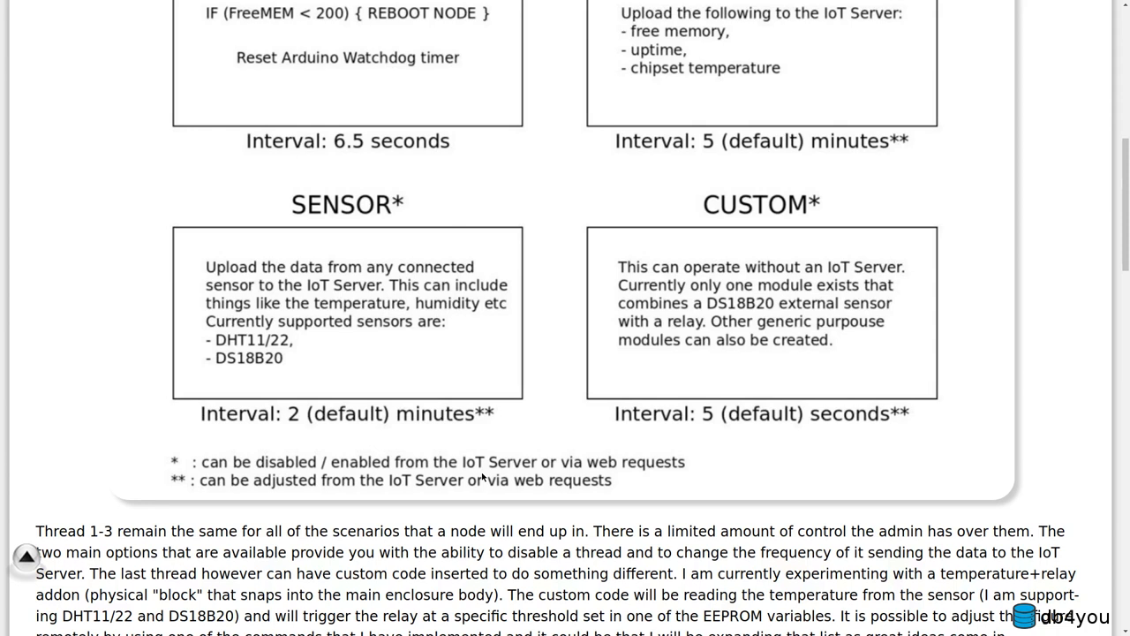
mouse_move(497, 477)
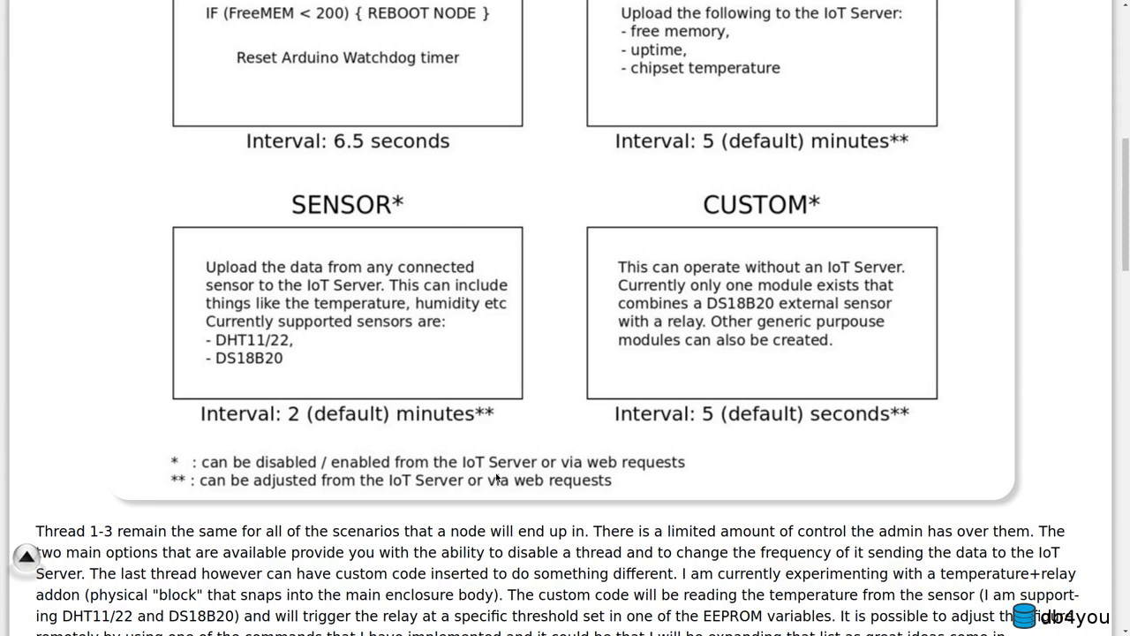
mouse_move(539, 514)
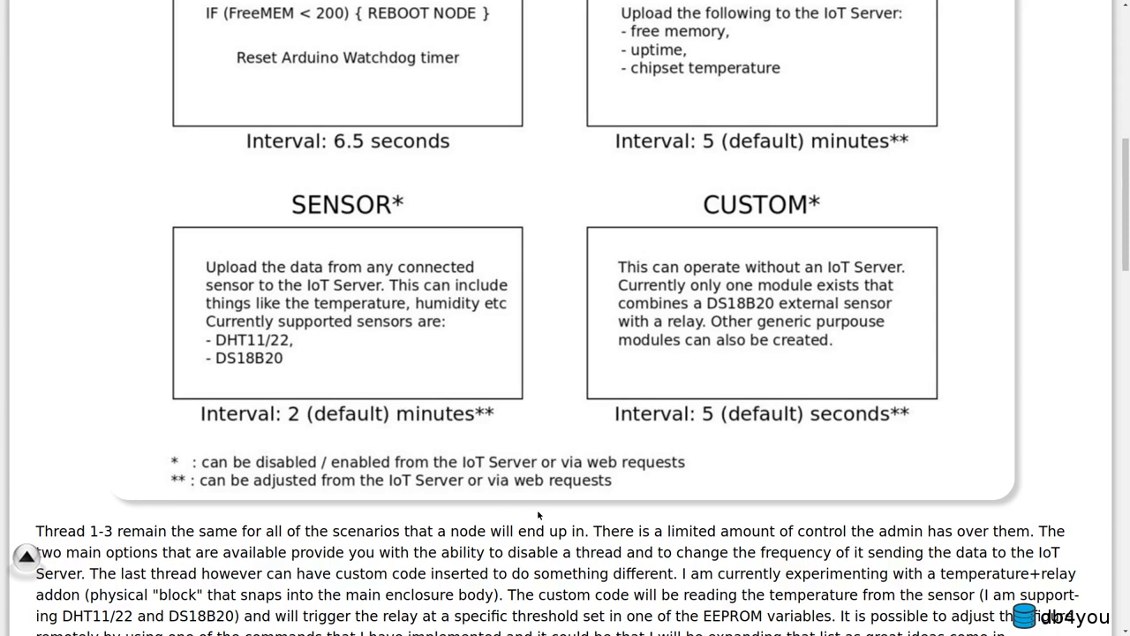
mouse_move(433, 515)
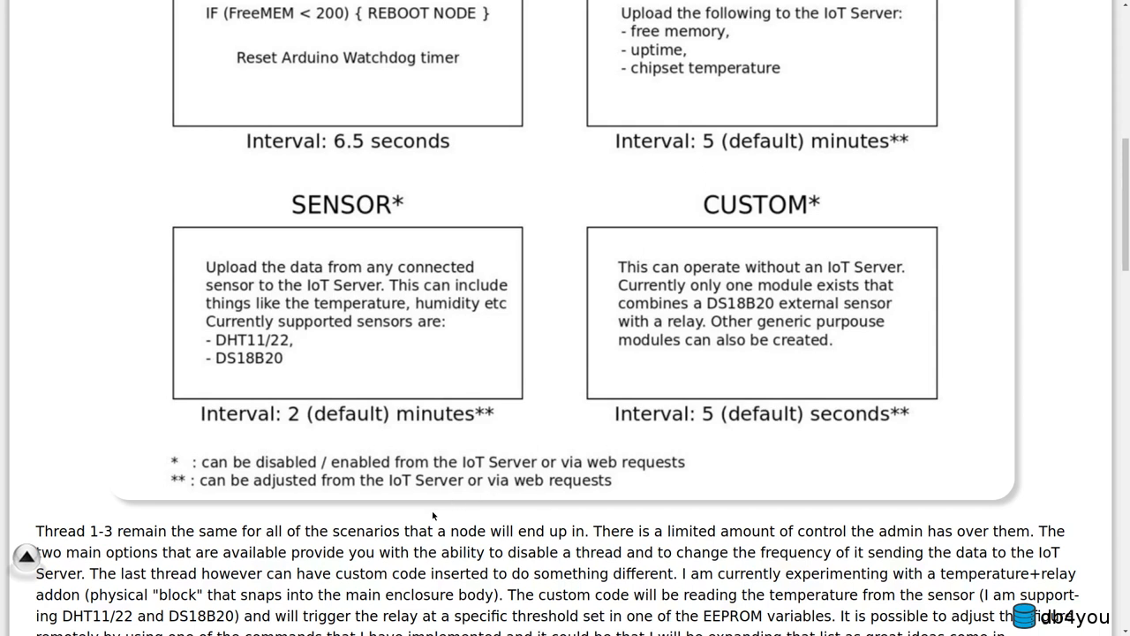
- Scroll down to the numbered command list and select the PIN SETTINGS heading
scroll(down, 3)
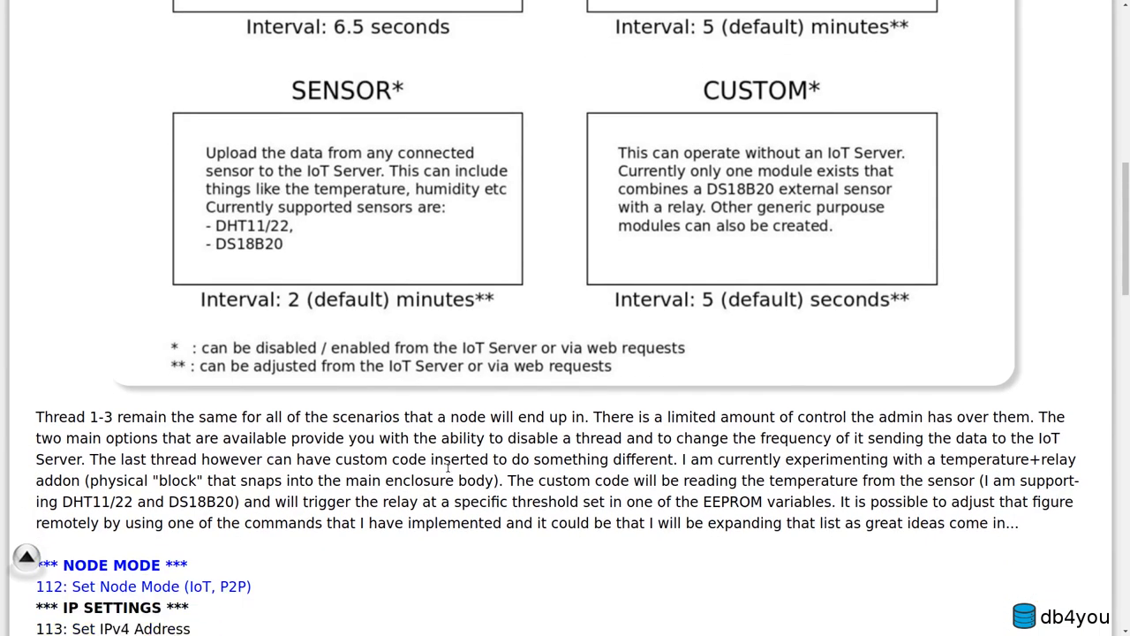
scroll(down, 3)
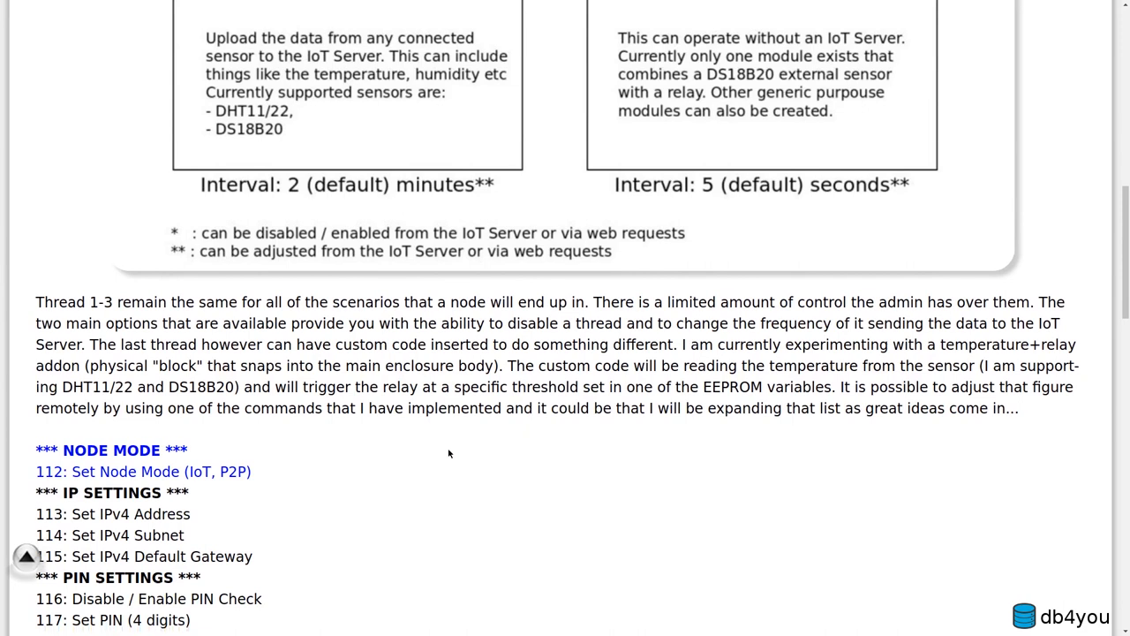
scroll(down, 3)
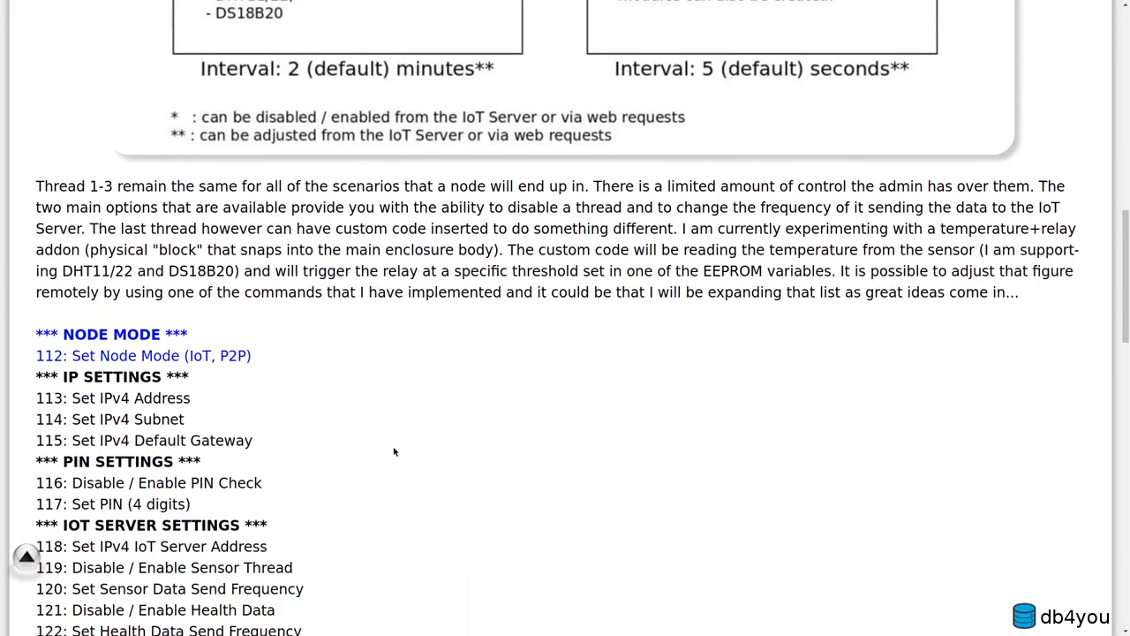
scroll(down, 3)
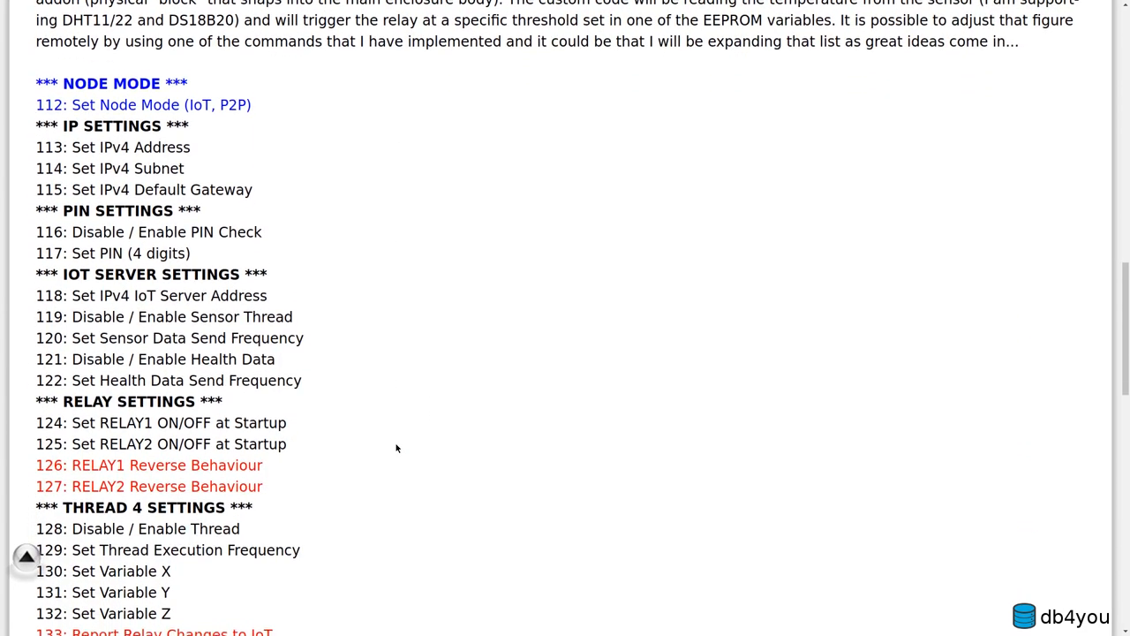
scroll(down, 3)
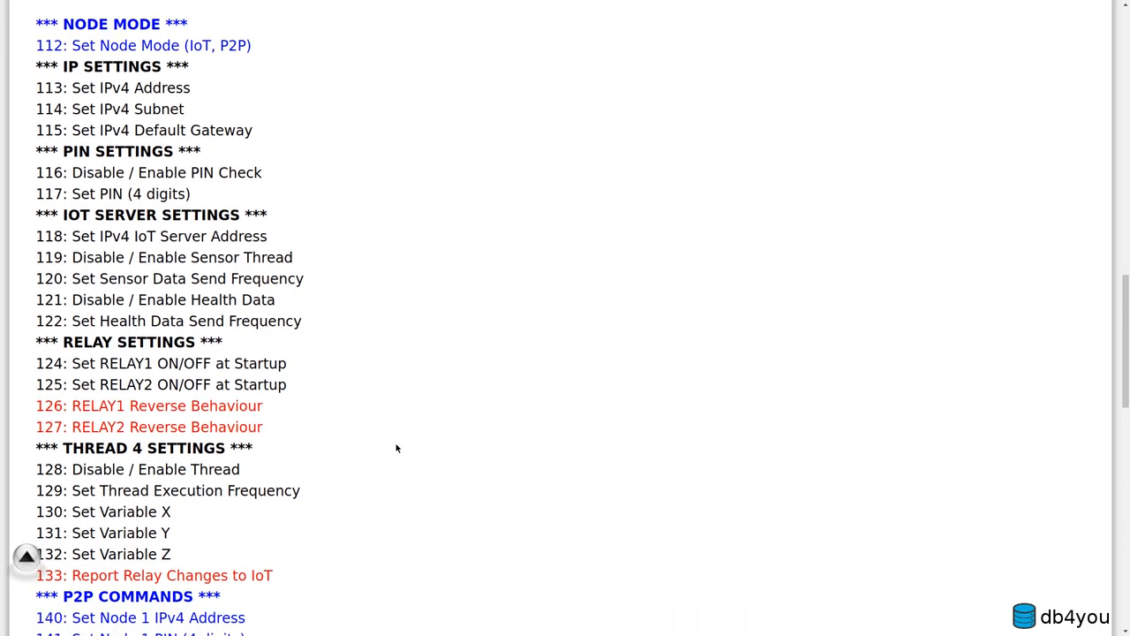
mouse_move(37, 41)
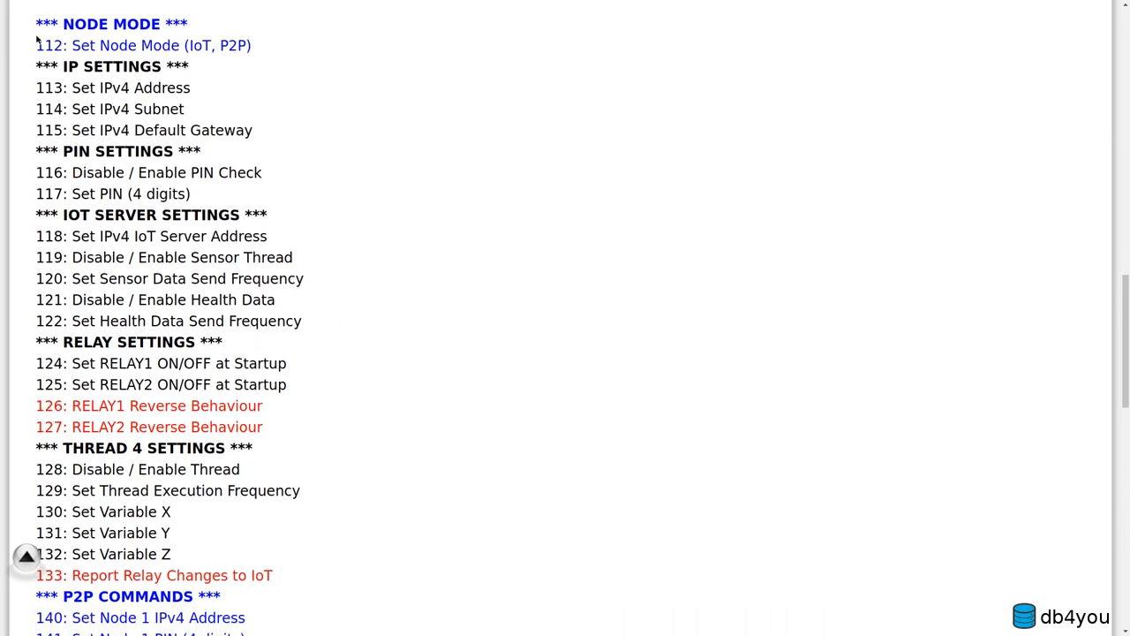
double_click(49, 45)
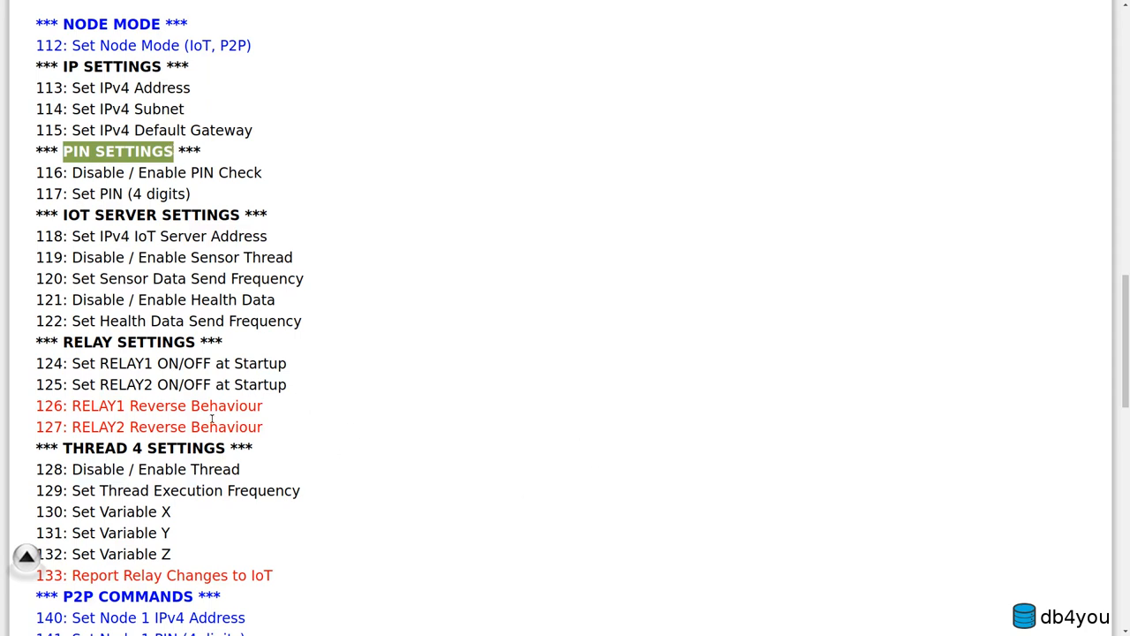
mouse_move(227, 316)
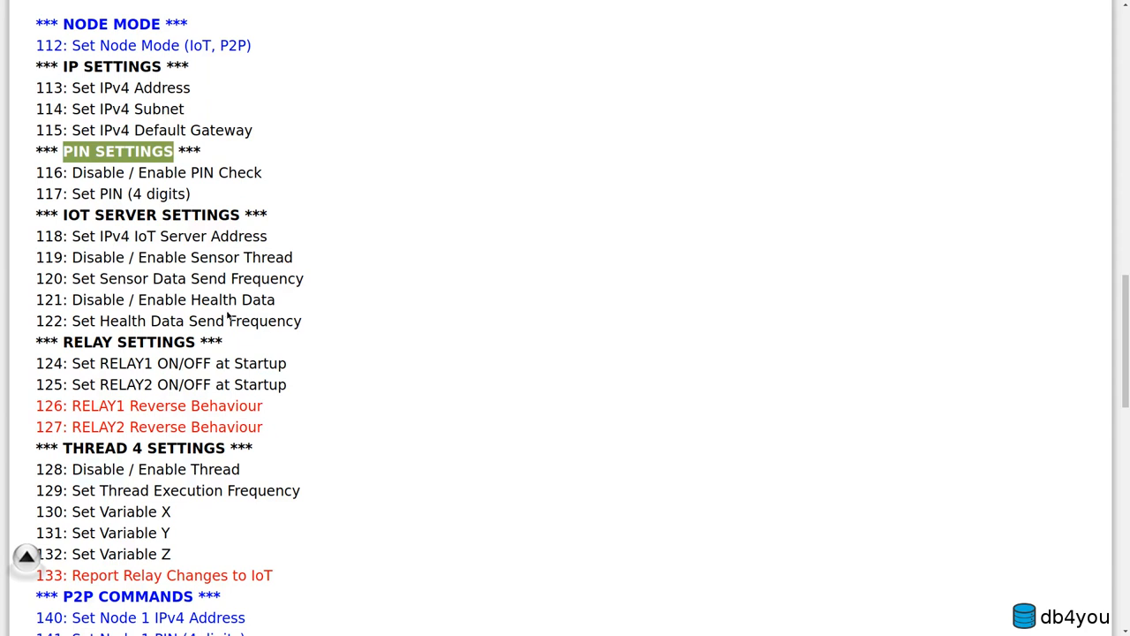
mouse_move(139, 337)
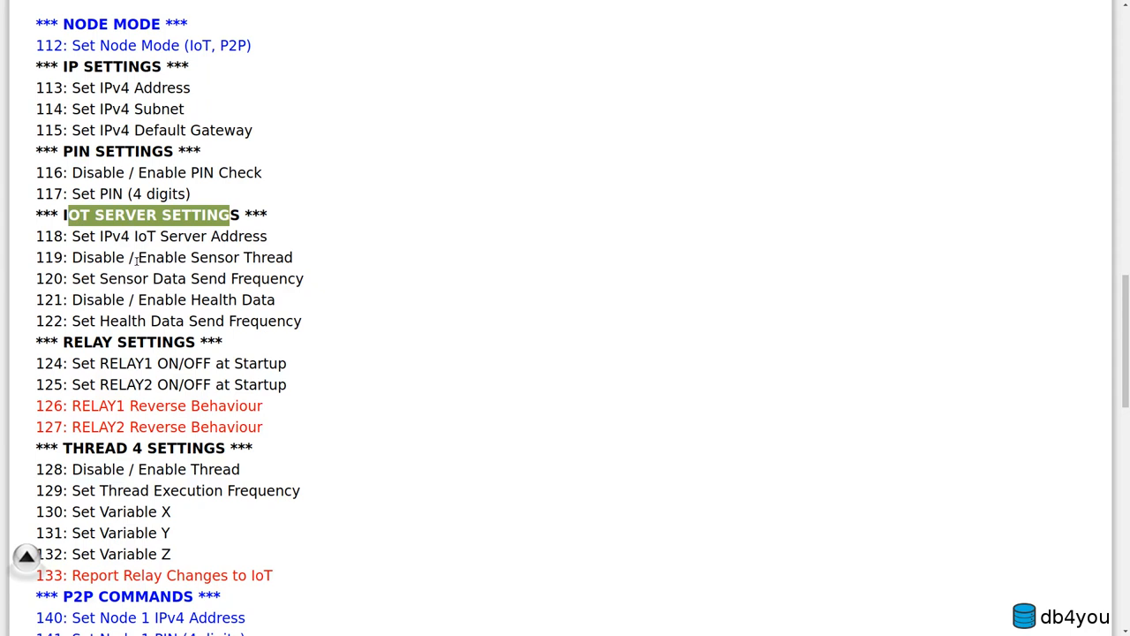
mouse_move(137, 260)
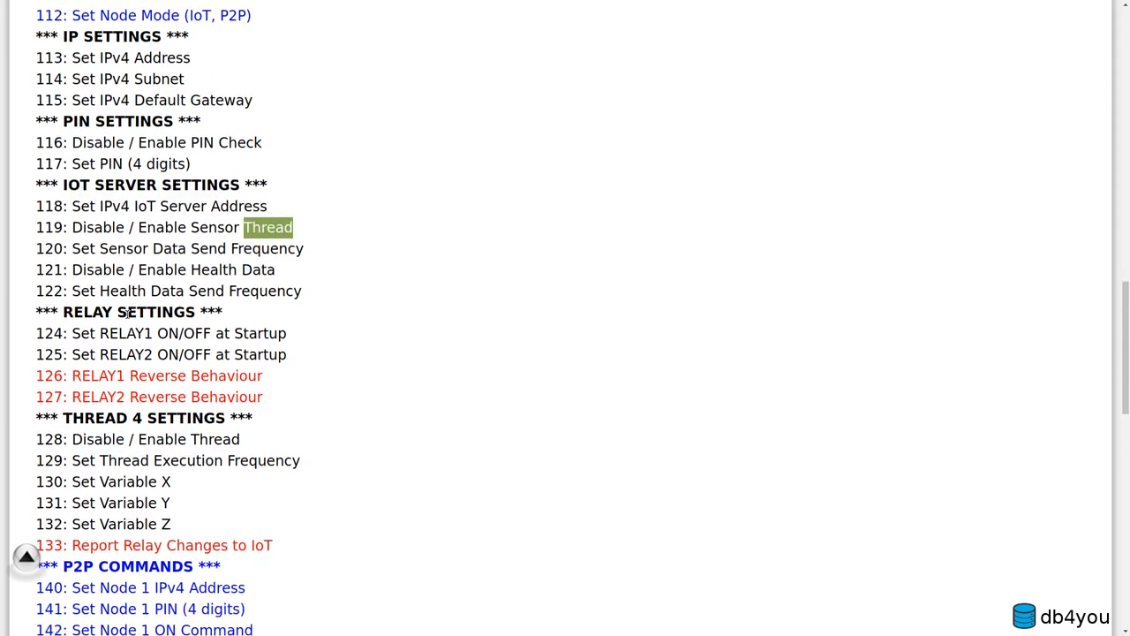
- Scroll slightly down to reveal Node 2 P2P commands 143–146
scroll(down, 3)
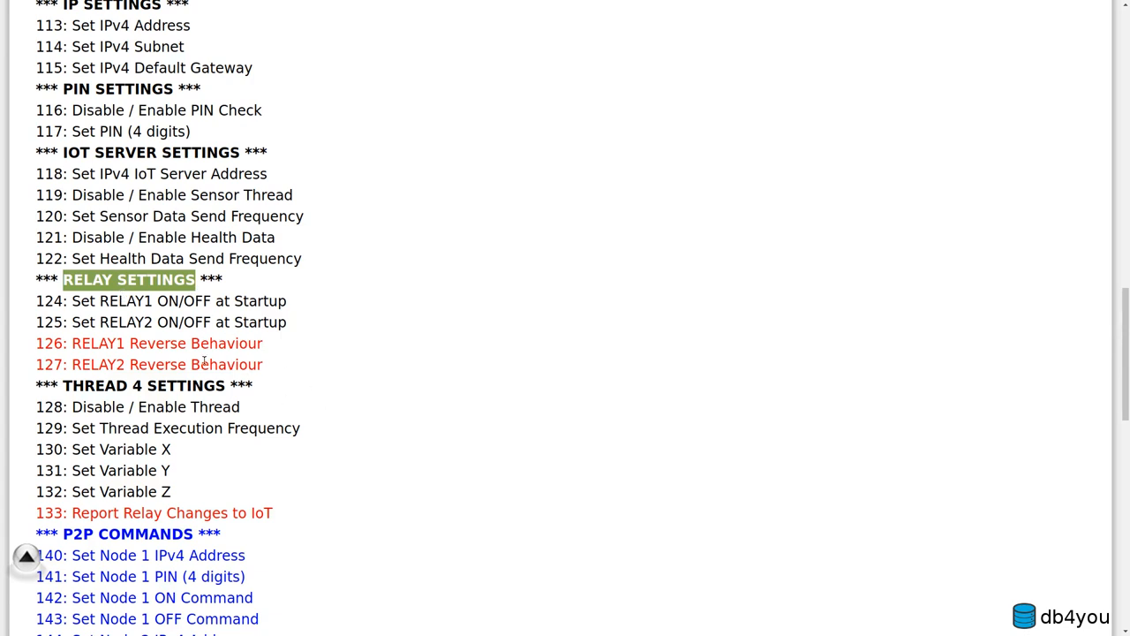
scroll(down, 3)
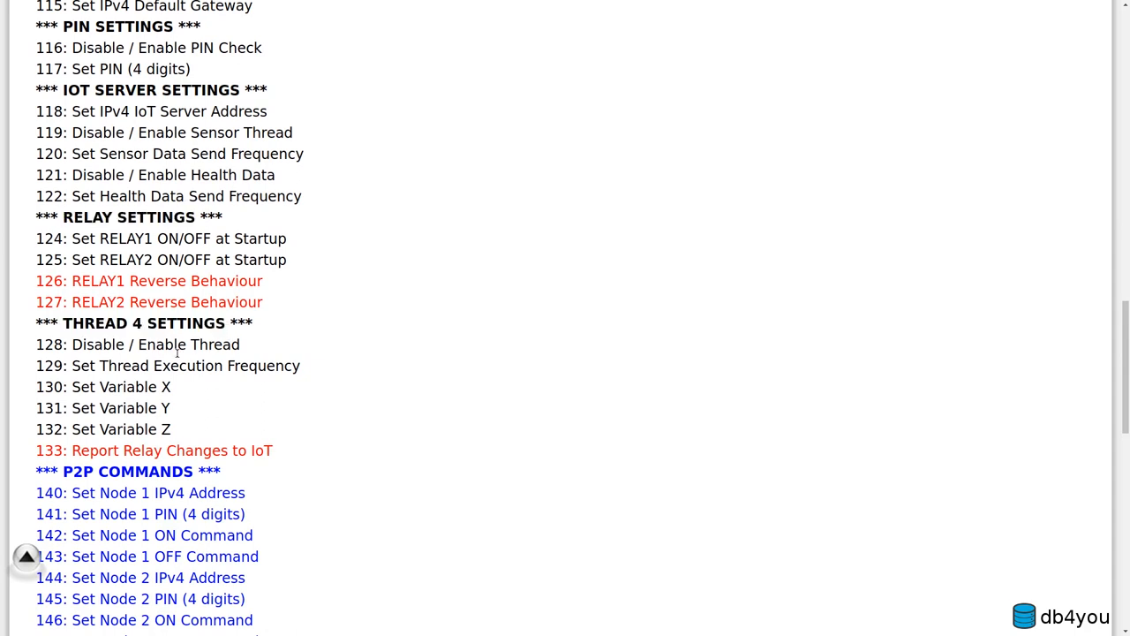
mouse_move(103, 360)
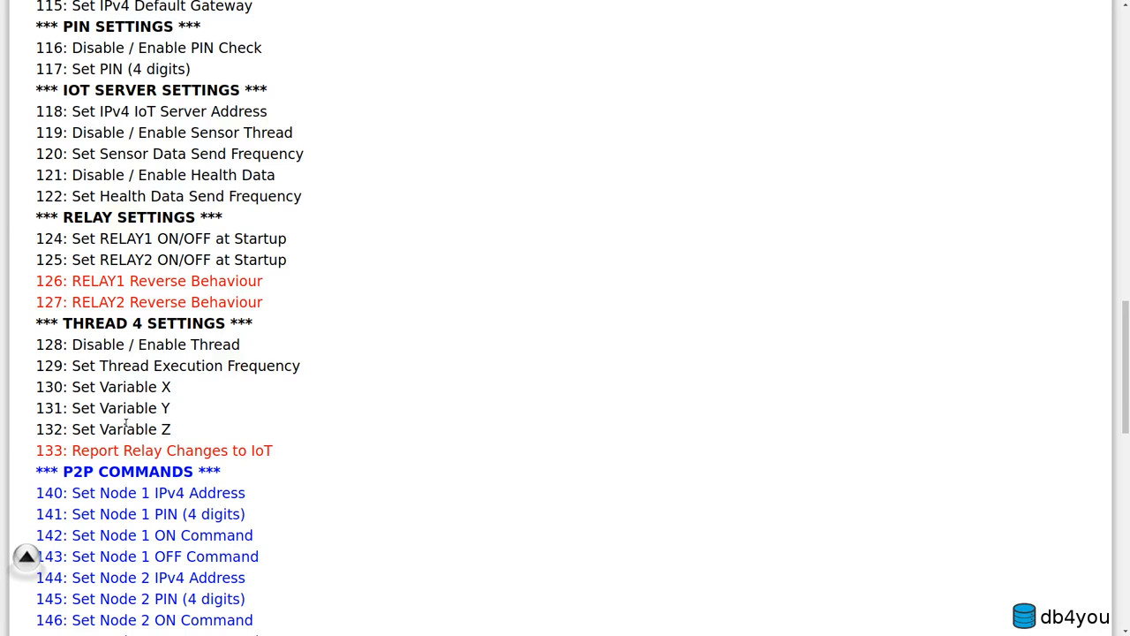
- Select COMMANDS in the P2P heading, then scroll to OTHER COMMANDS and the dated footnotes
scroll(down, 3)
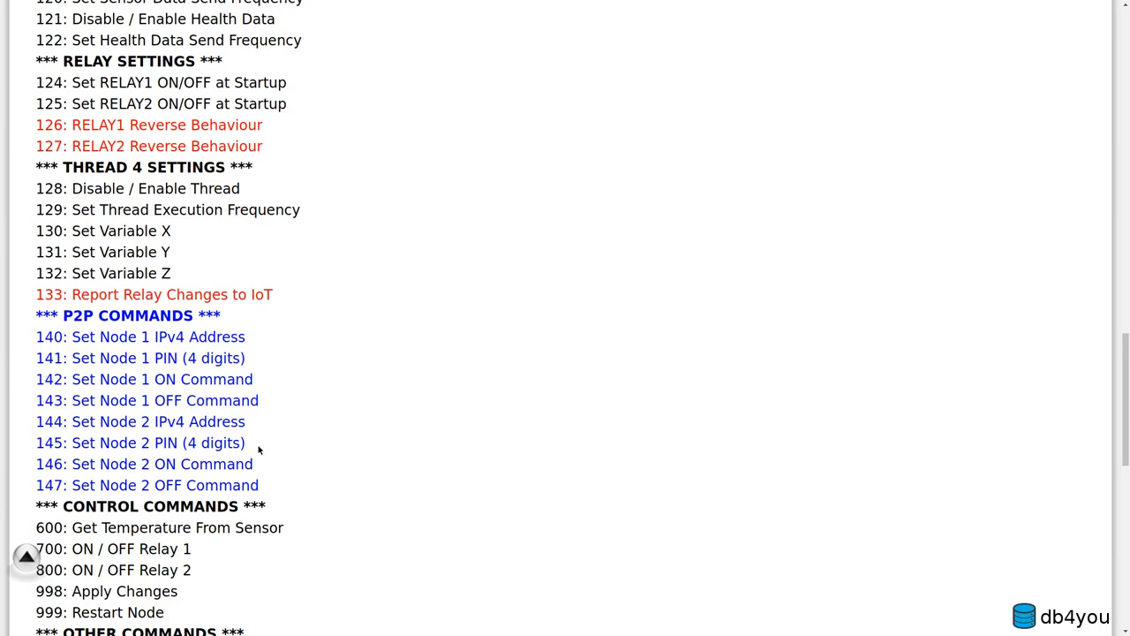
mouse_move(264, 491)
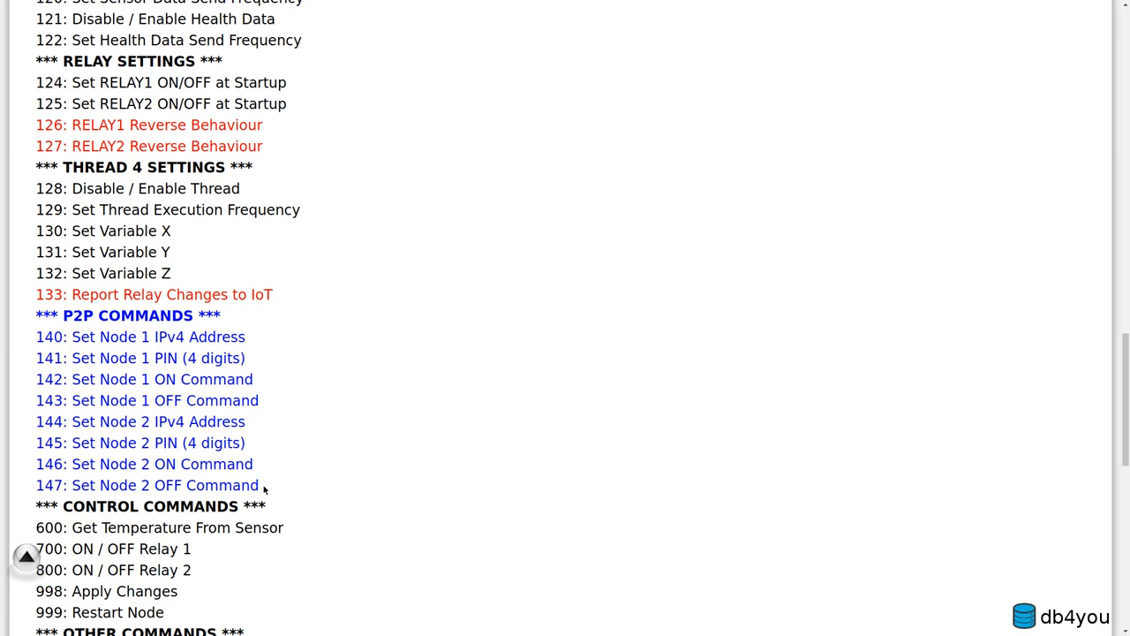
mouse_move(168, 323)
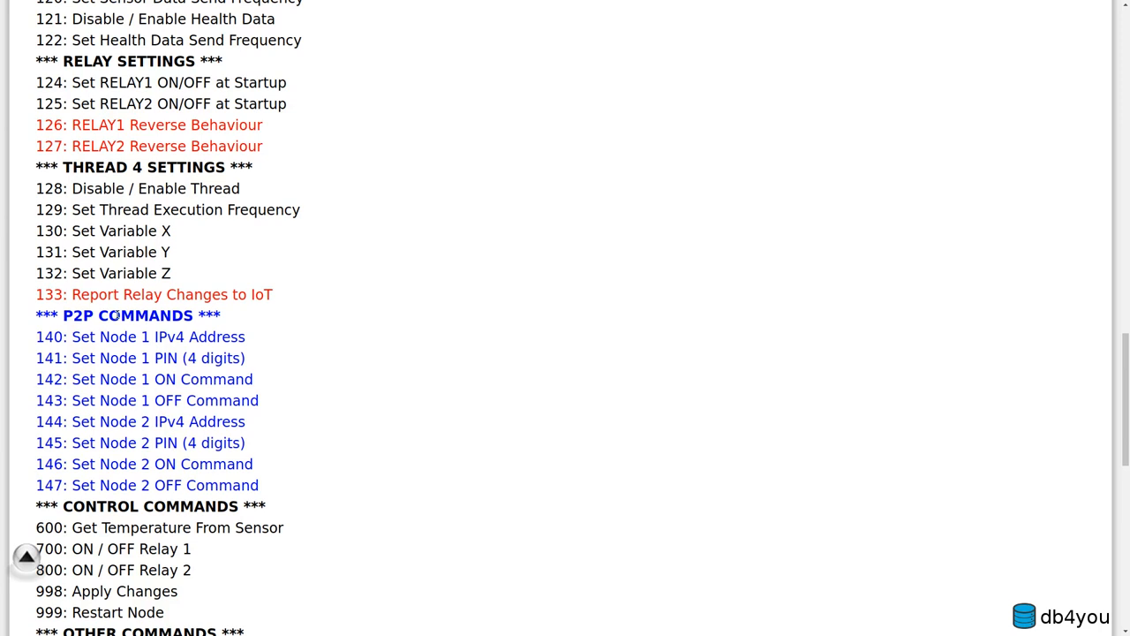
double_click(146, 316)
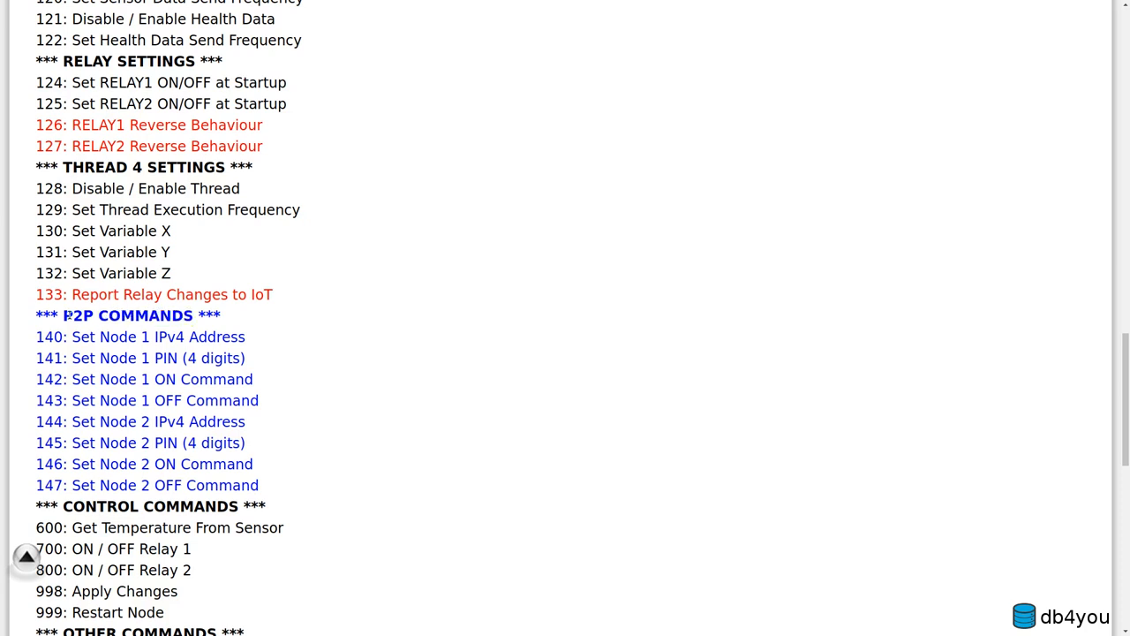
double_click(146, 315)
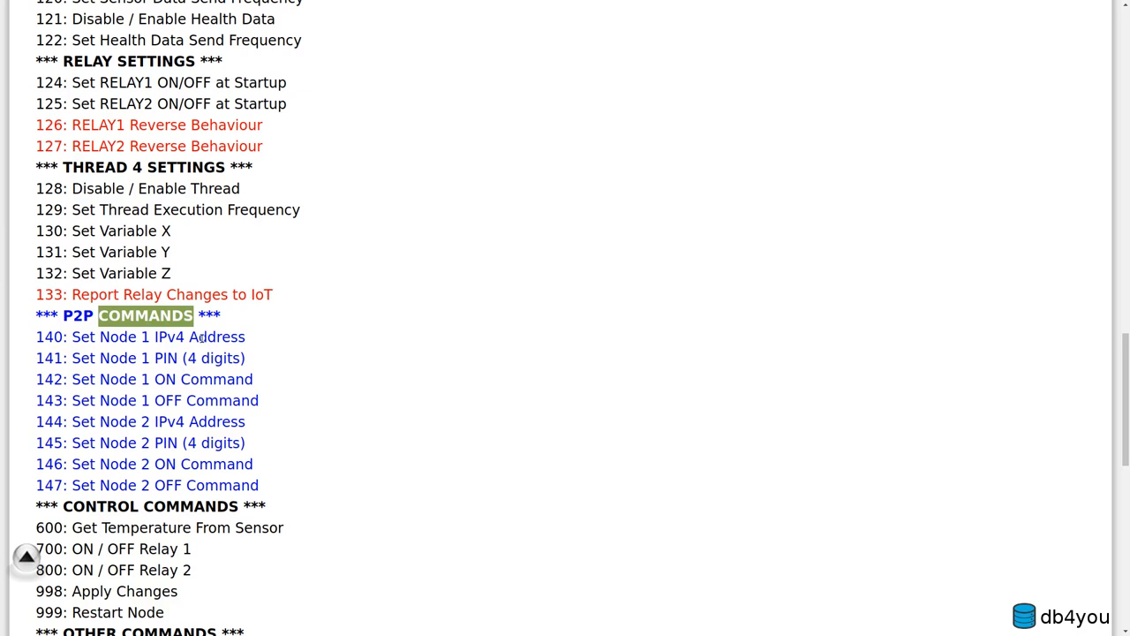
mouse_move(617, 219)
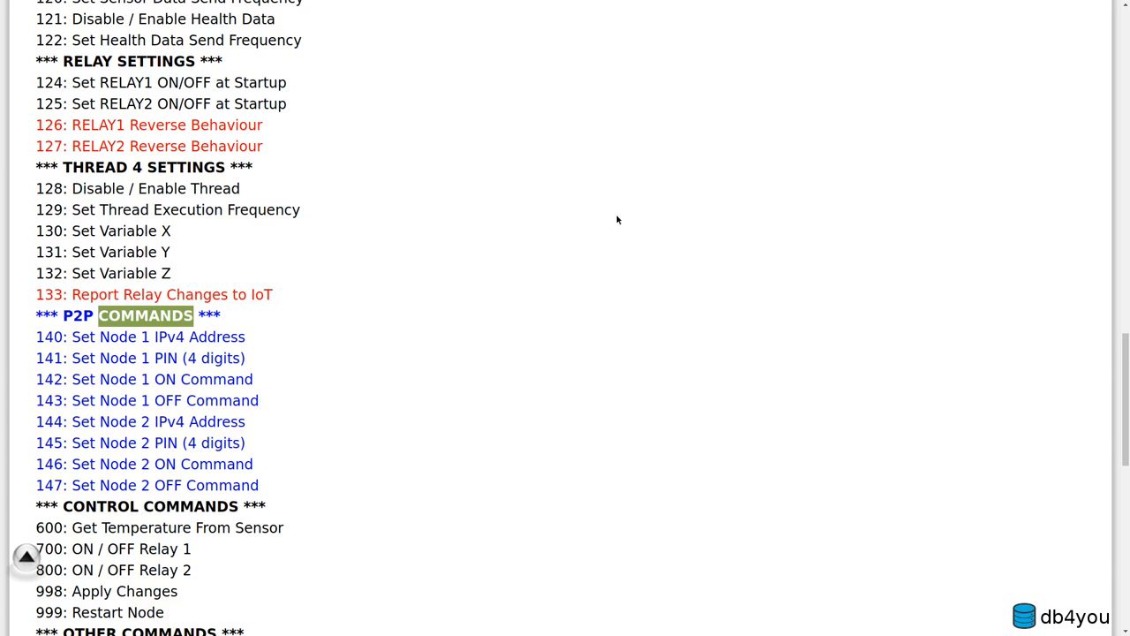
mouse_move(200, 448)
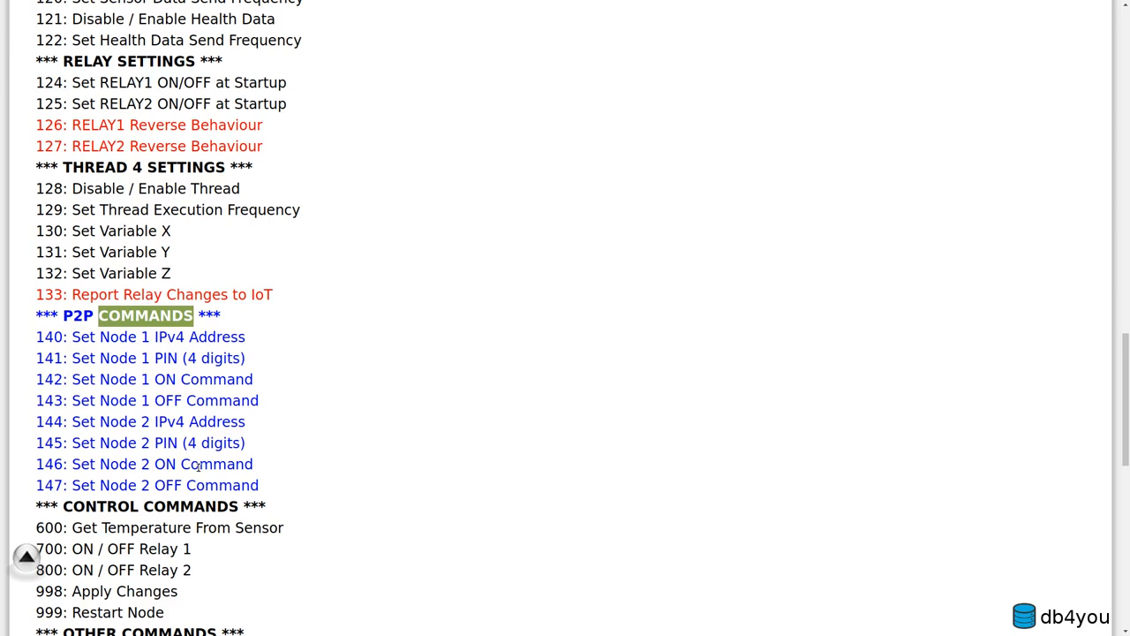
scroll(down, 3)
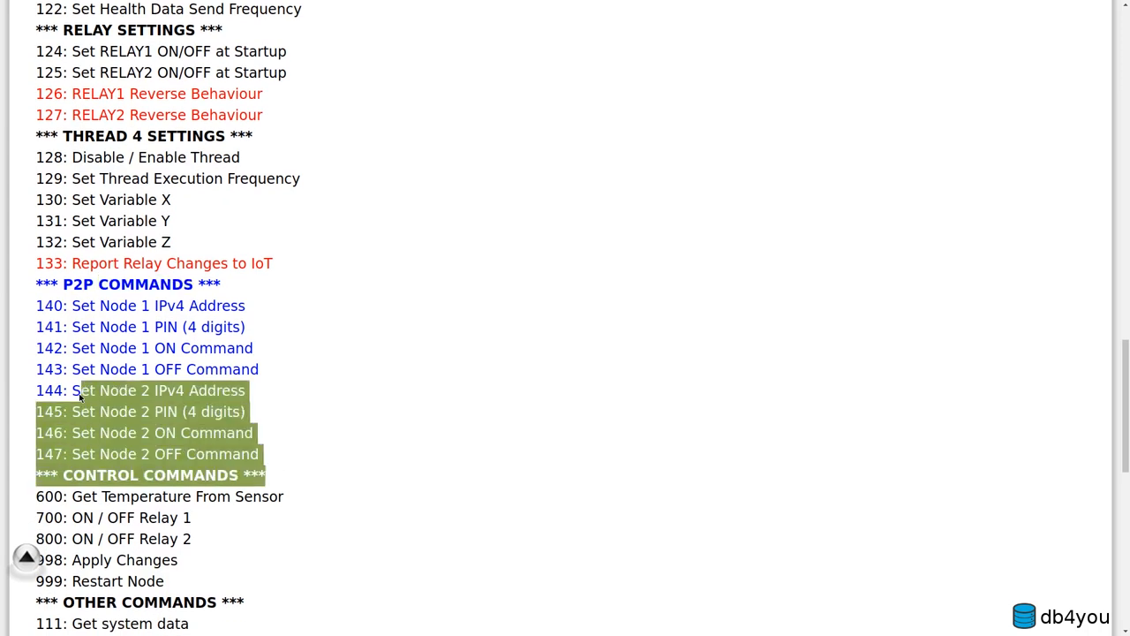
scroll(down, 3)
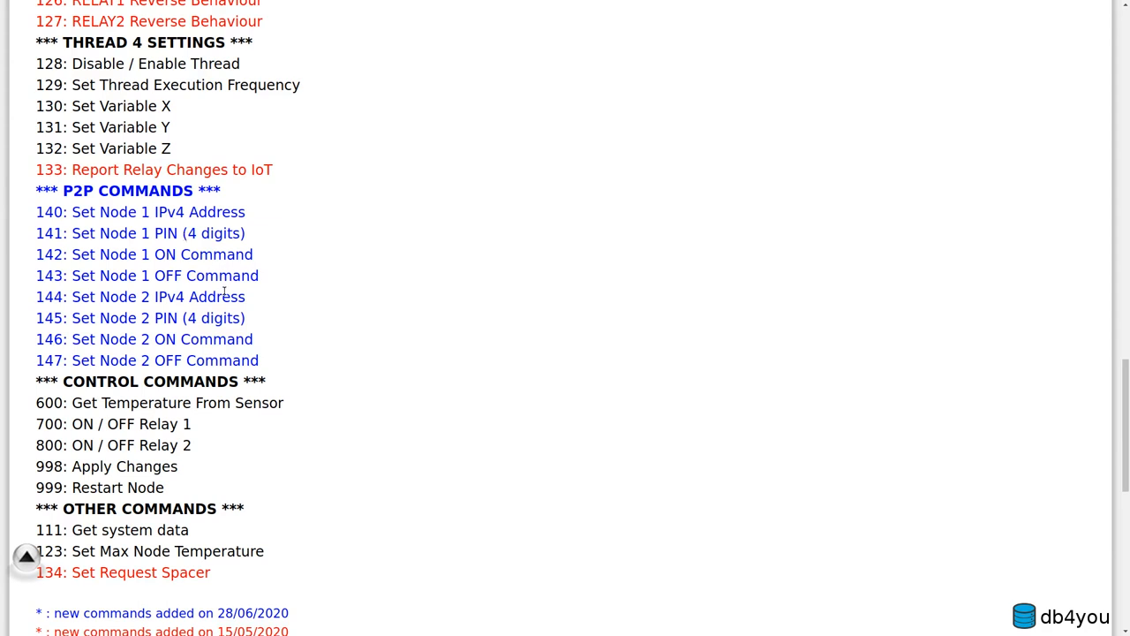
mouse_move(276, 373)
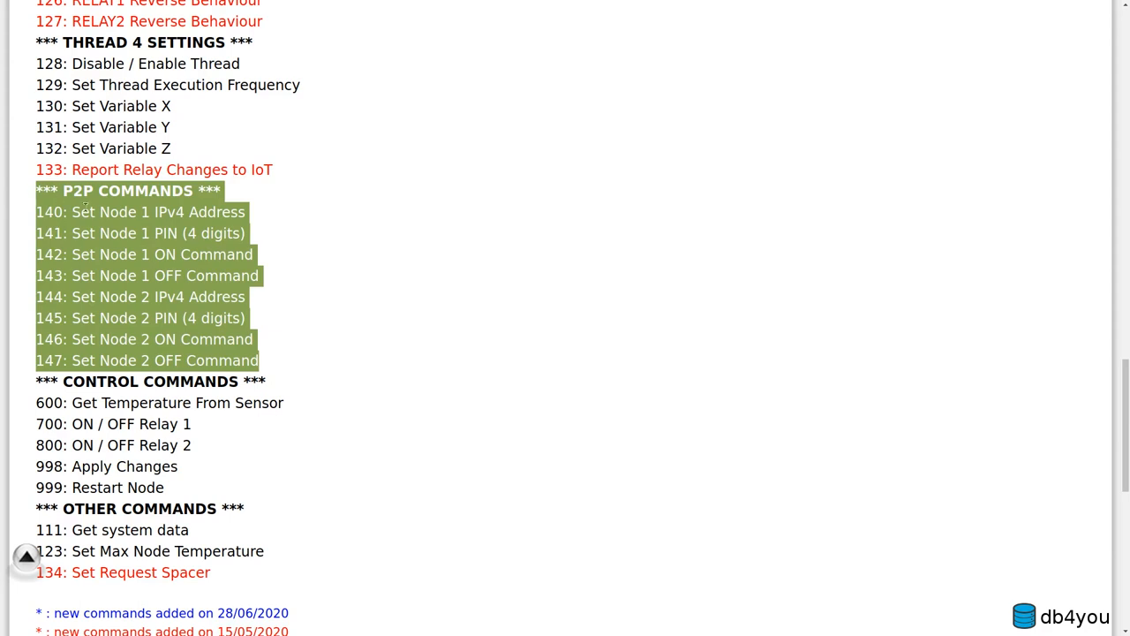
mouse_move(522, 347)
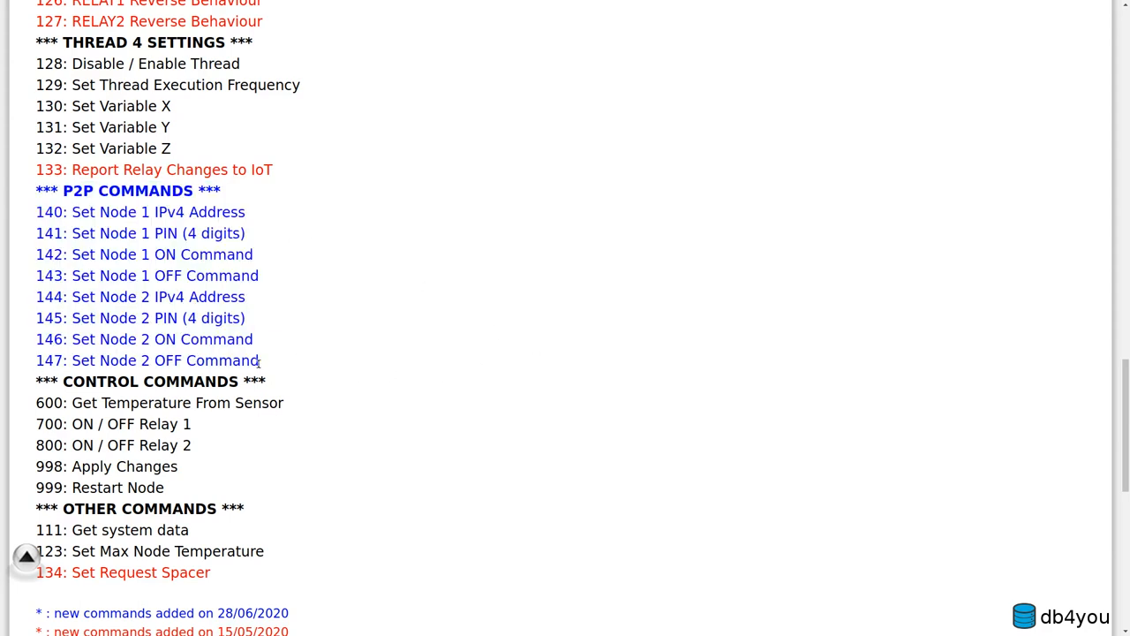
- Scroll past the footnotes to the two-node control paragraph and select the CONTROL COMMANDS heading
scroll(down, 3)
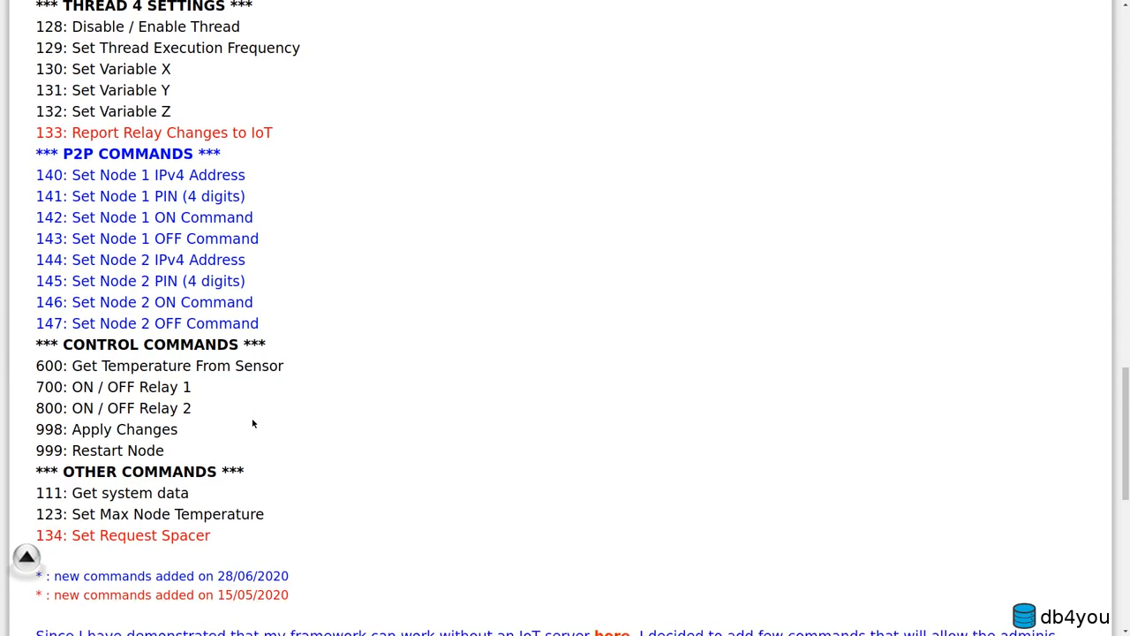
scroll(down, 3)
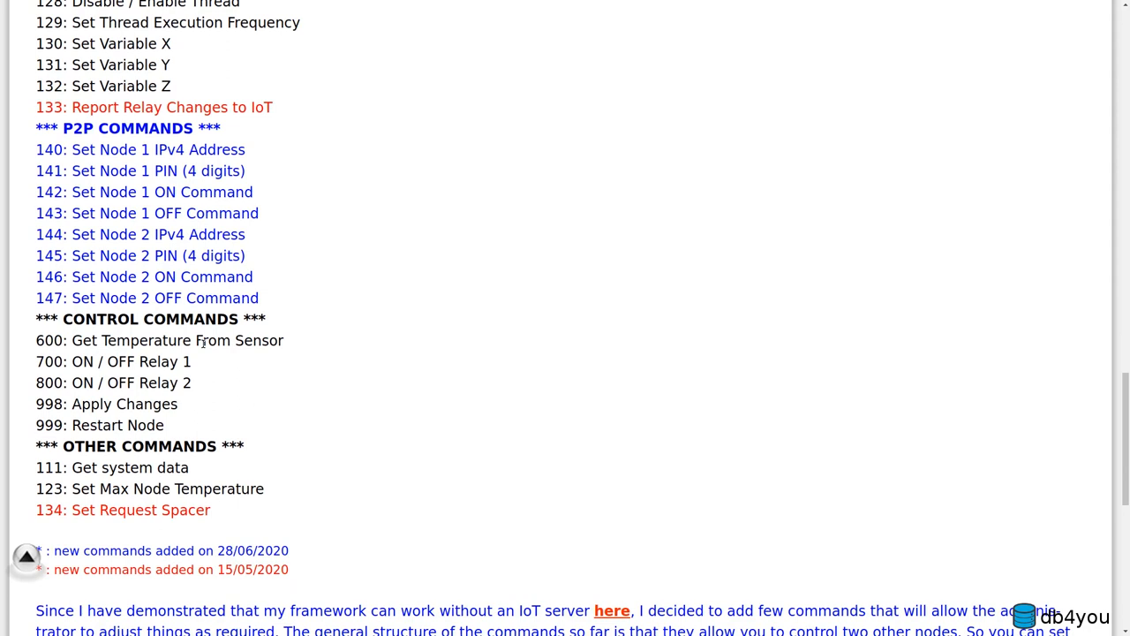
mouse_move(250, 387)
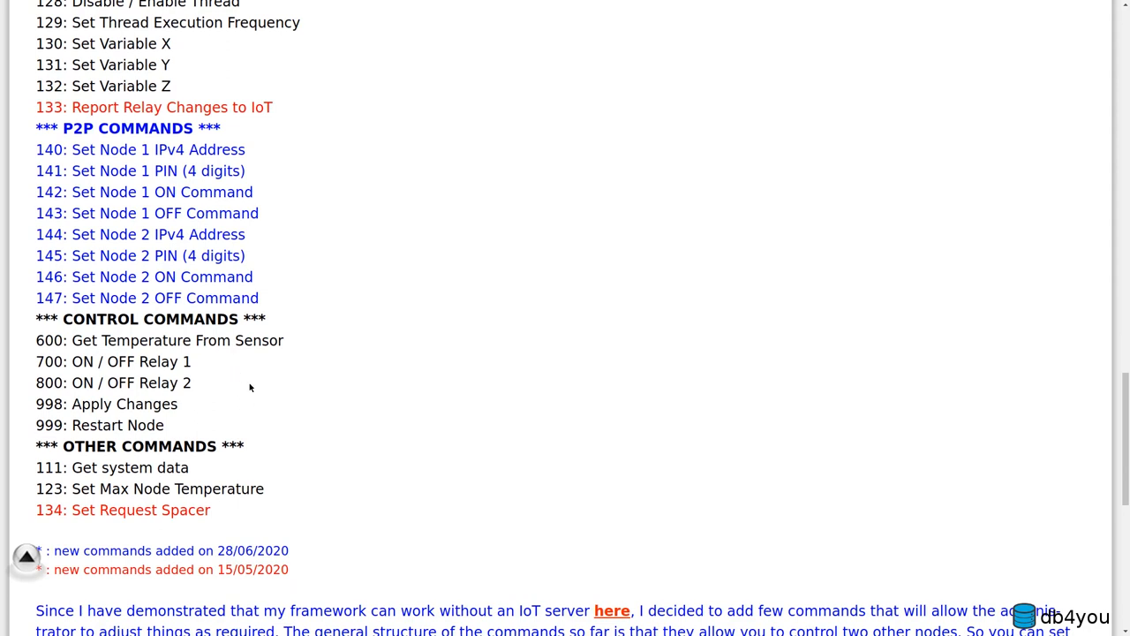
mouse_move(254, 359)
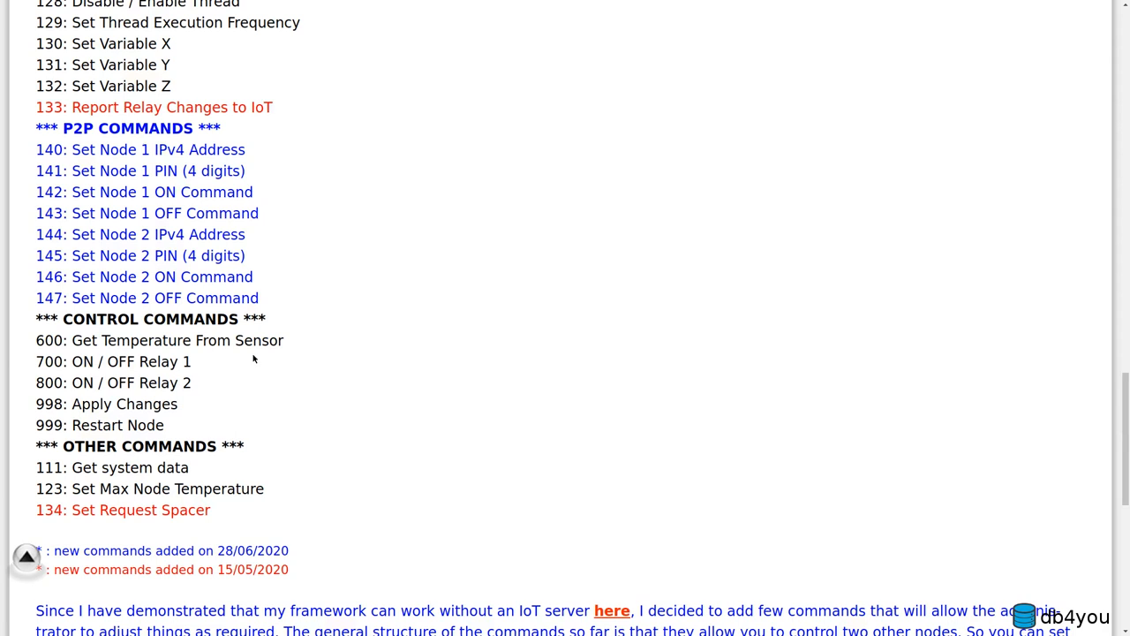
mouse_move(243, 372)
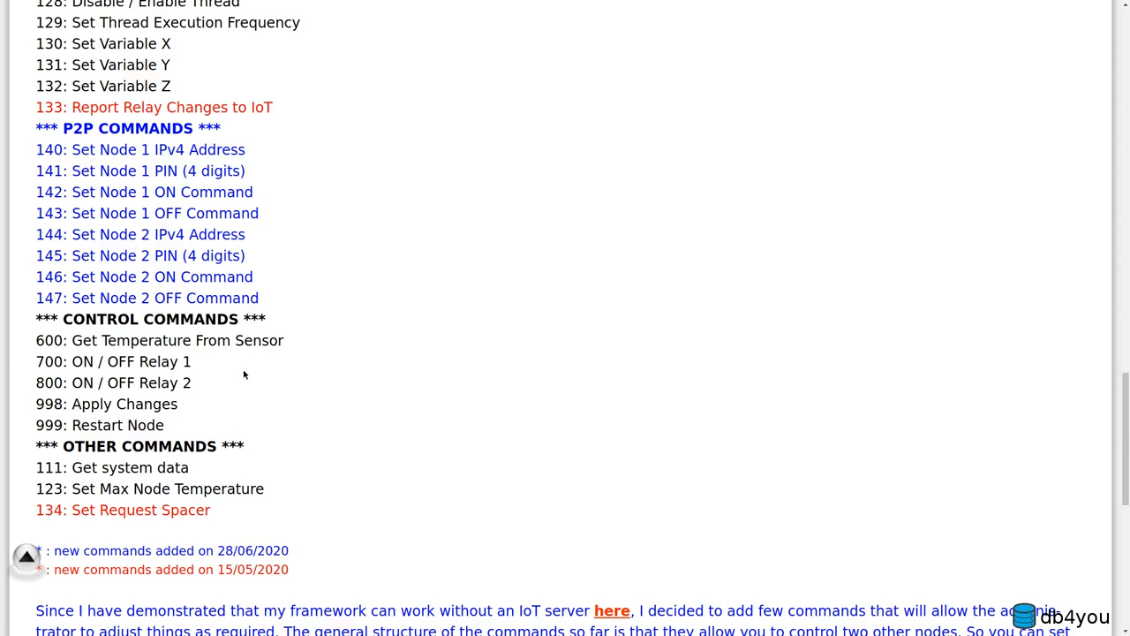
scroll(down, 3)
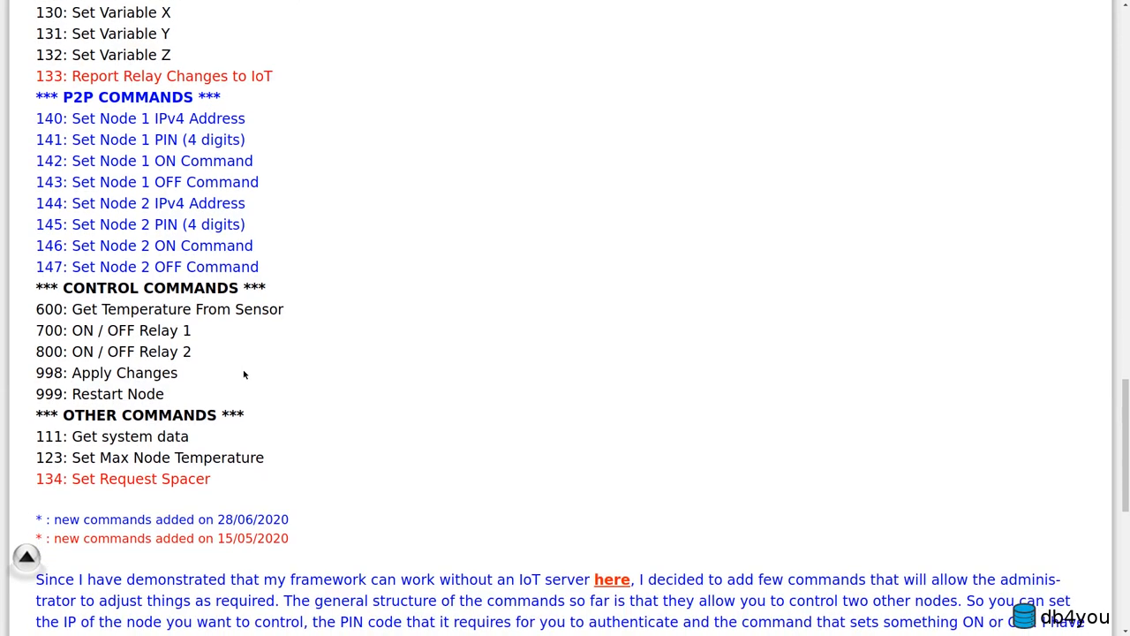
mouse_move(129, 300)
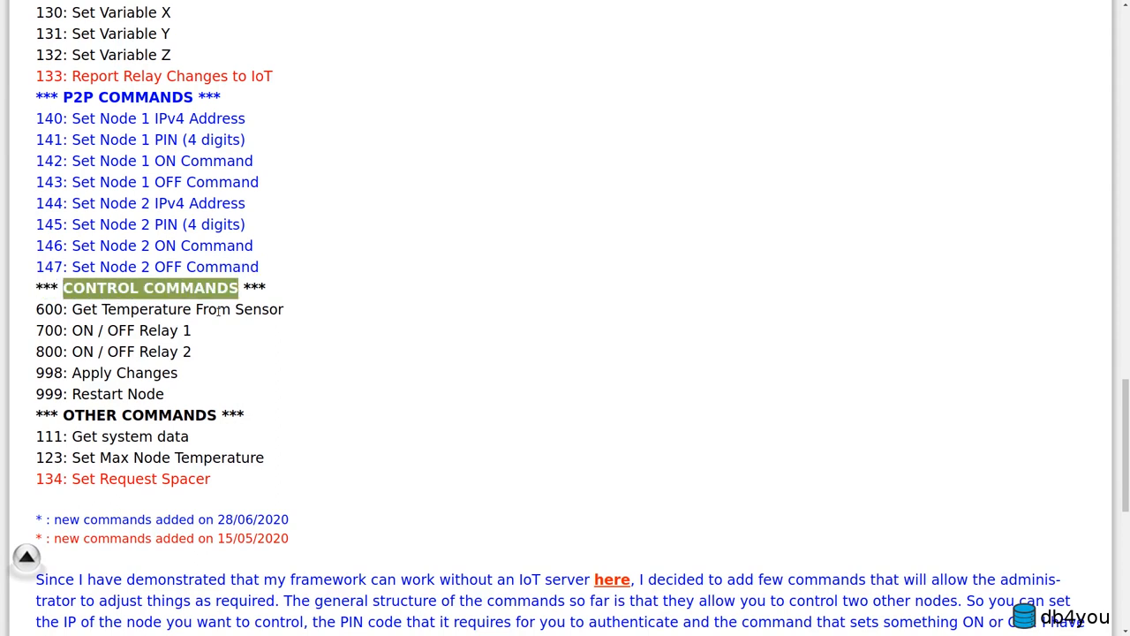
double_click(127, 330)
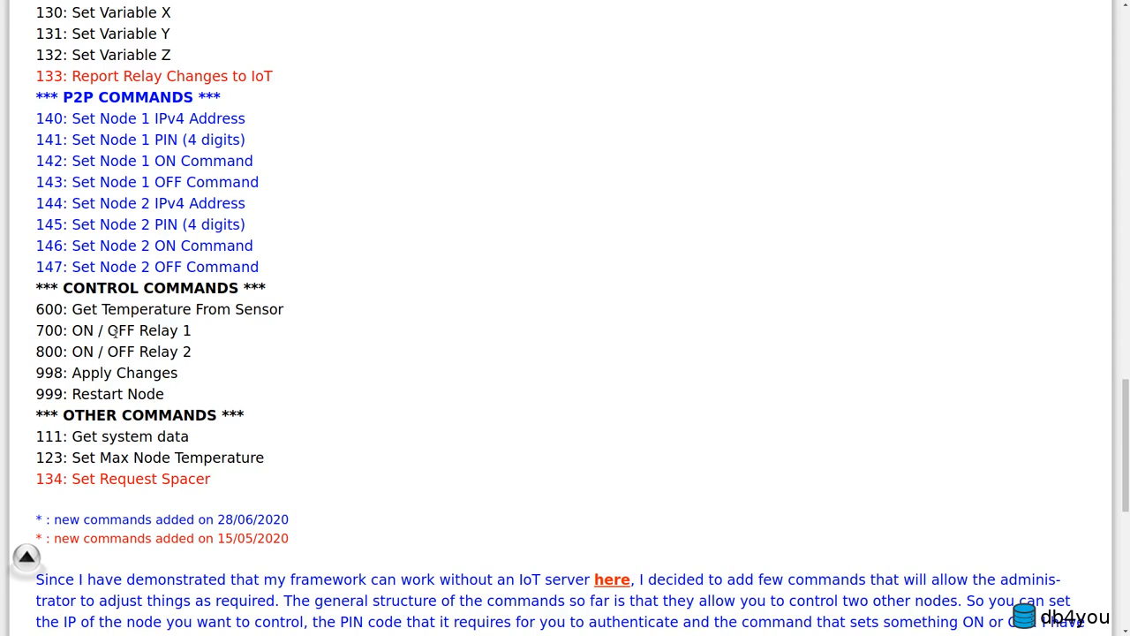
mouse_move(85, 398)
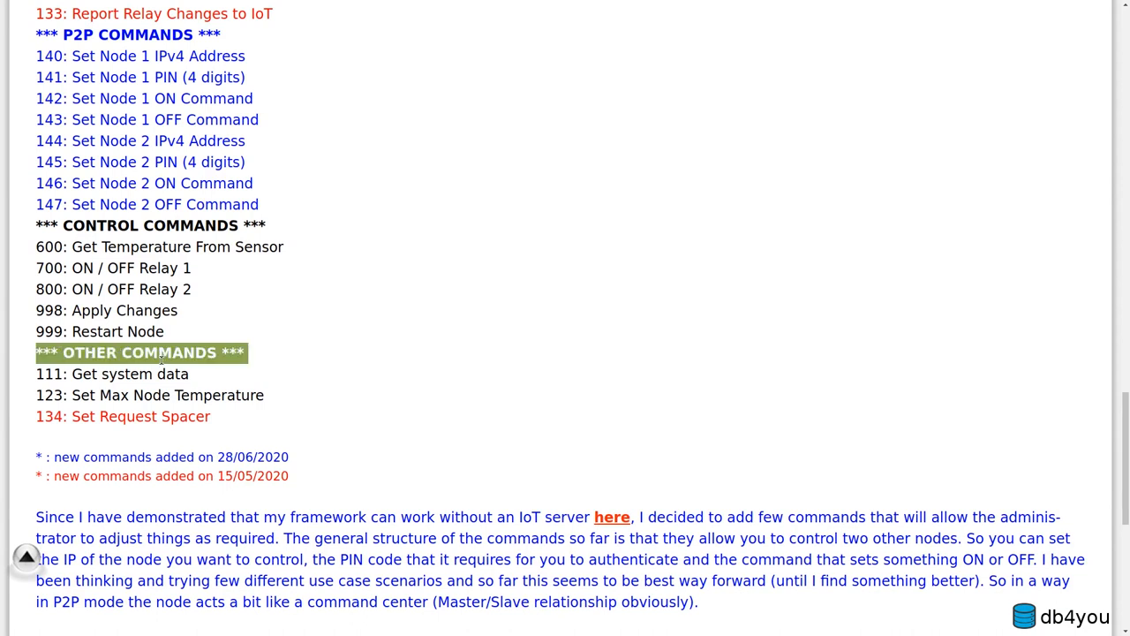
- Select the OTHER COMMANDS heading and '134: Set Request Spacer', then scroll to the command-format paragraph
double_click(126, 373)
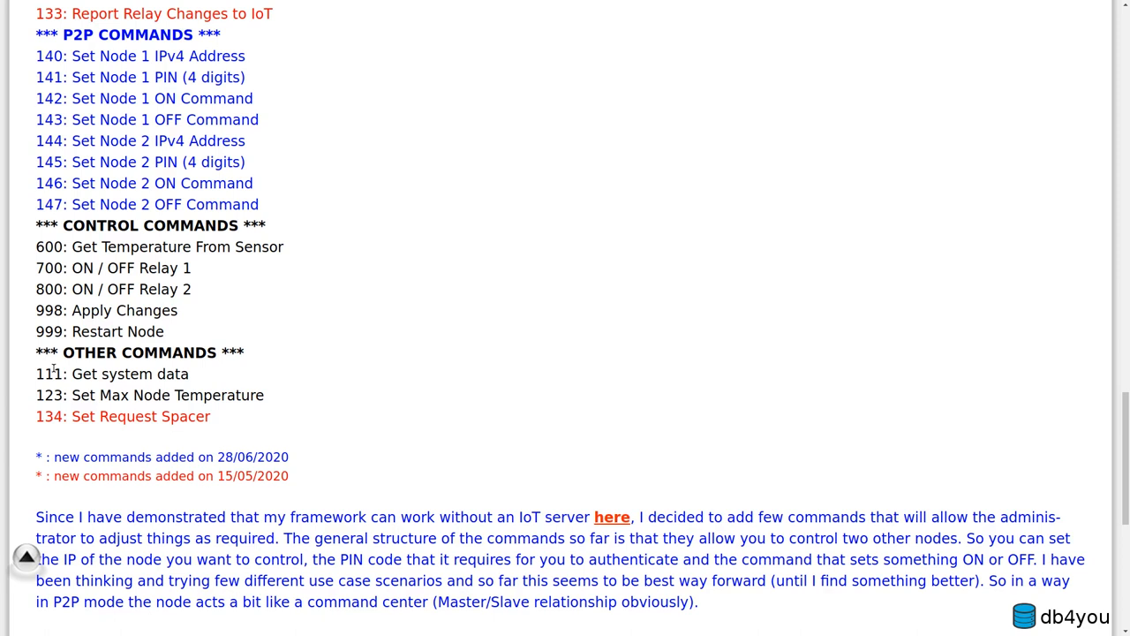
mouse_move(132, 400)
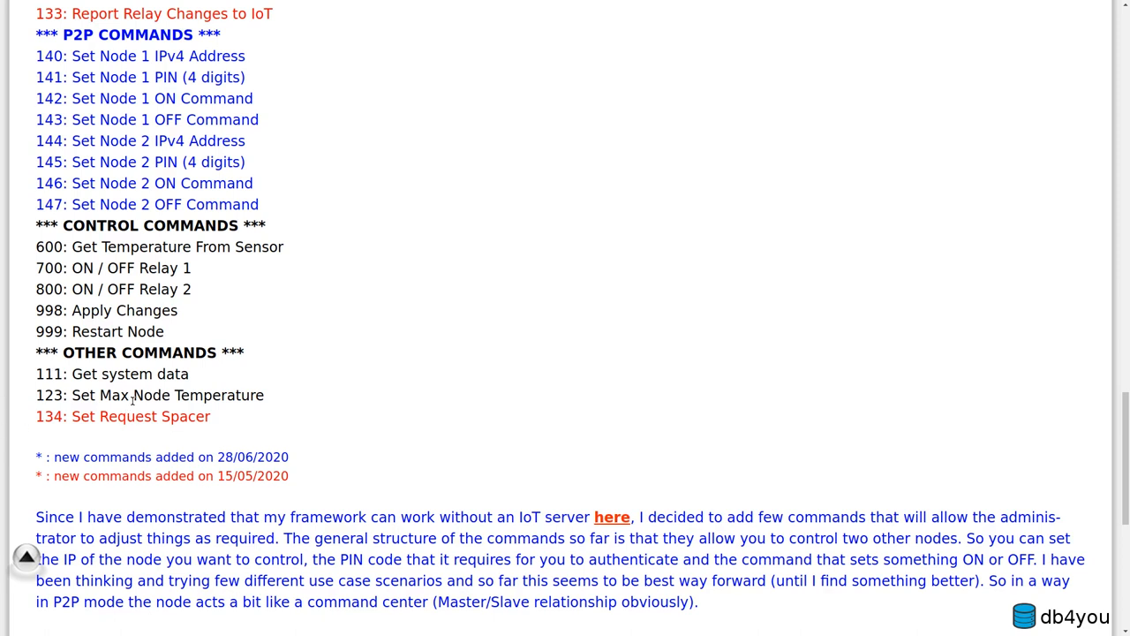
double_click(148, 395)
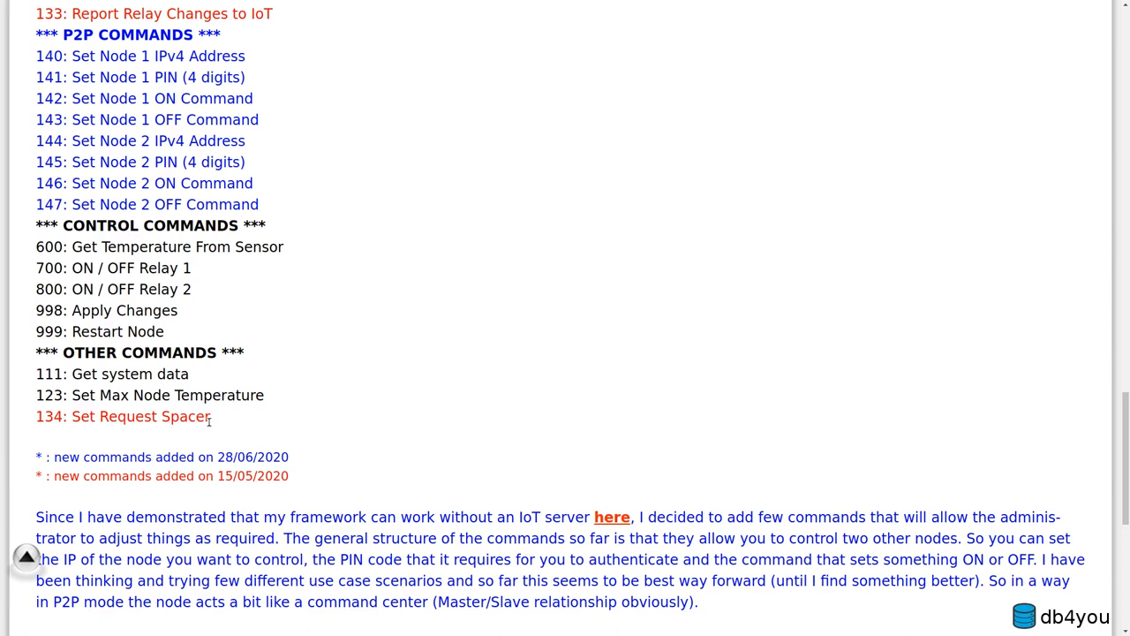
double_click(123, 416)
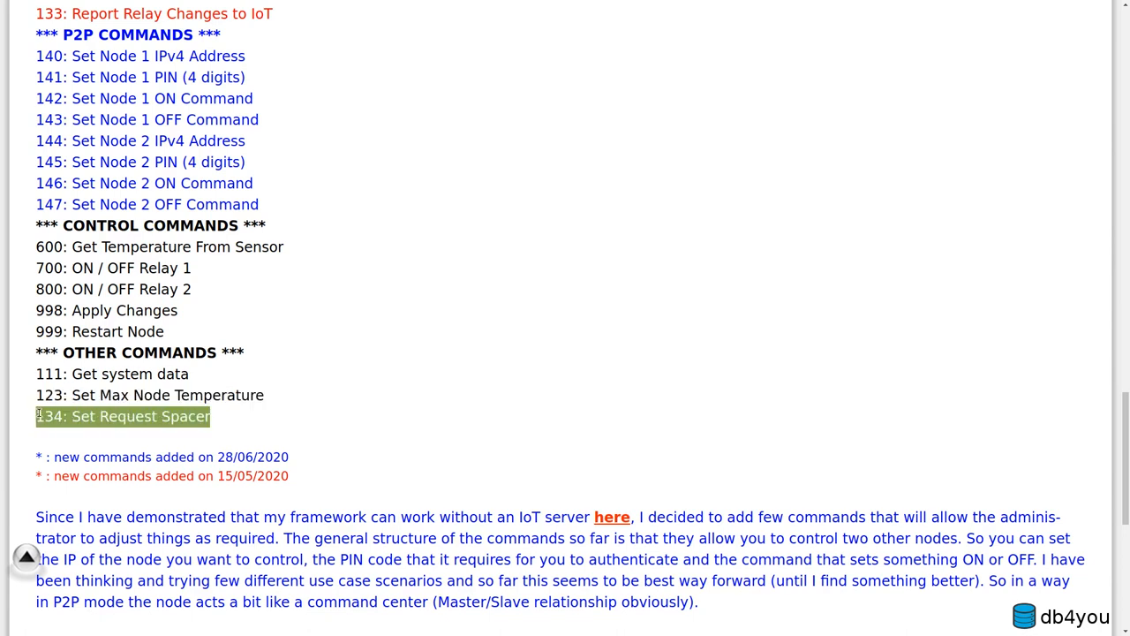
scroll(down, 3)
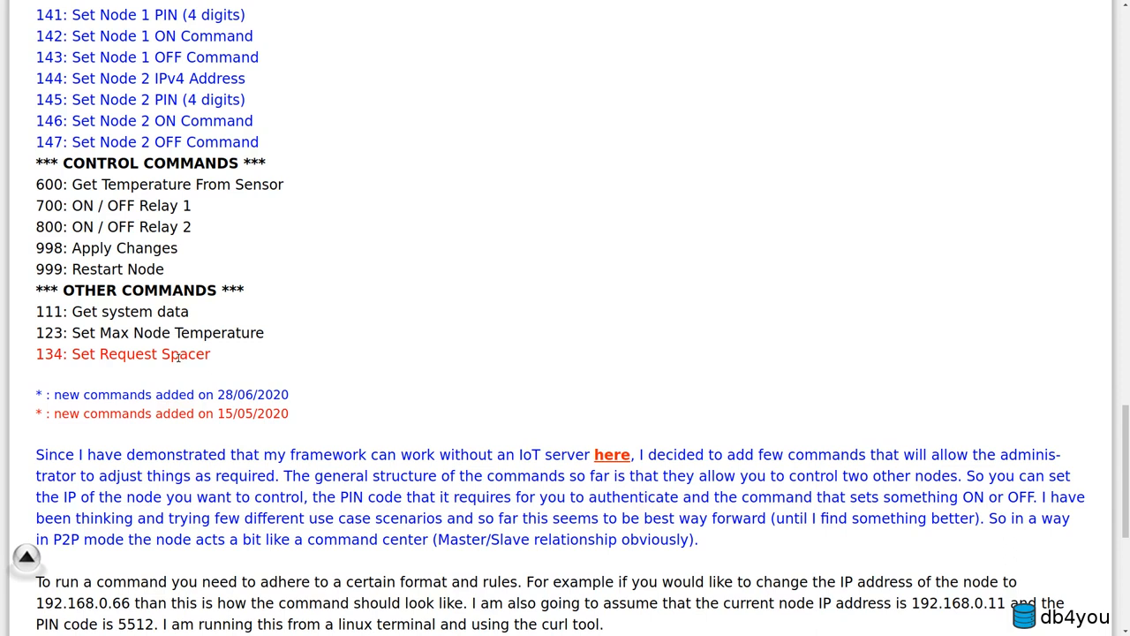
mouse_move(257, 475)
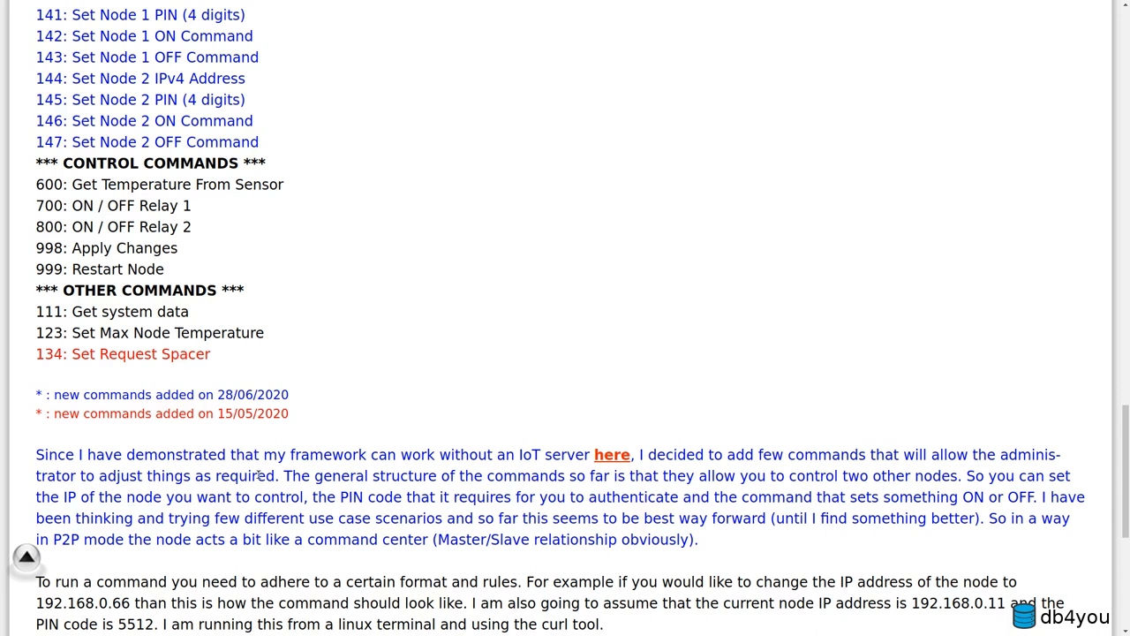
- Scroll down to the two CURL examples and the paragraph on their three data blocks
scroll(down, 3)
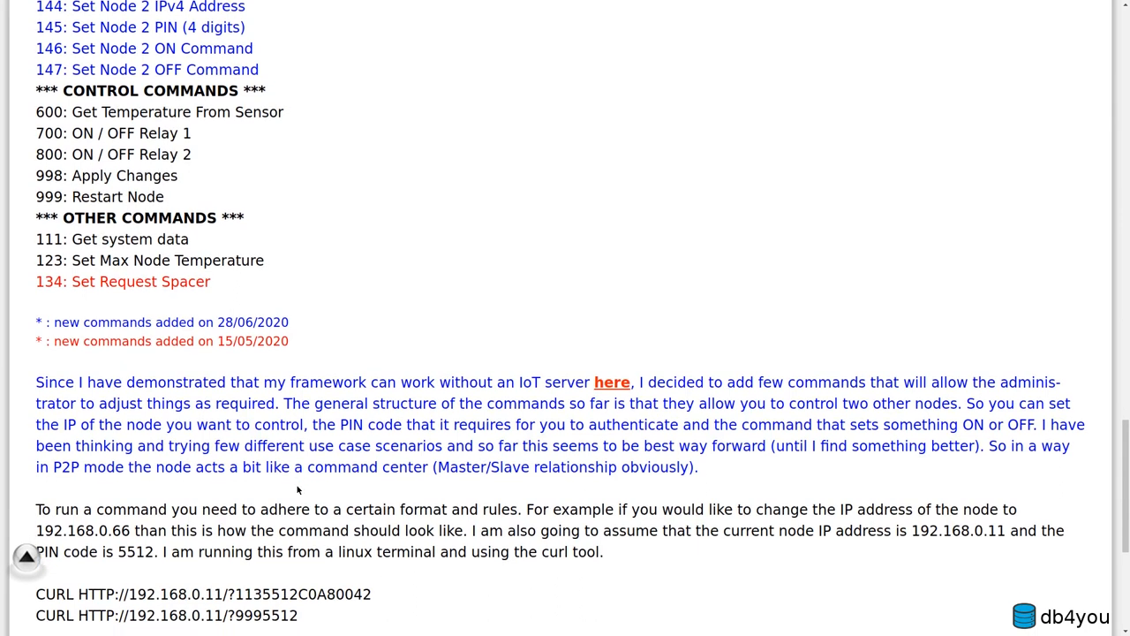
scroll(down, 3)
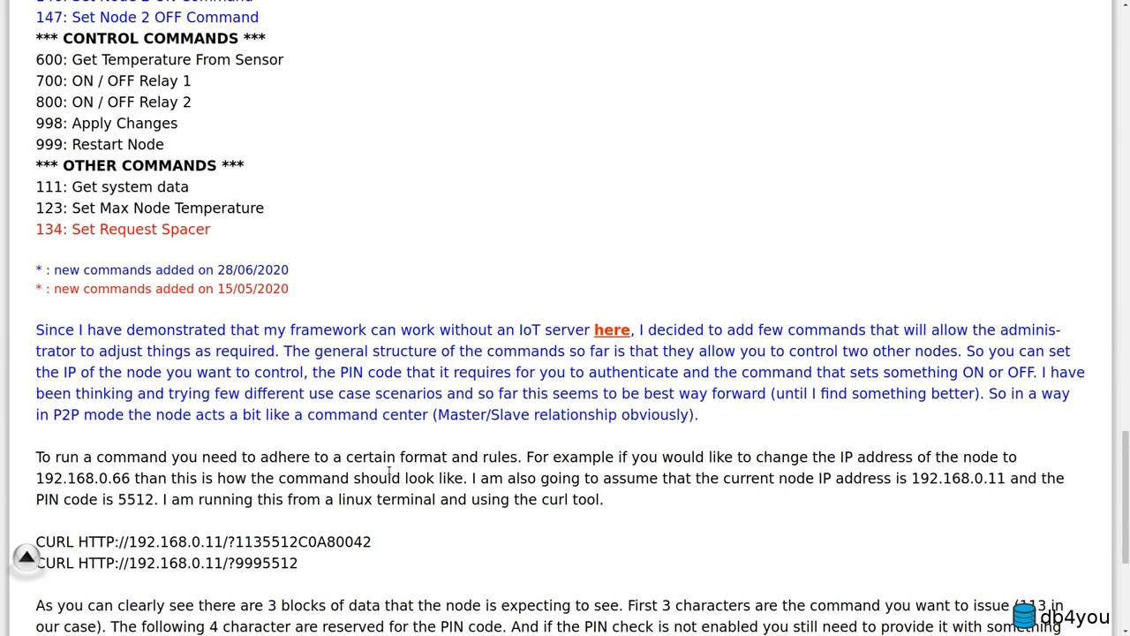
scroll(down, 3)
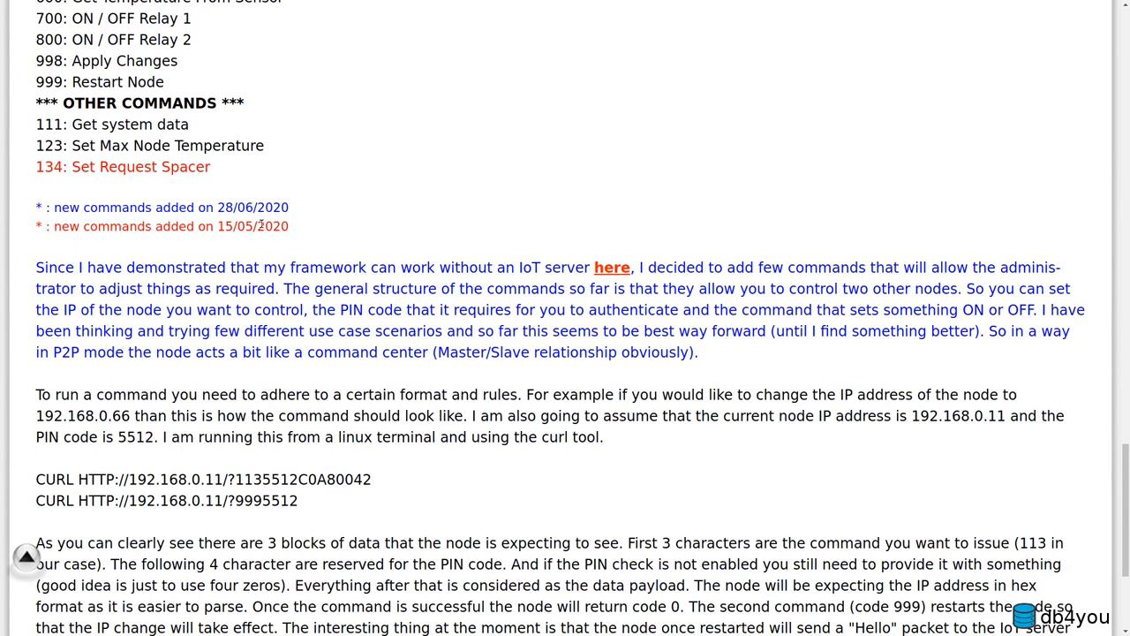
mouse_move(232, 351)
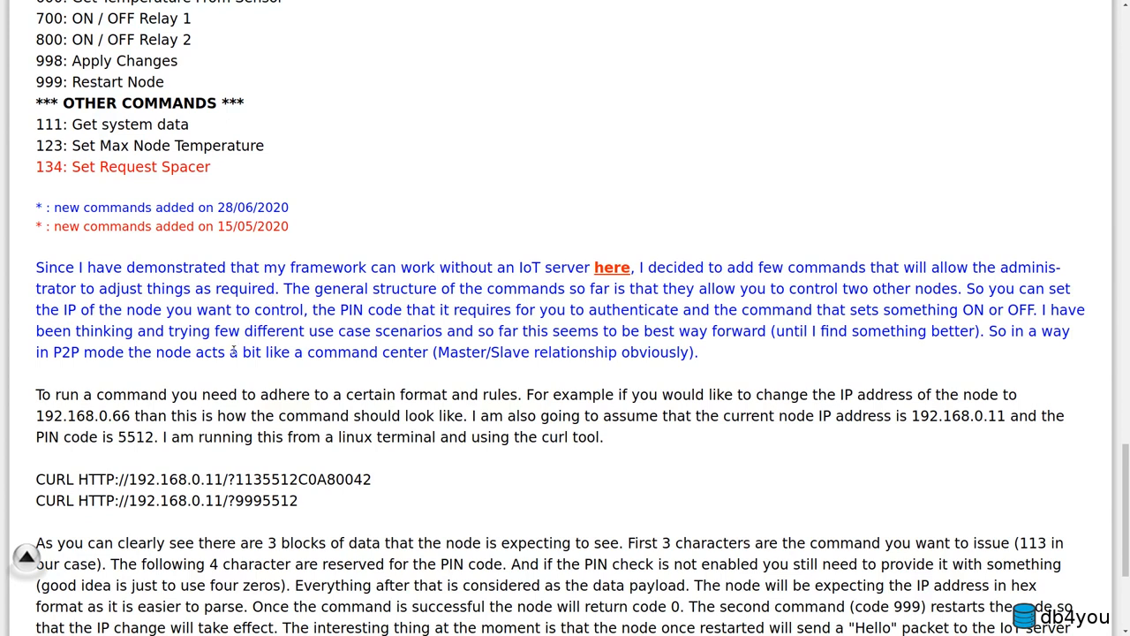
scroll(down, 3)
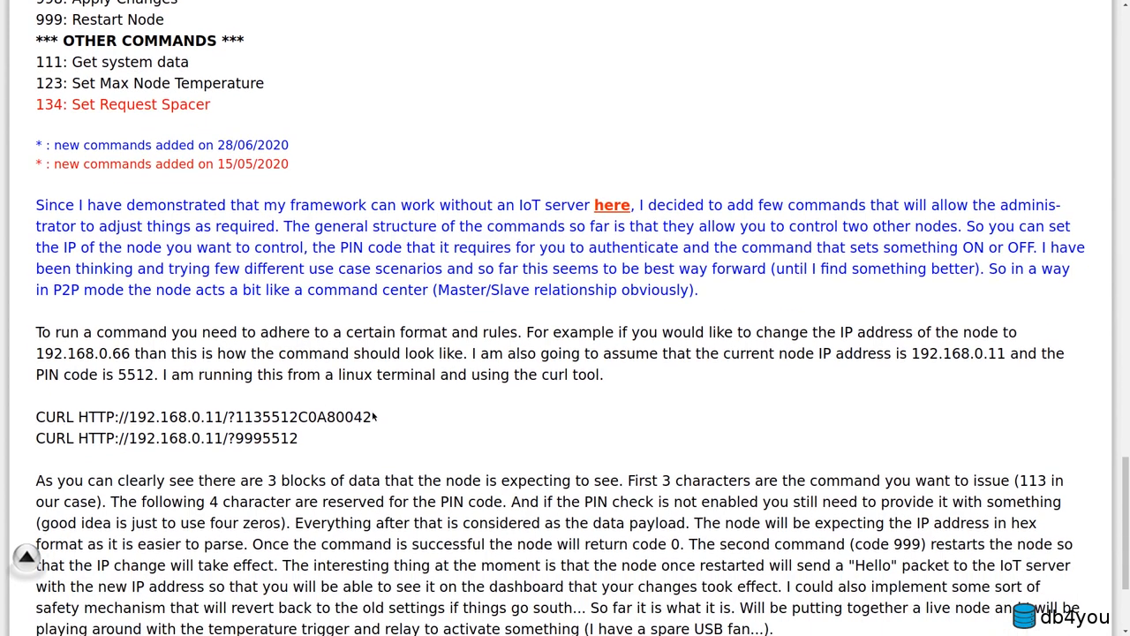
- Select parts of the curl example lines, ending on the 999 code in the second one
triple_click(203, 416)
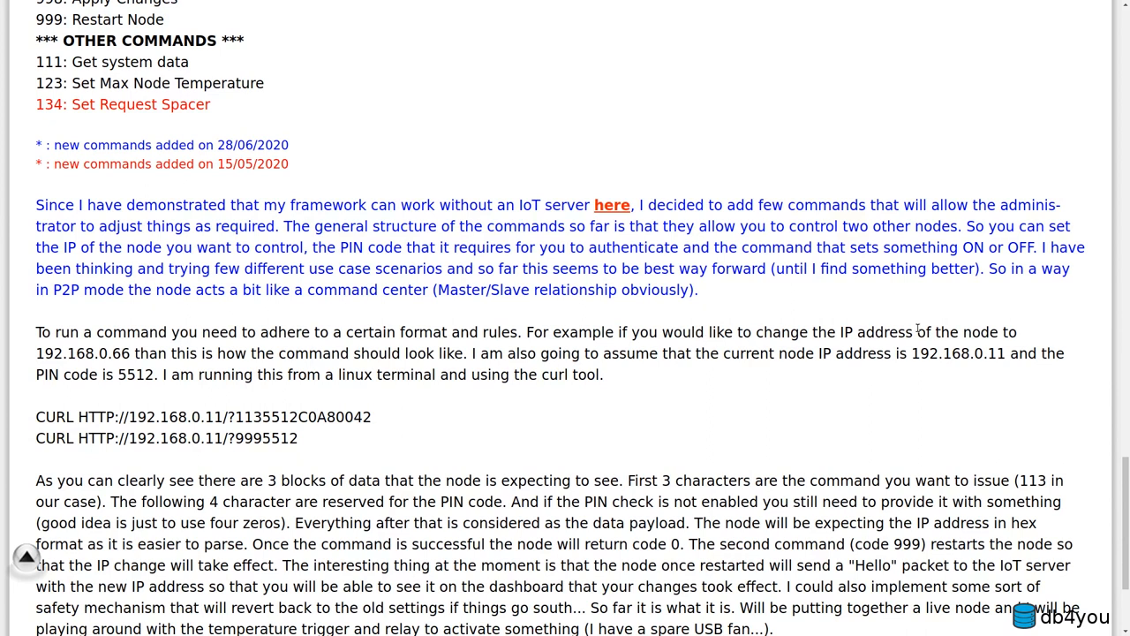
mouse_move(115, 430)
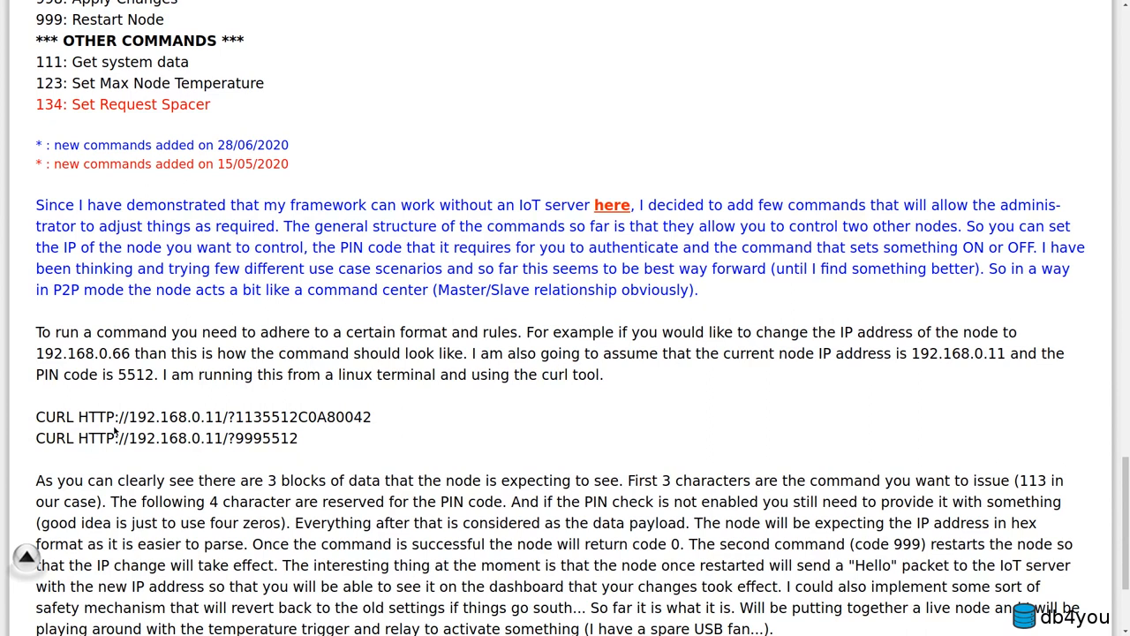
double_click(155, 416)
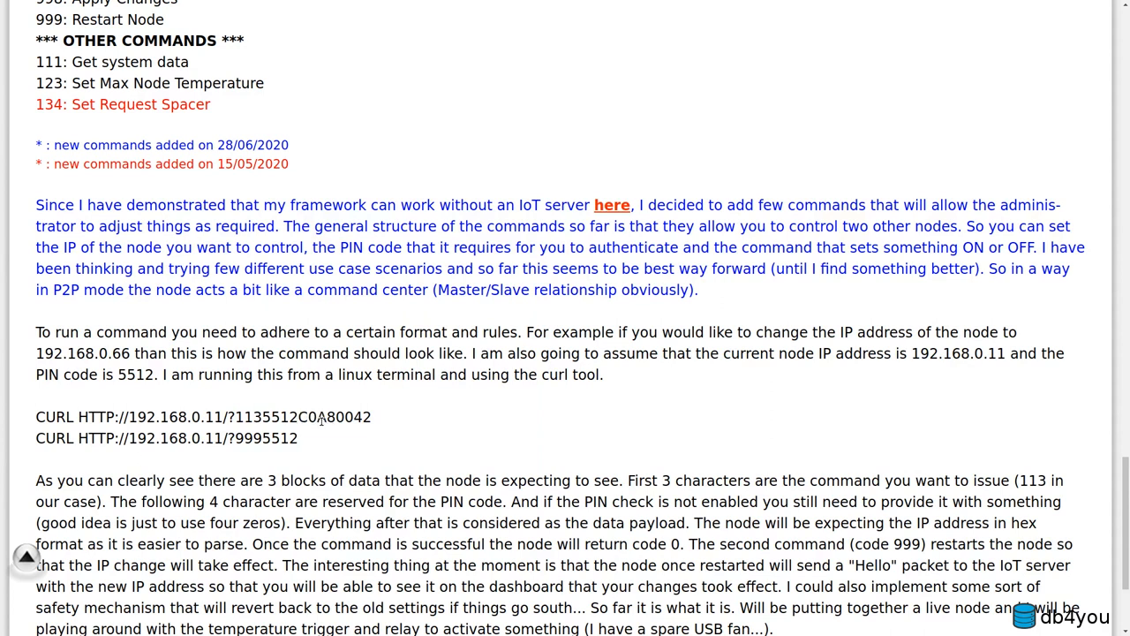
double_click(321, 416)
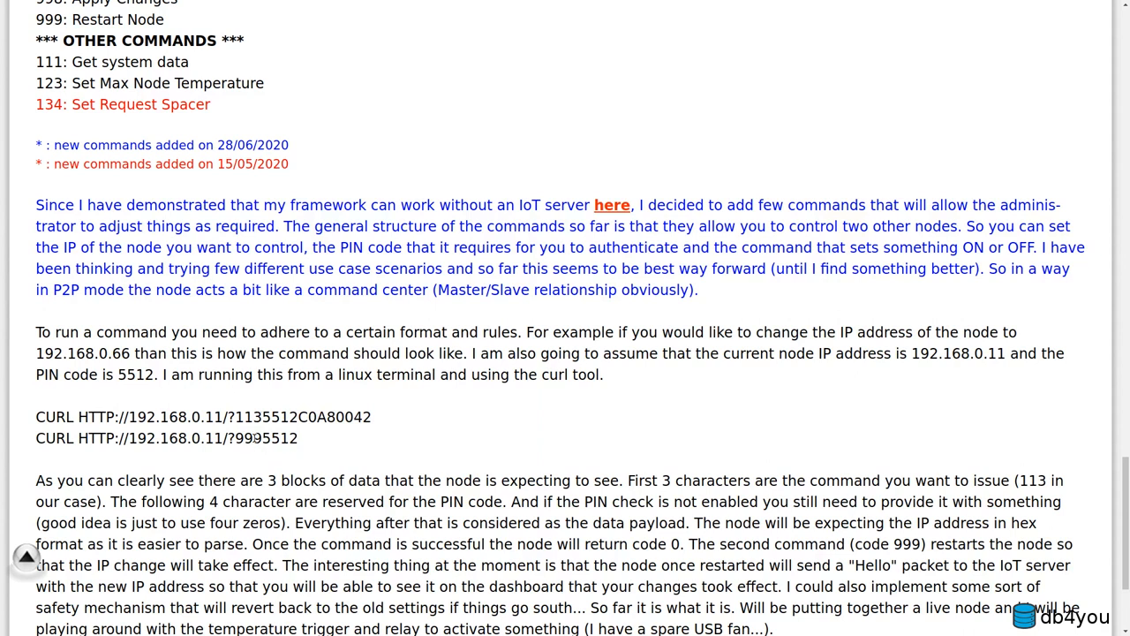
double_click(248, 437)
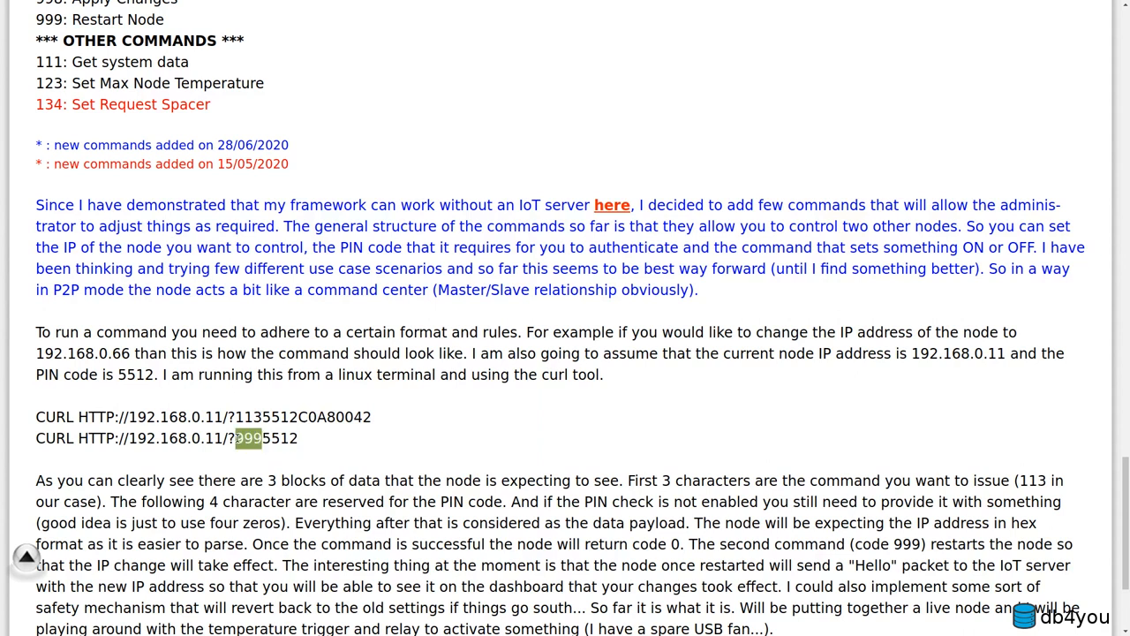
mouse_move(274, 456)
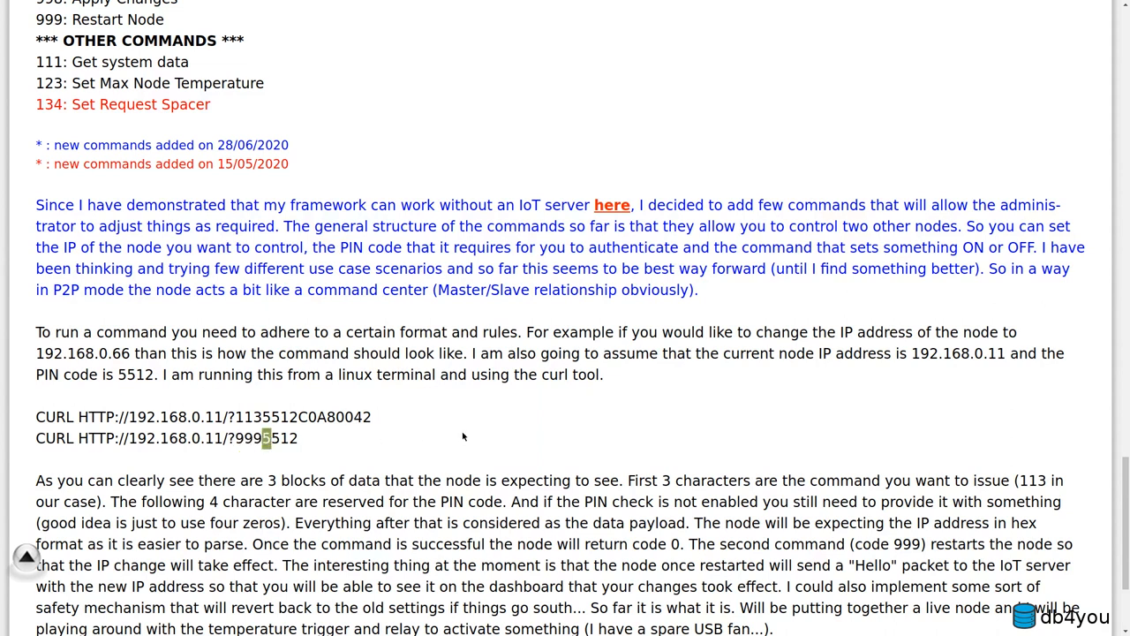
- Scroll up to the IP settings list, highlight code 113, then scroll toward the P2P commands
scroll(down, 3)
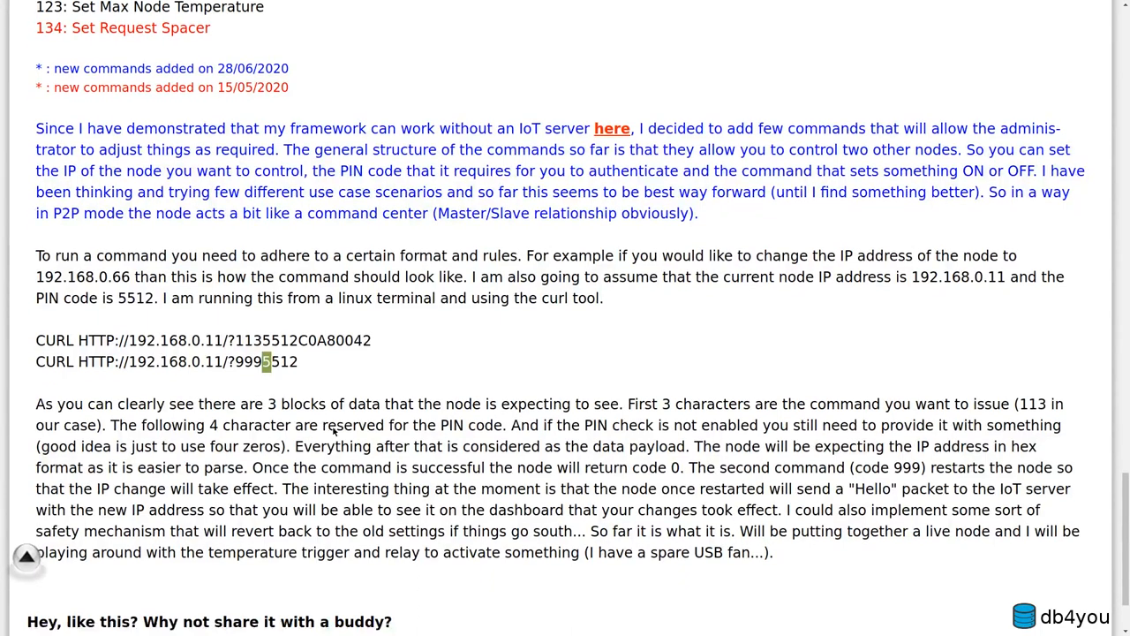
scroll(up, 3)
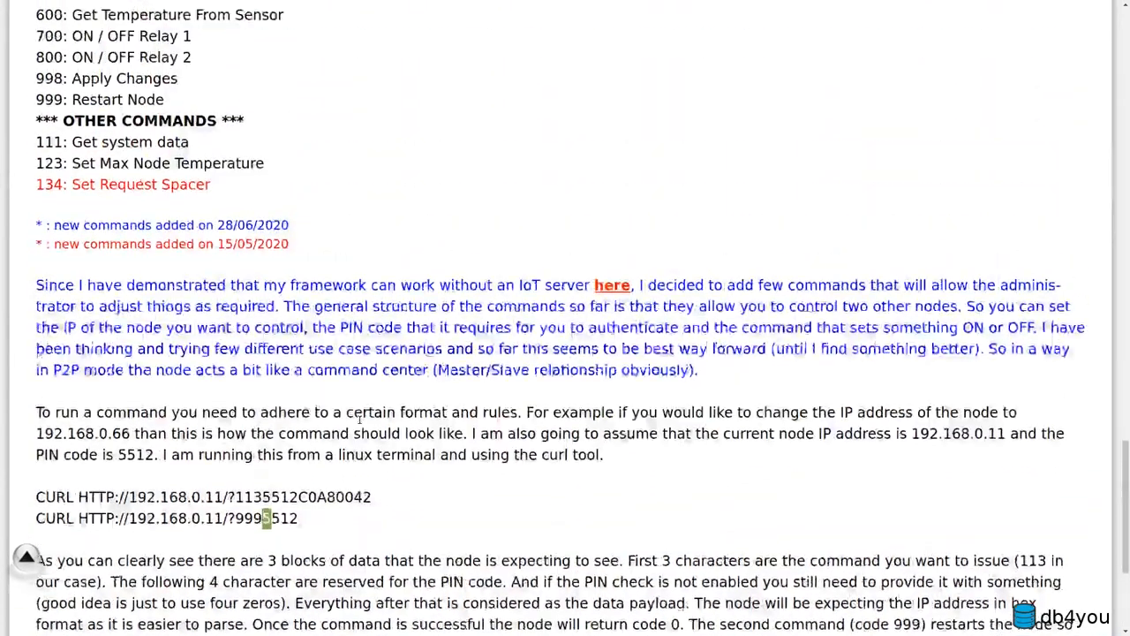
scroll(up, 3)
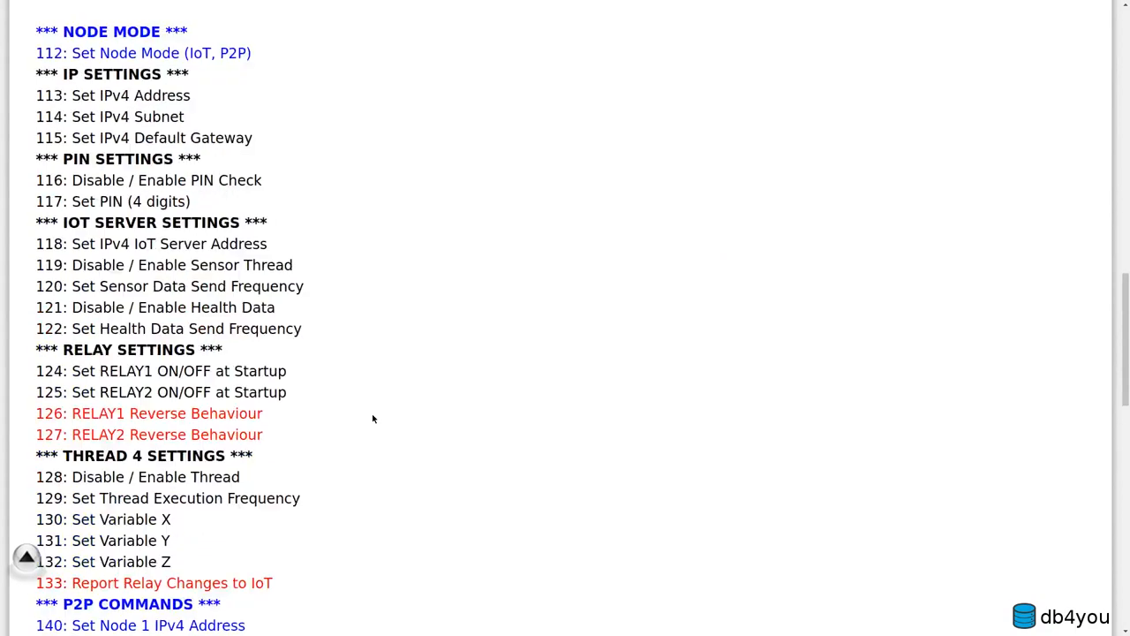
scroll(up, 3)
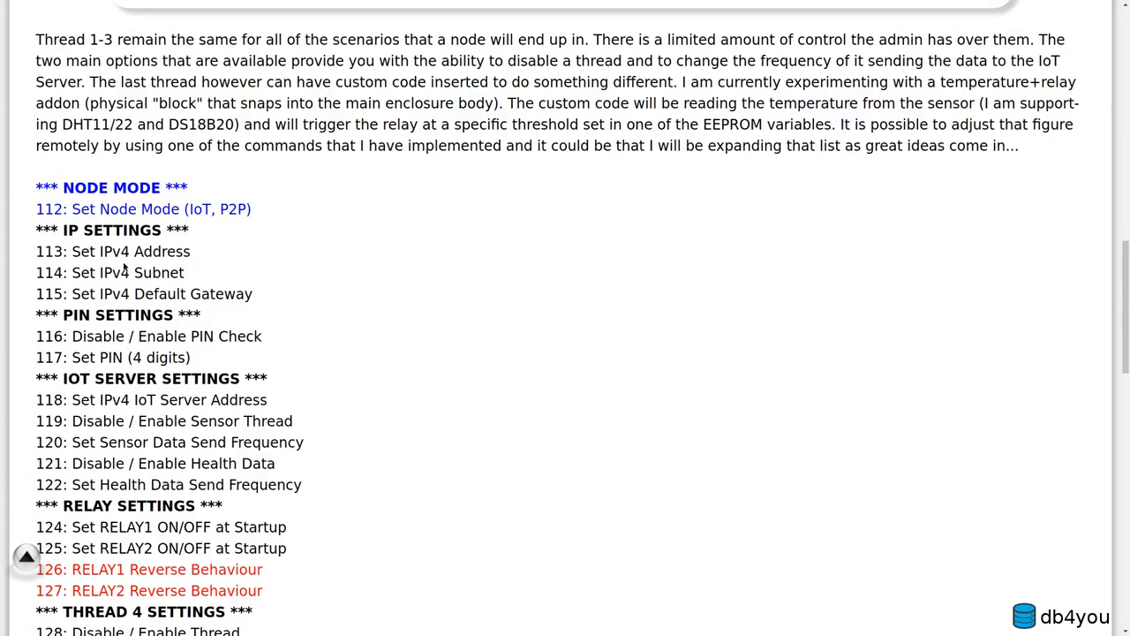
double_click(50, 251)
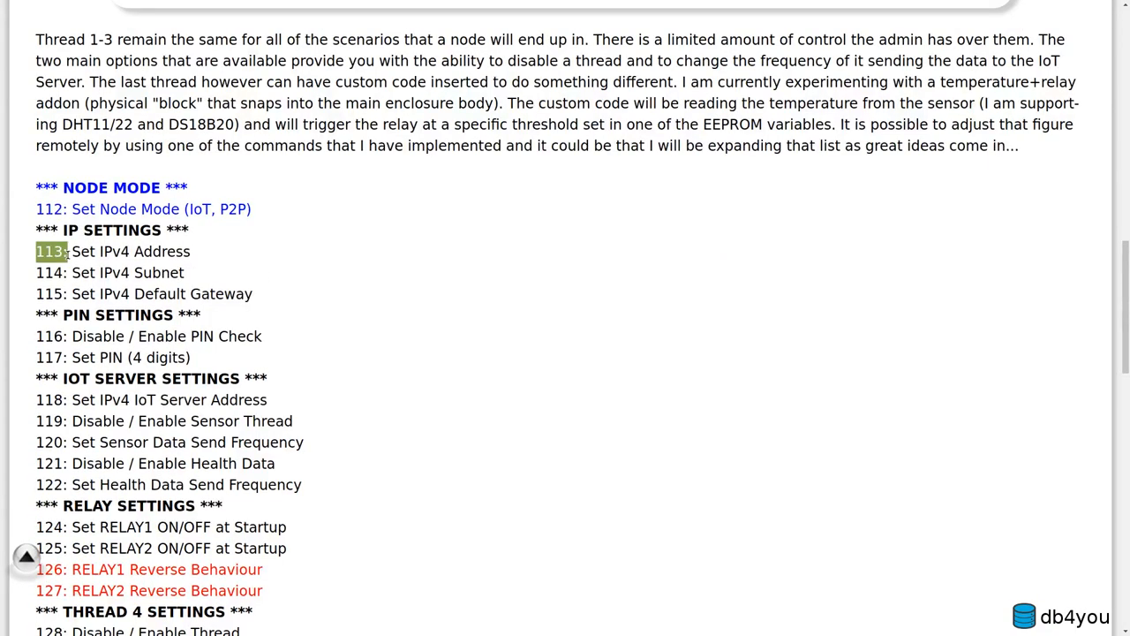
mouse_move(476, 368)
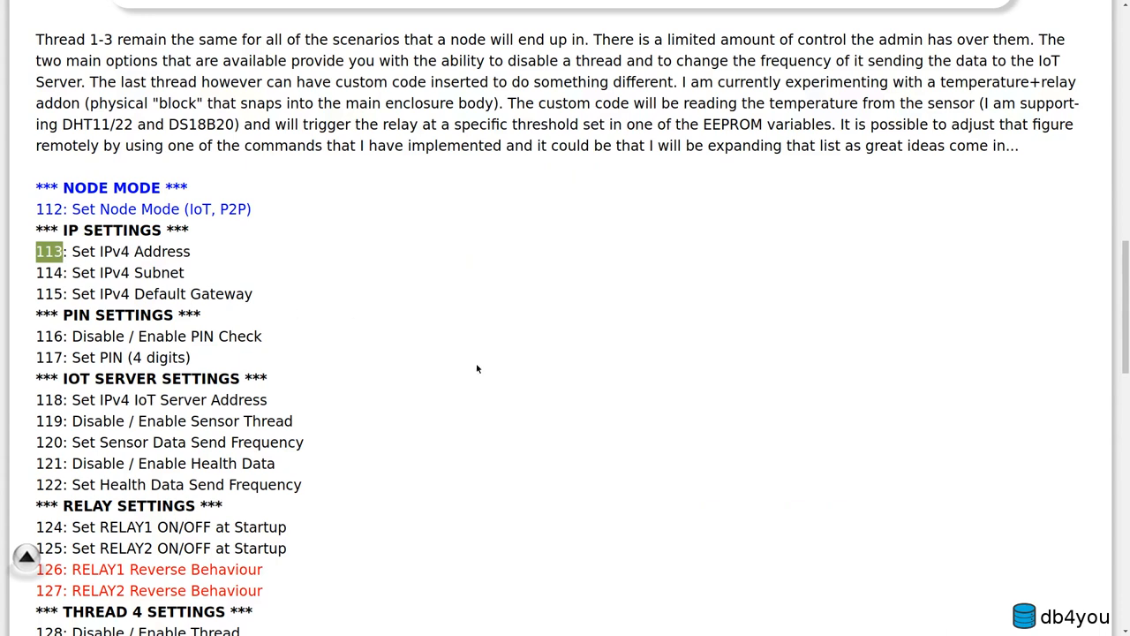
scroll(down, 3)
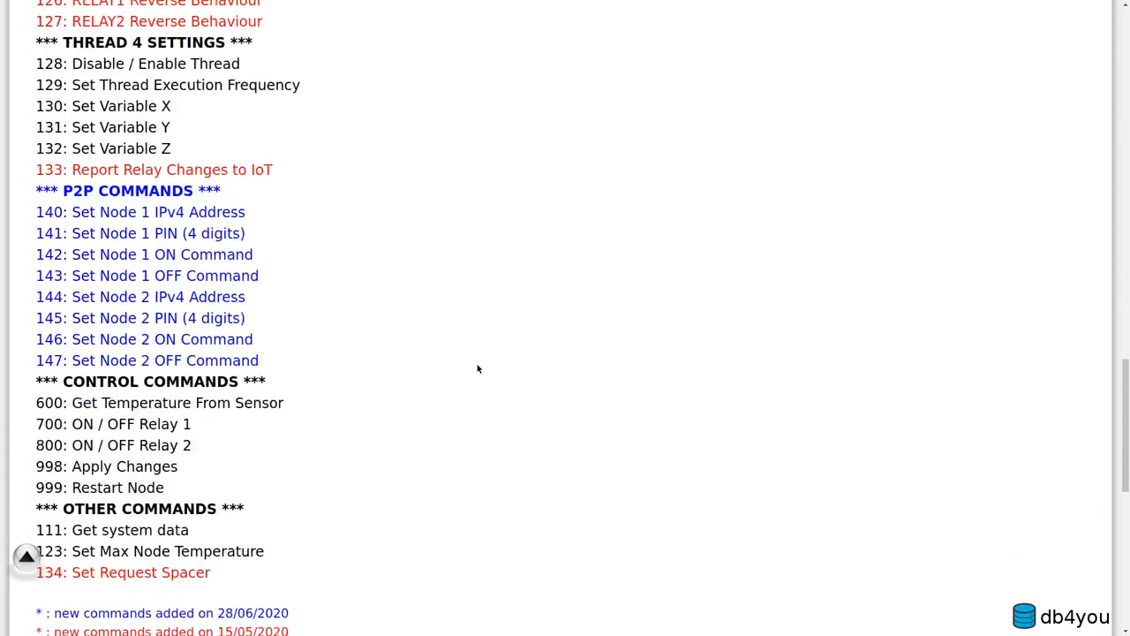
scroll(down, 3)
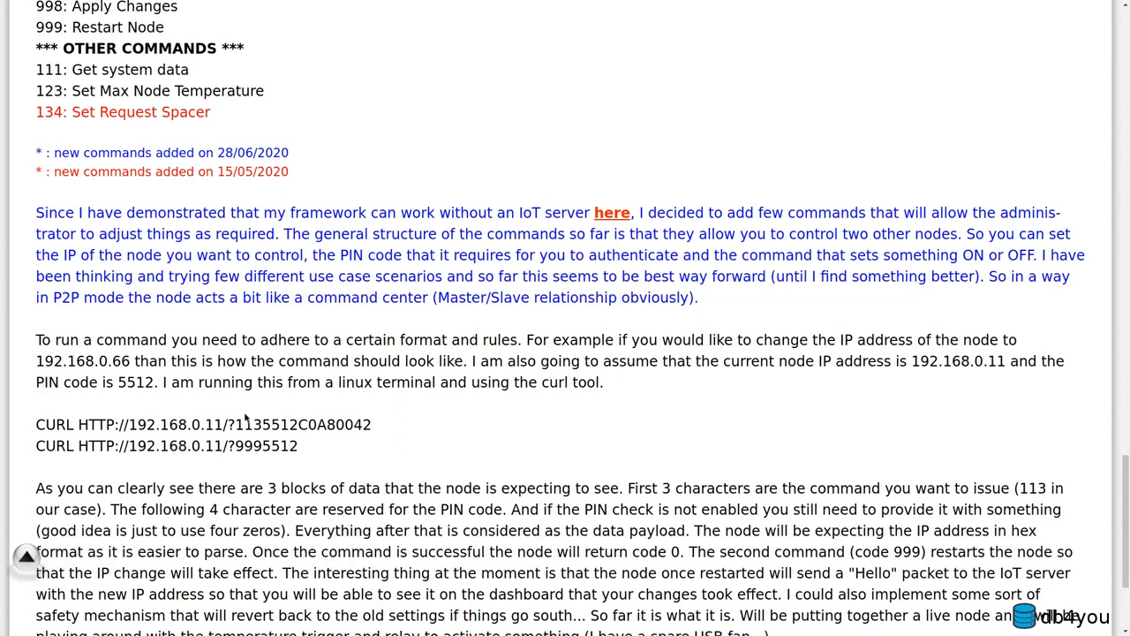
double_click(248, 424)
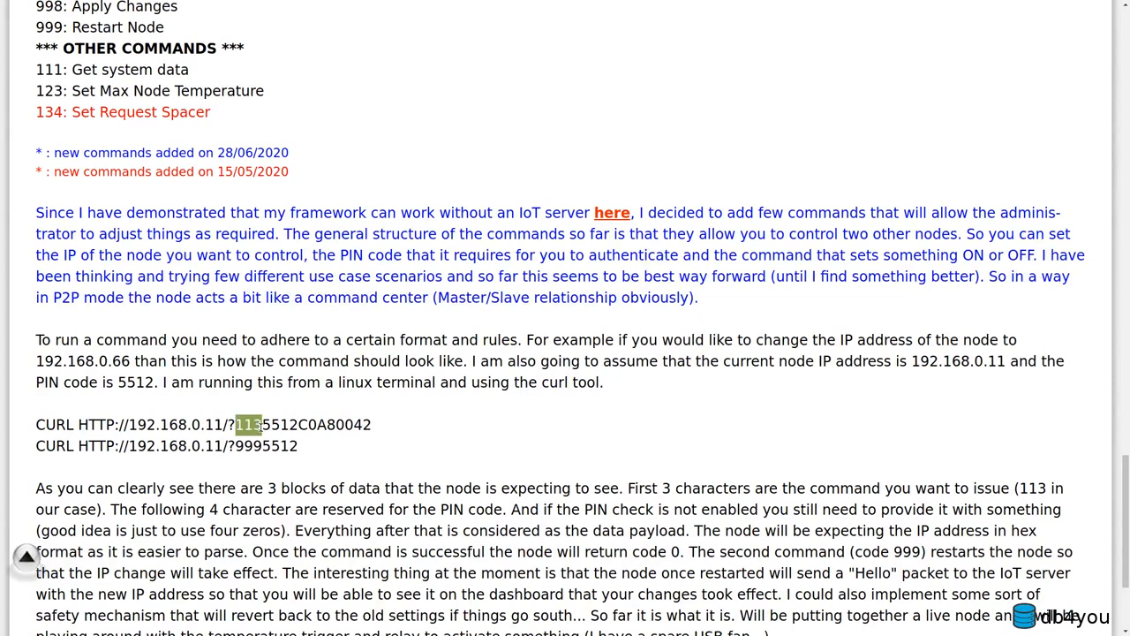
drag(250, 425, 298, 425)
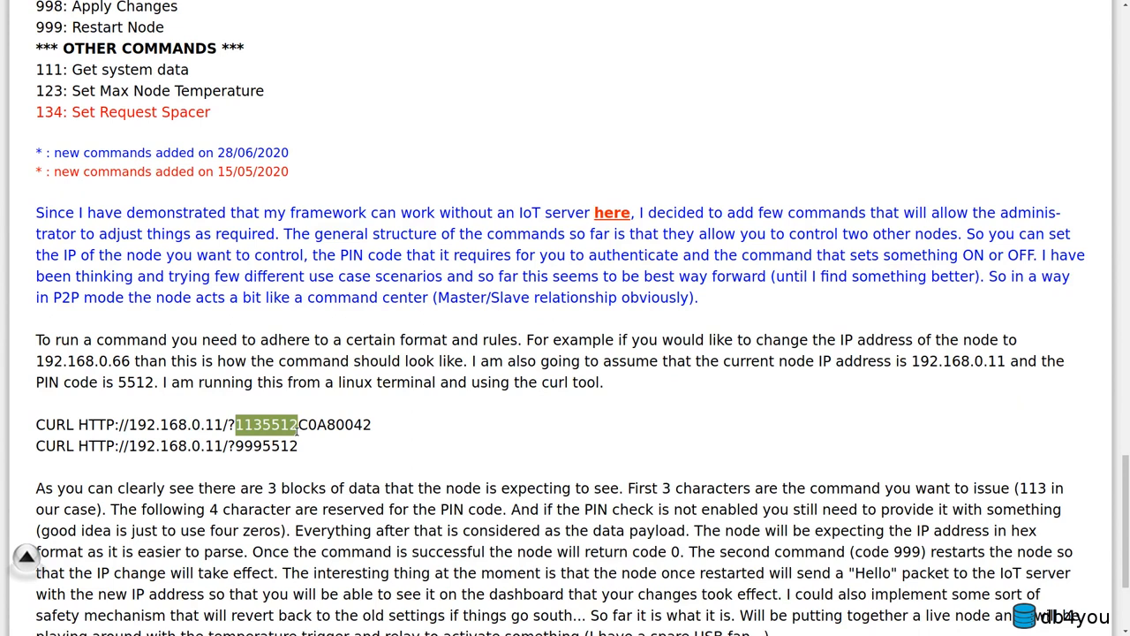
drag(297, 424, 371, 425)
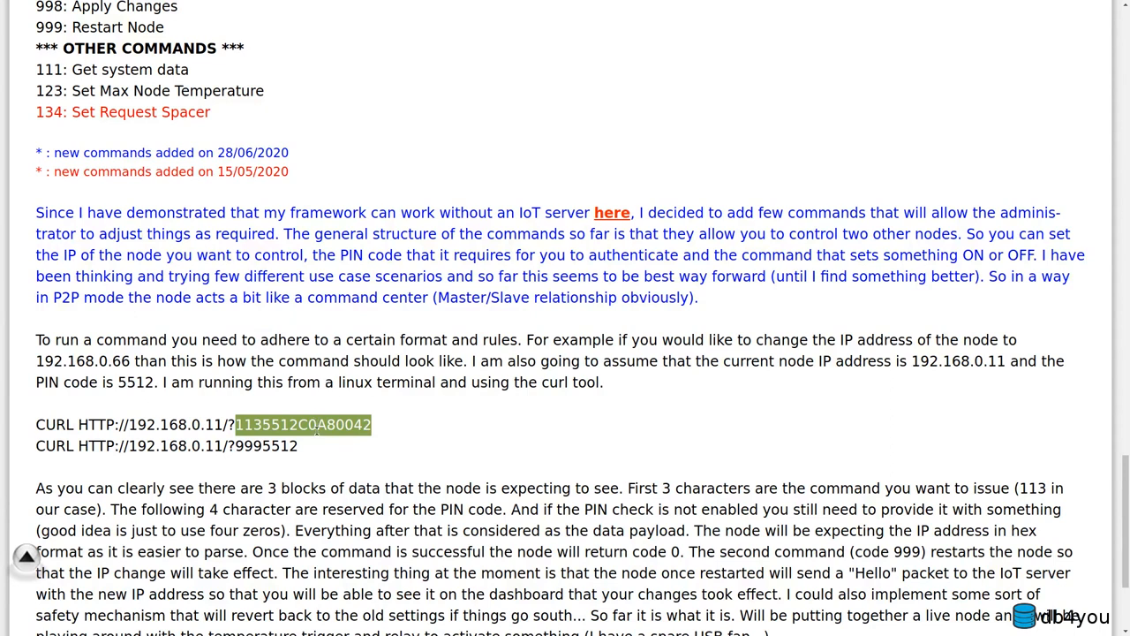
click(316, 437)
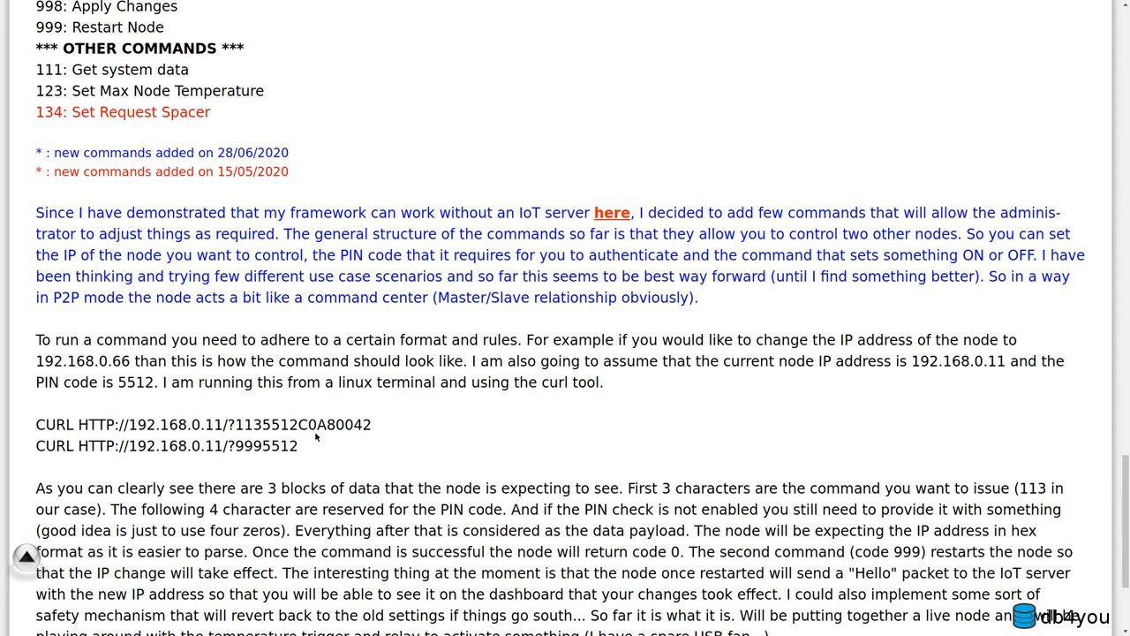
mouse_move(339, 418)
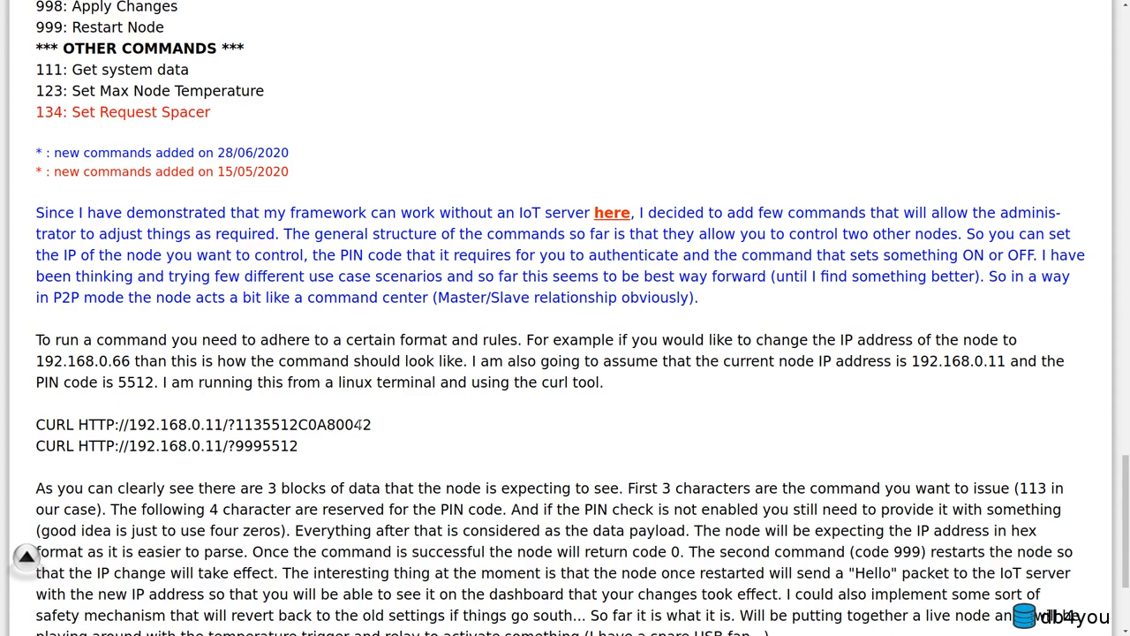
mouse_move(360, 419)
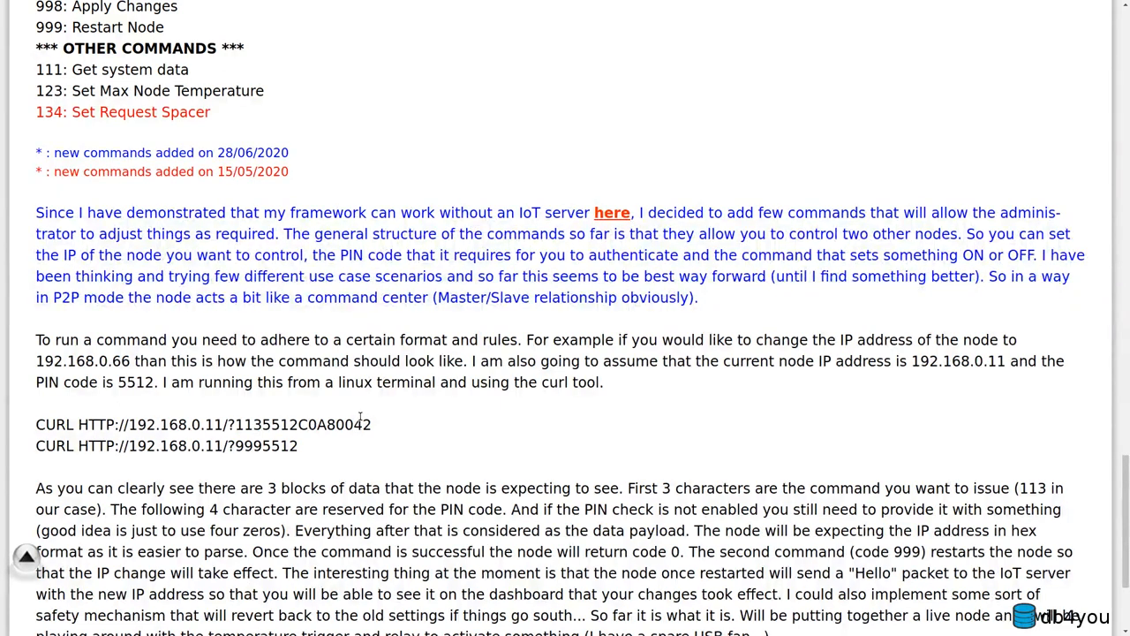
- Scroll up from the curl examples past the command list to the top thread diagrams
scroll(up, 3)
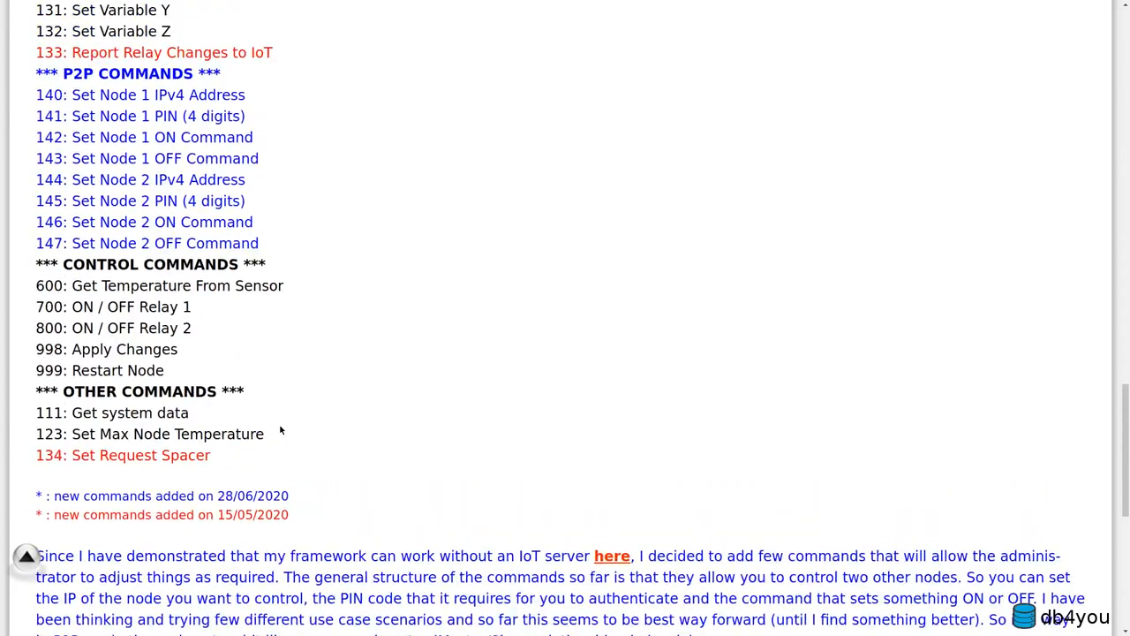
scroll(up, 3)
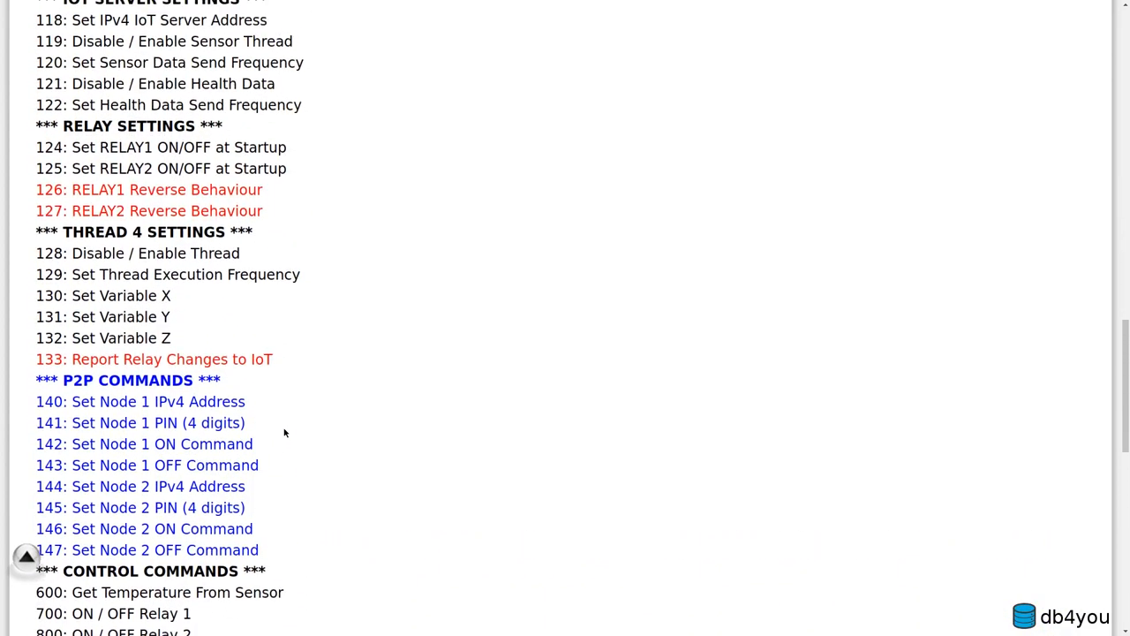
scroll(up, 3)
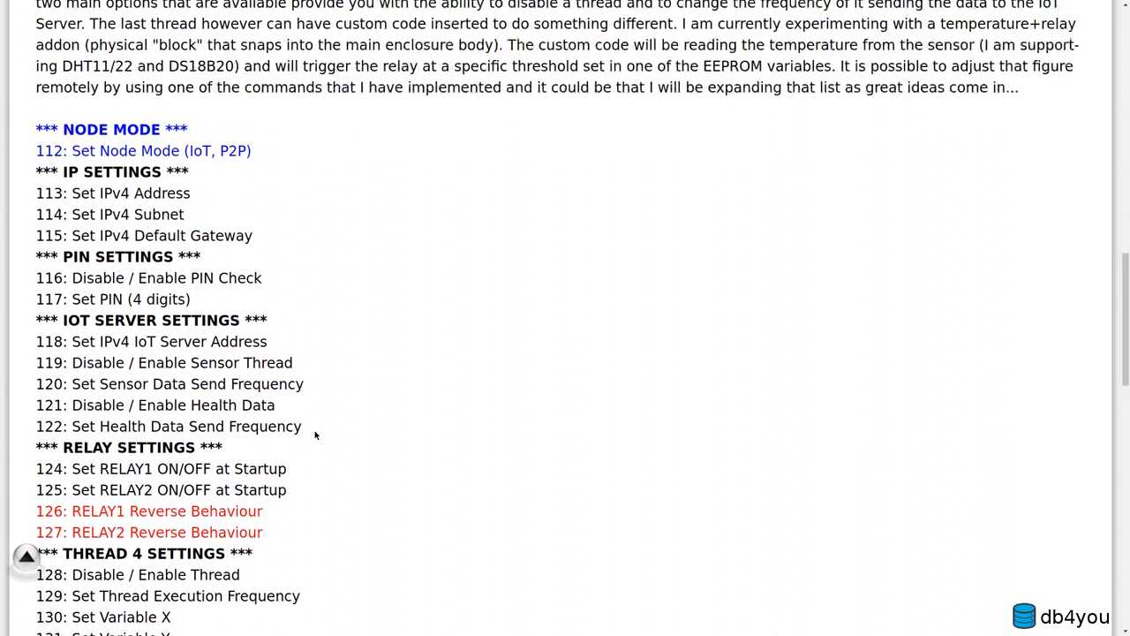
scroll(up, 3)
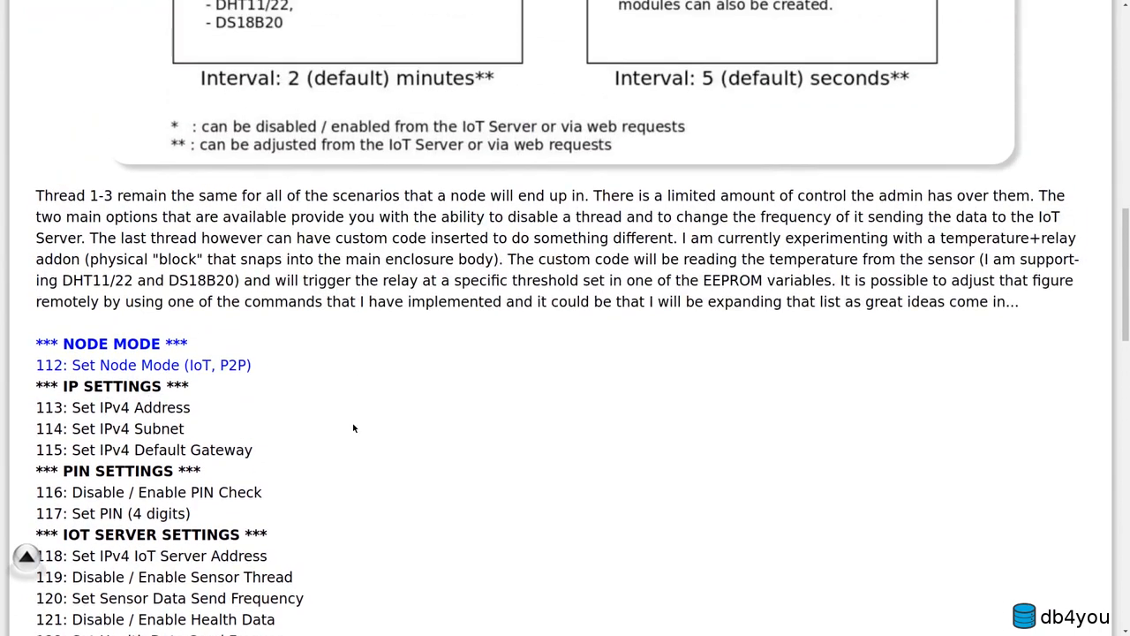
scroll(up, 3)
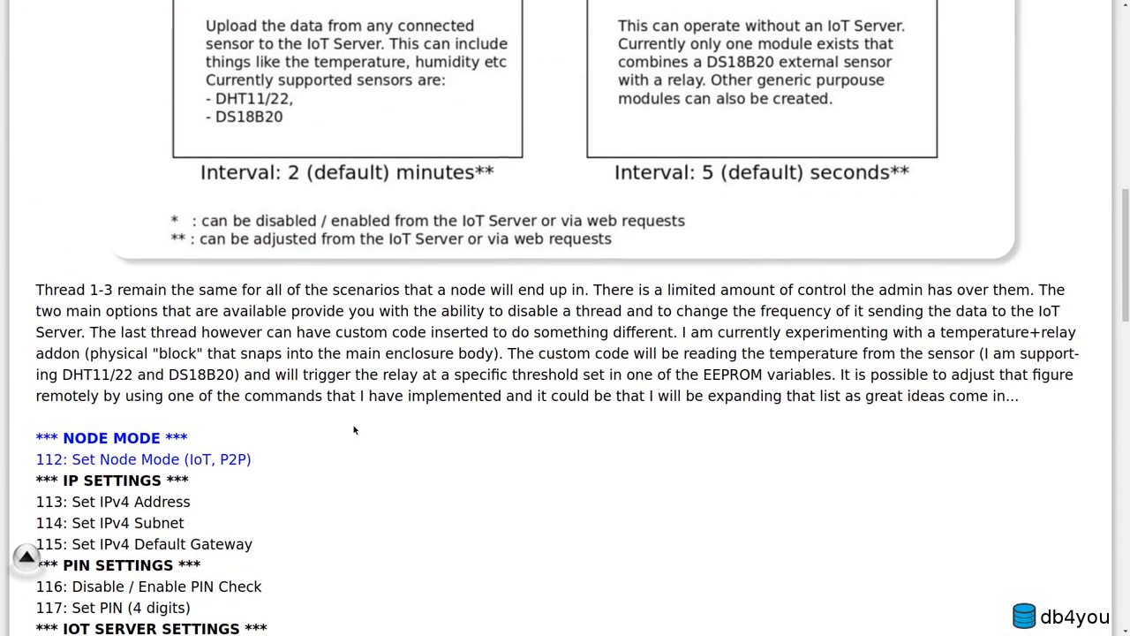
scroll(up, 3)
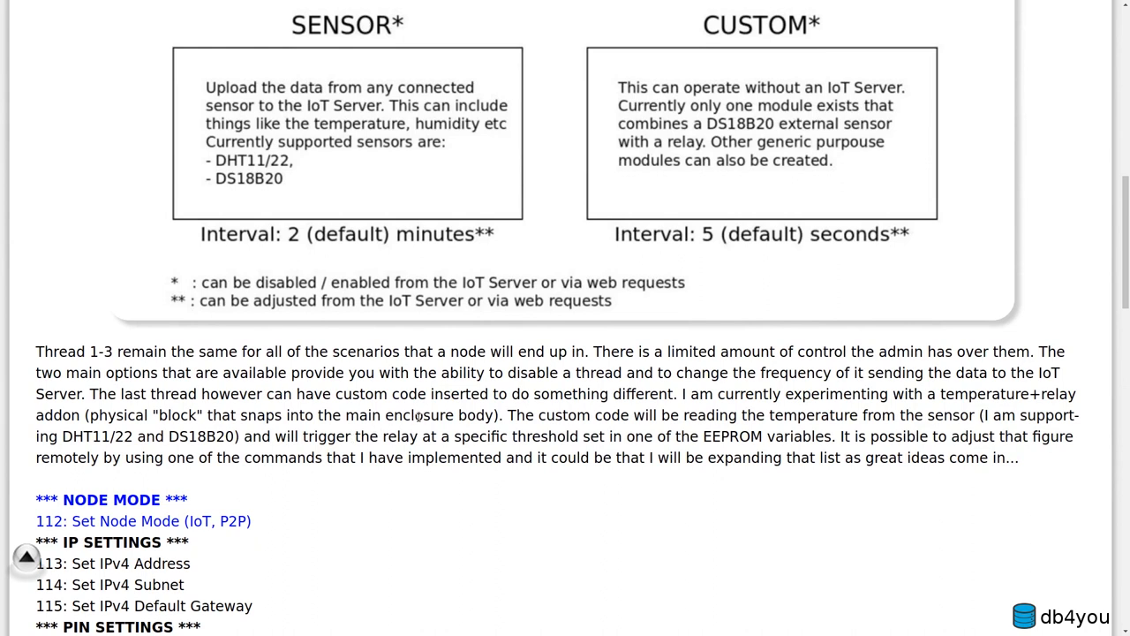
scroll(down, 3)
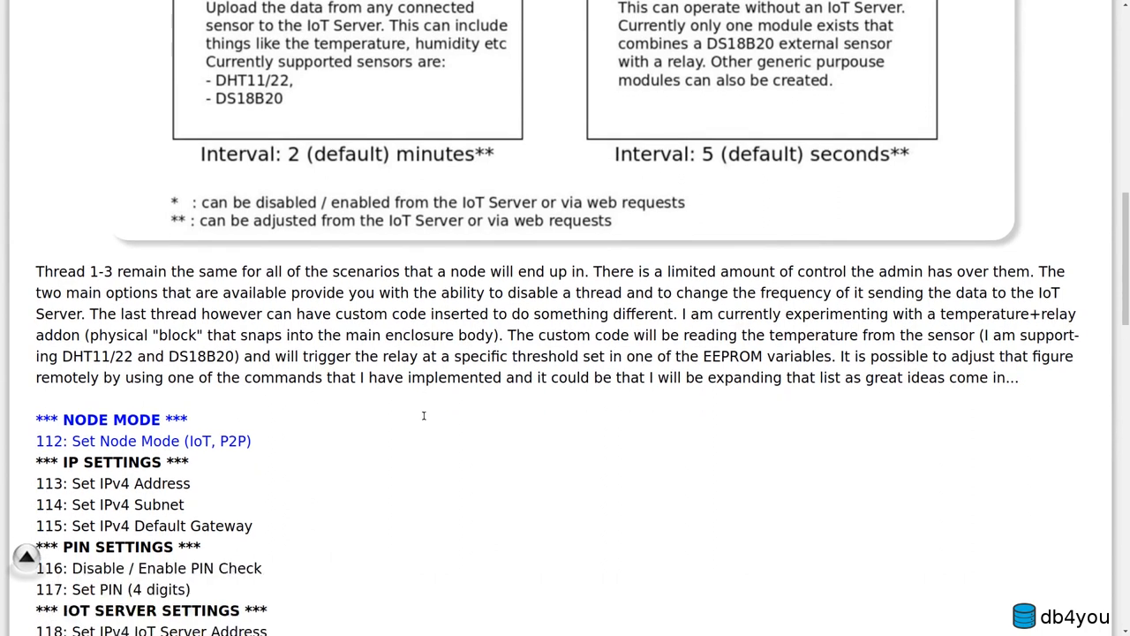
scroll(down, 3)
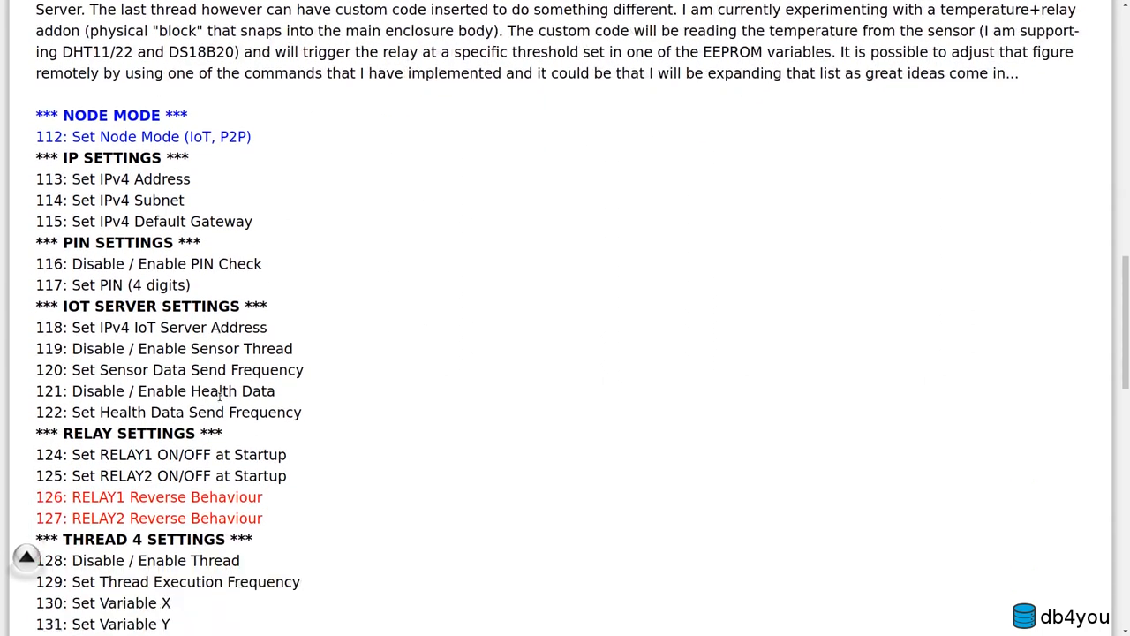
scroll(down, 3)
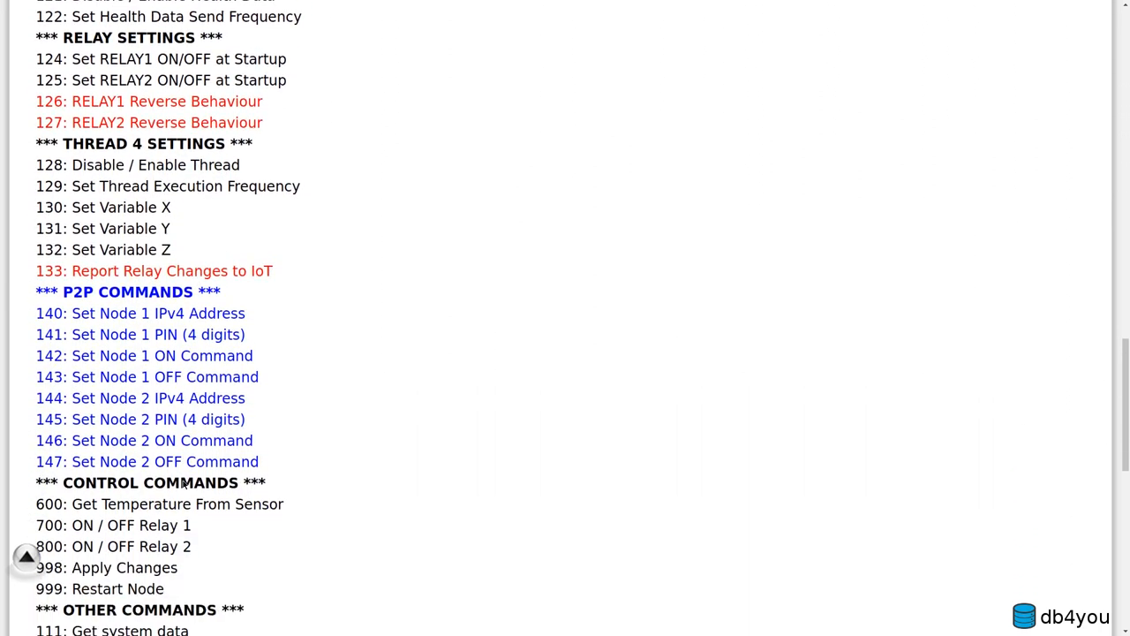
scroll(down, 3)
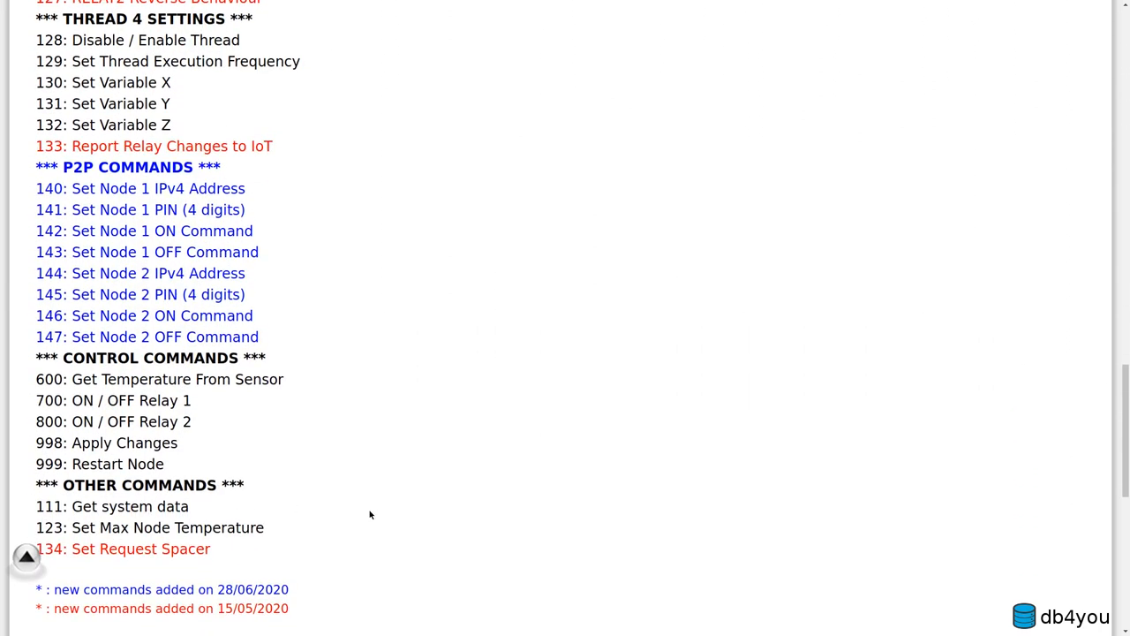
scroll(up, 3)
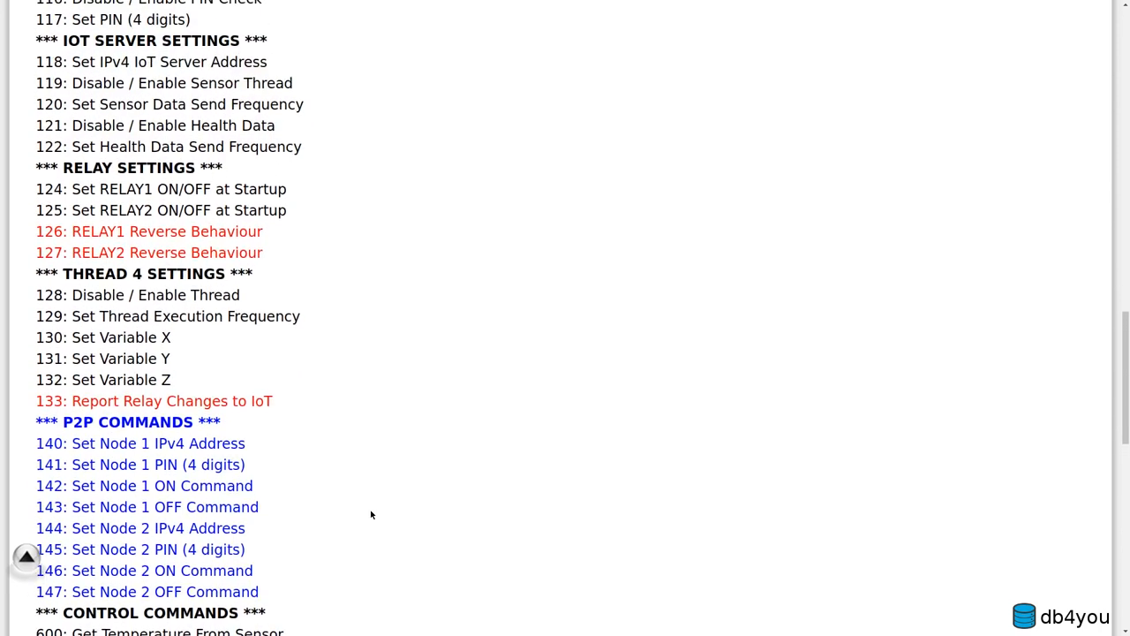
scroll(up, 3)
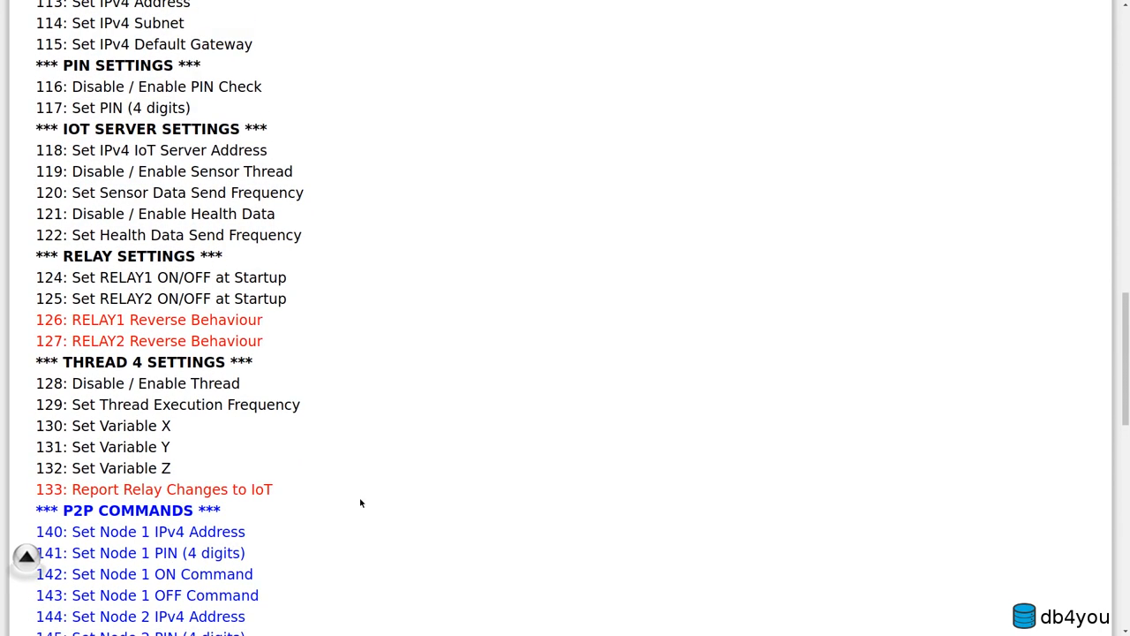
scroll(up, 3)
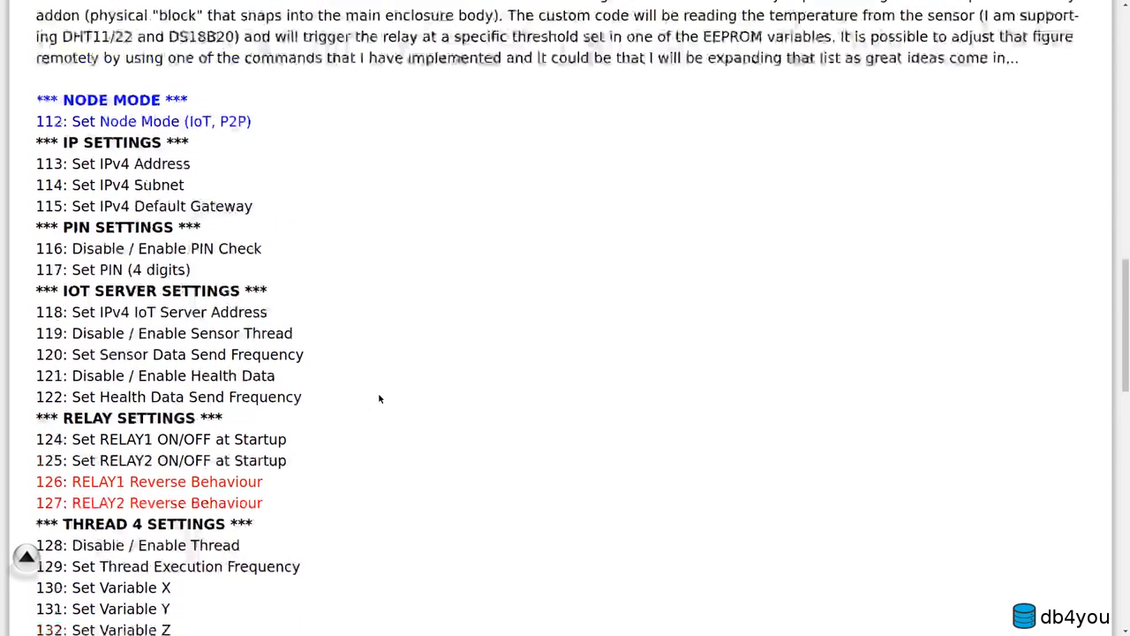
scroll(up, 3)
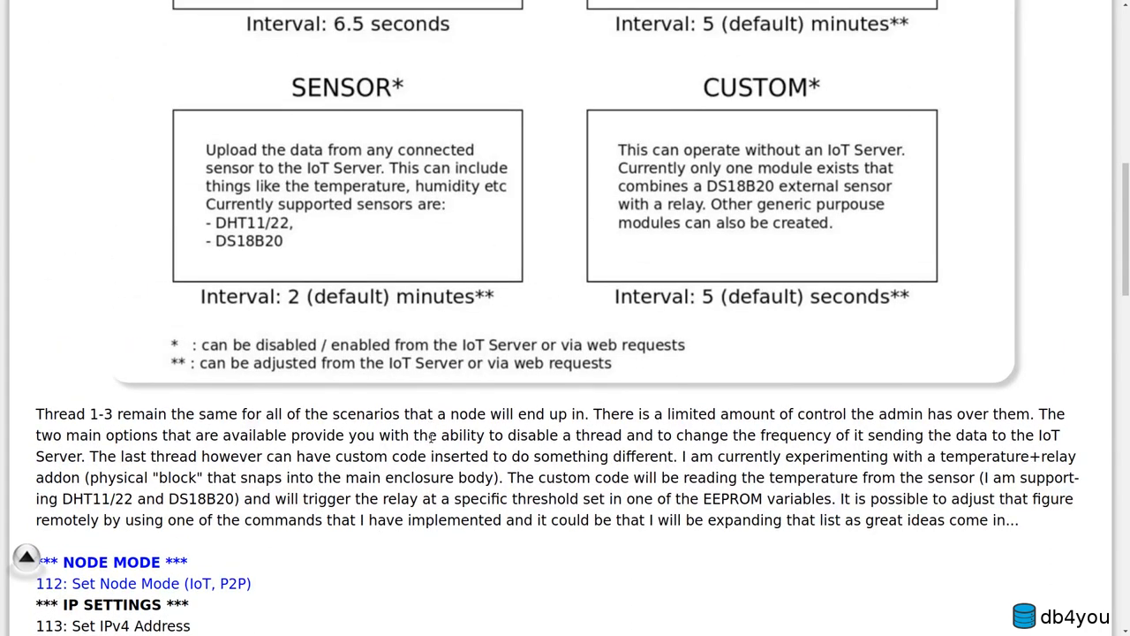
scroll(up, 3)
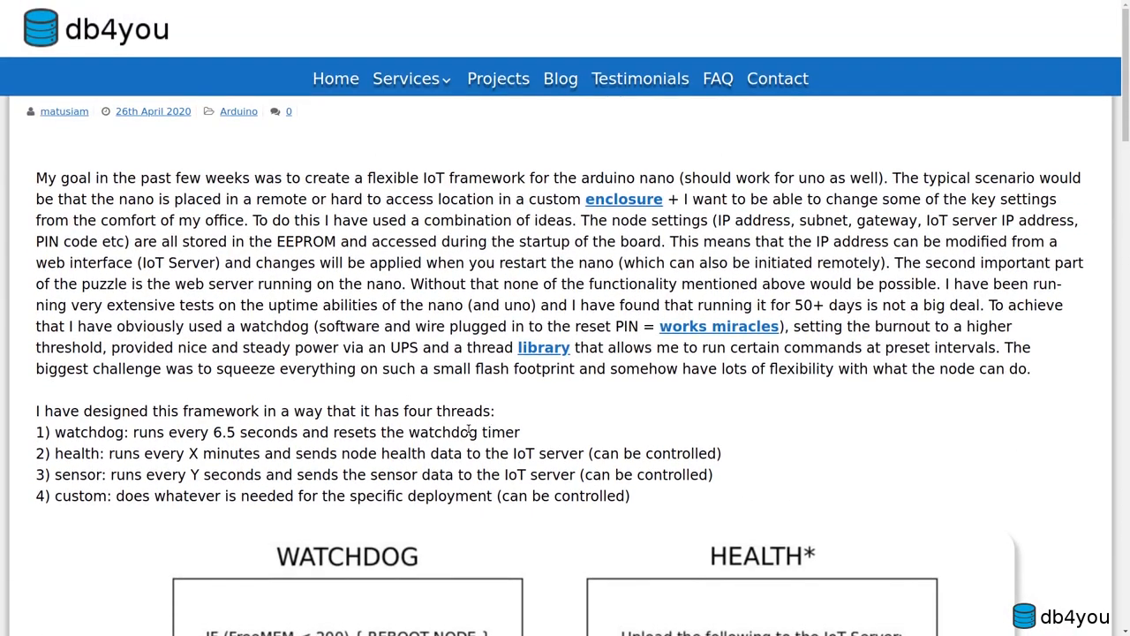
- Scroll through the command list to the P2P, control and other commands with dated footnotes
scroll(down, 3)
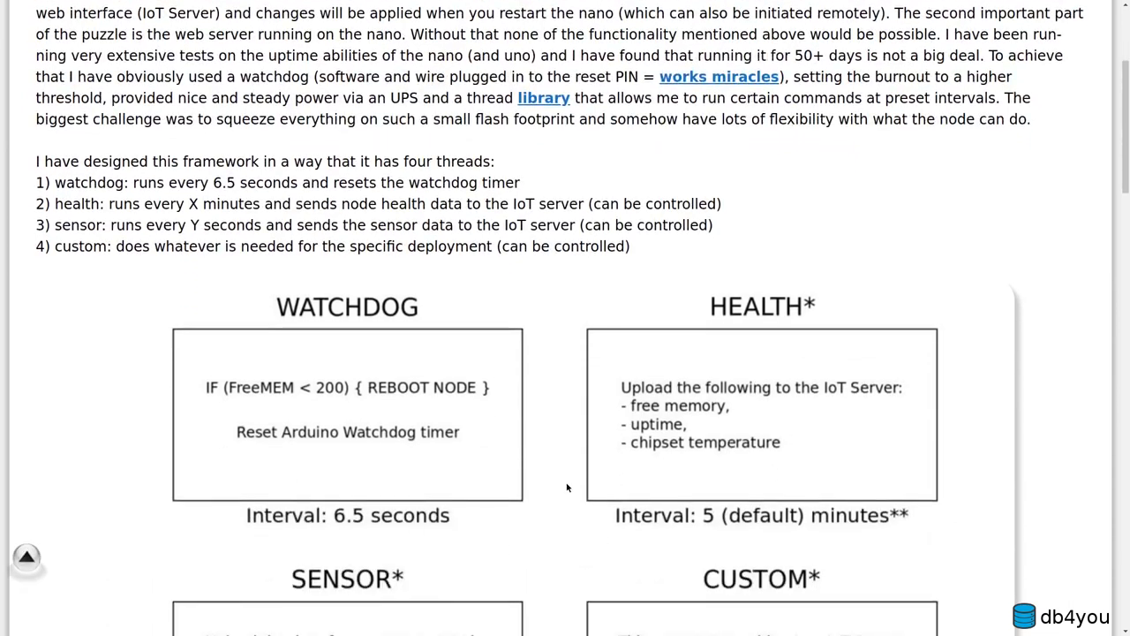
scroll(down, 3)
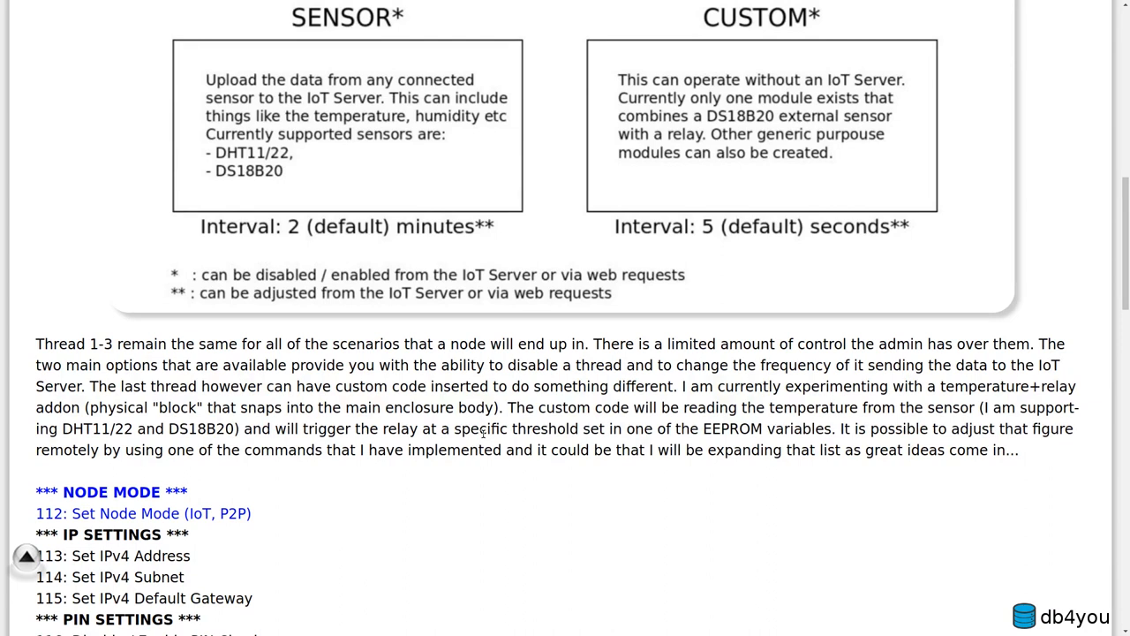
scroll(down, 3)
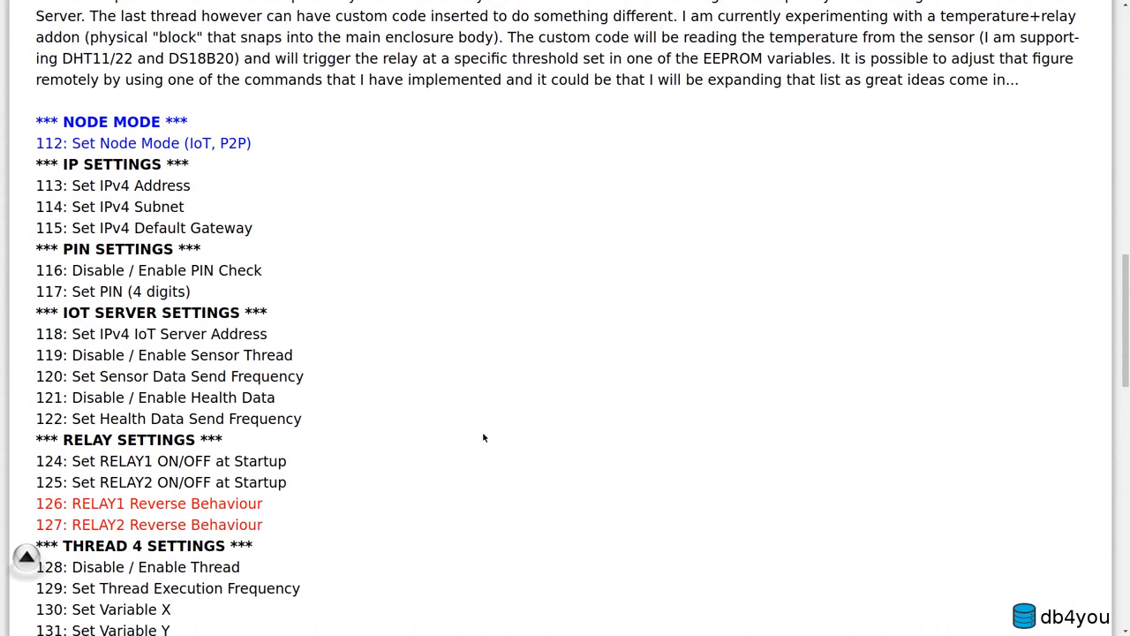
scroll(down, 3)
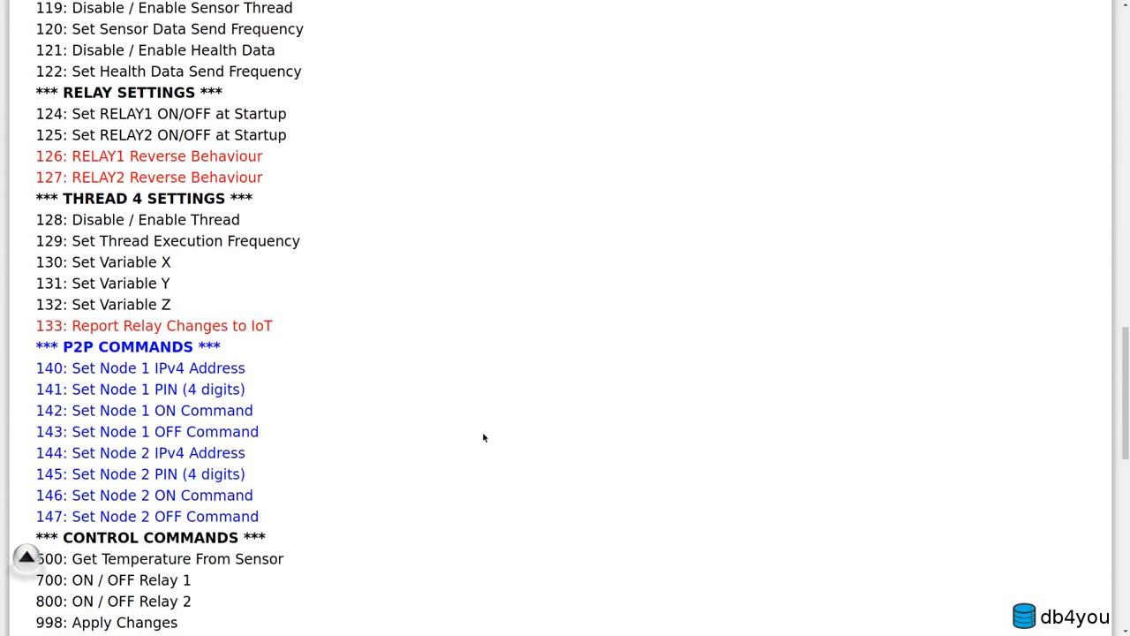
scroll(down, 3)
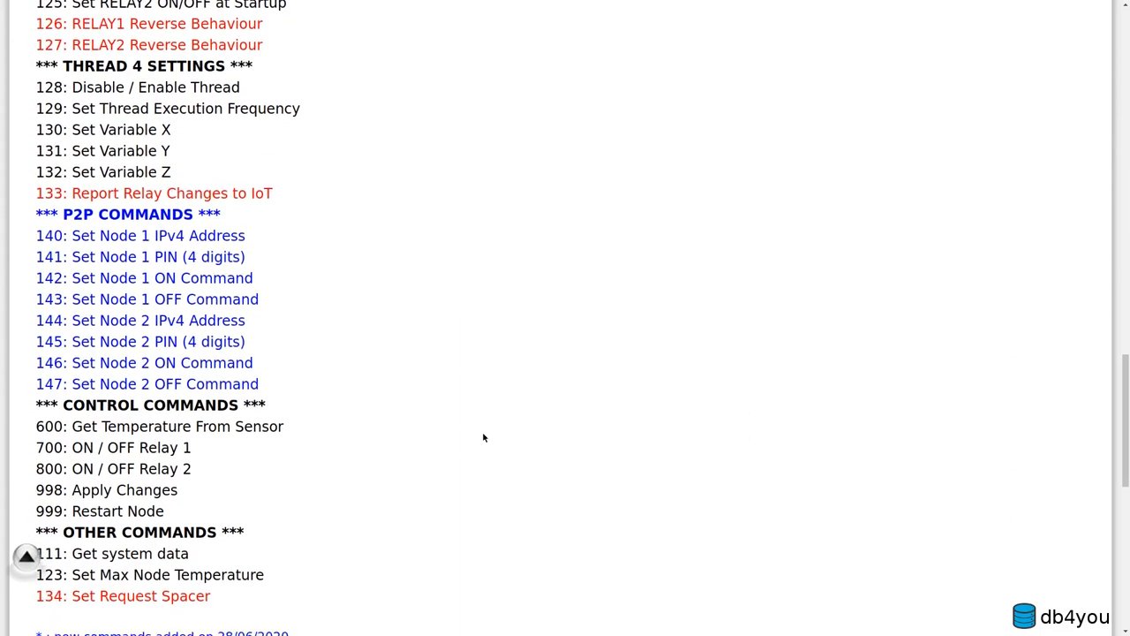
scroll(down, 3)
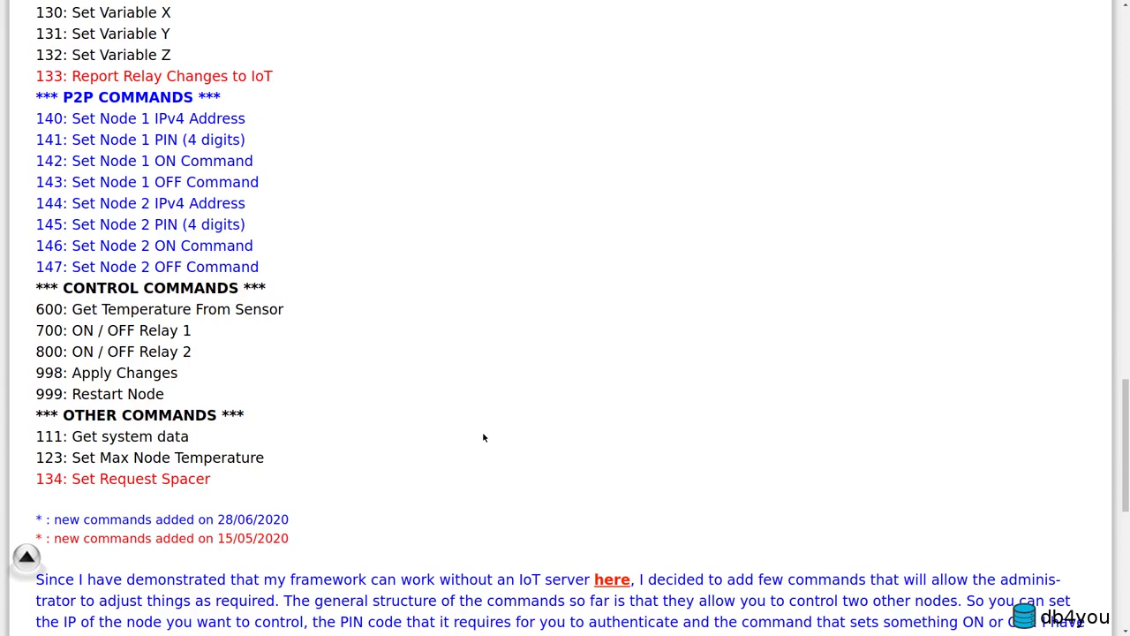